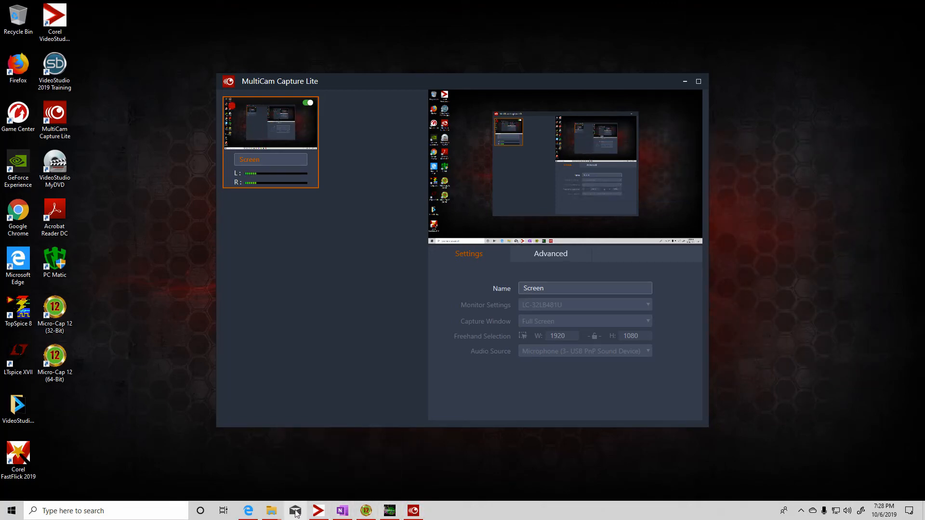
Minimize MultiCam Capture Lite to reveal the OneNote notes on the free circuit simulator
{"action": "left_click", "coordinate": [342, 511]}
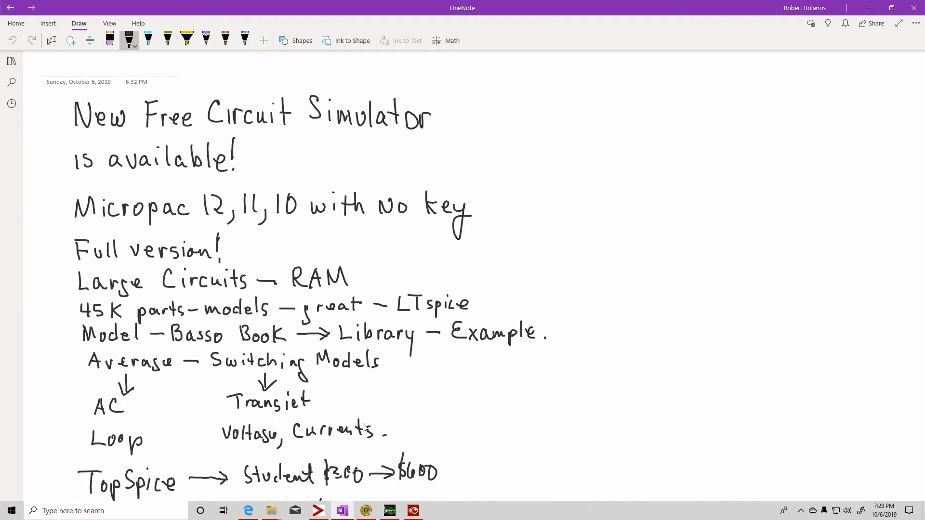
{"action": "mouse_move", "coordinate": [335, 407]}
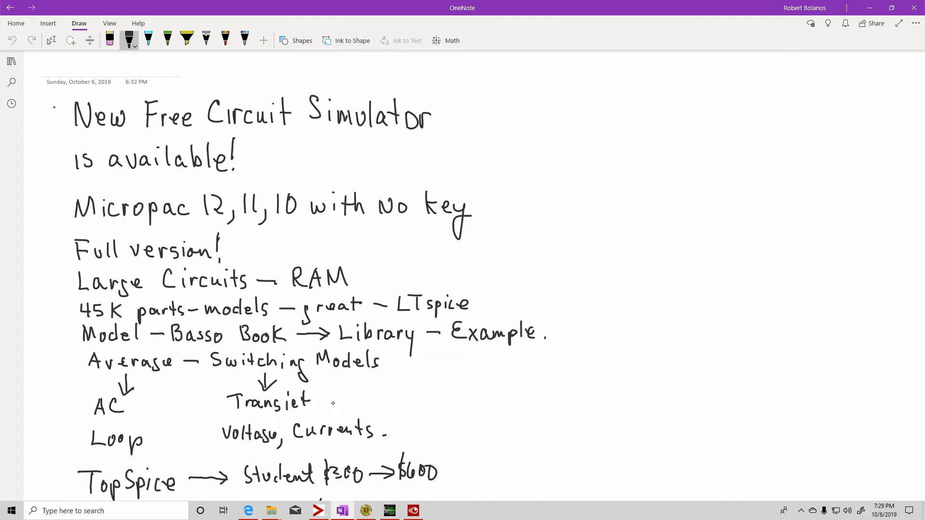
Tick the first two points and write TopSPICE and LTSPICE at the page top
{"action": "left_click_drag", "start_coordinate": [53, 121], "coordinate": [68, 104]}
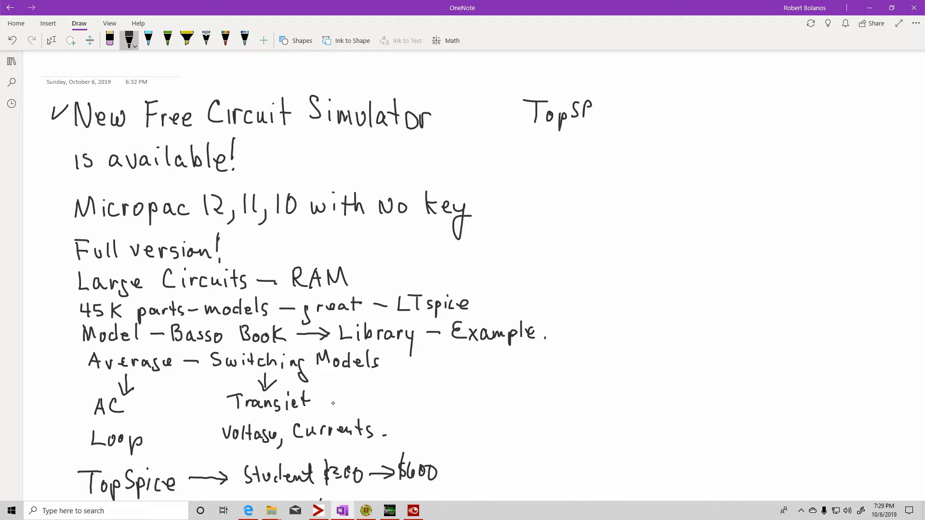
{"action": "left_click_drag", "start_coordinate": [584, 113], "coordinate": [623, 112]}
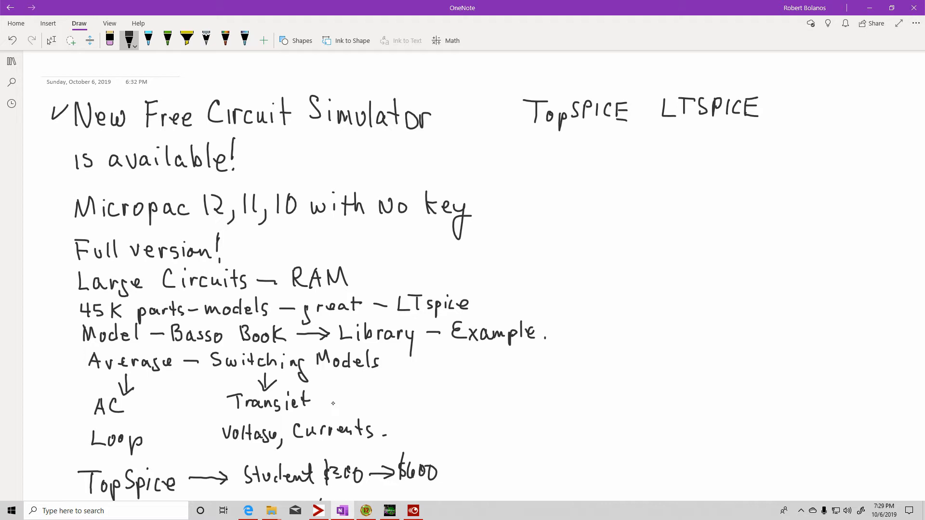
{"action": "left_click_drag", "start_coordinate": [52, 195], "coordinate": [59, 210]}
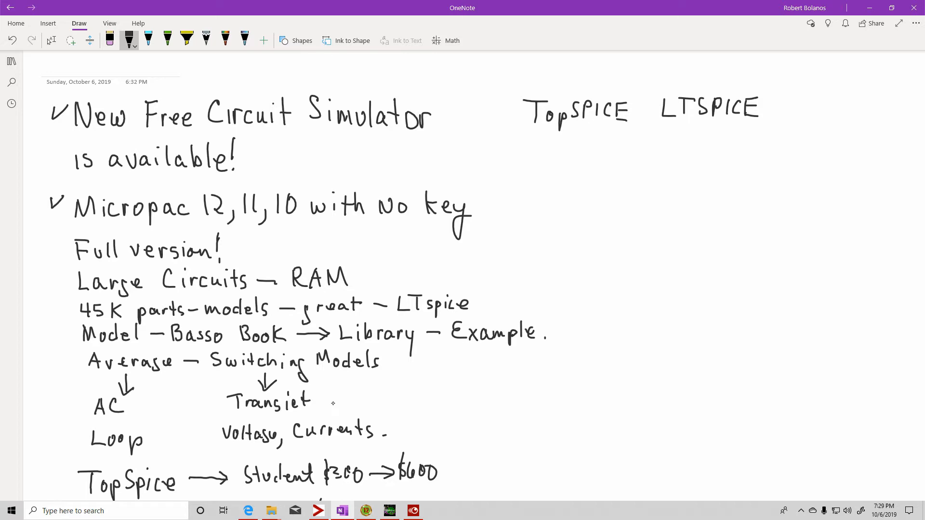
Write HASP under 'is available', underline 'No key', and check off the RAM point
{"action": "left_click_drag", "start_coordinate": [352, 158], "coordinate": [352, 177]}
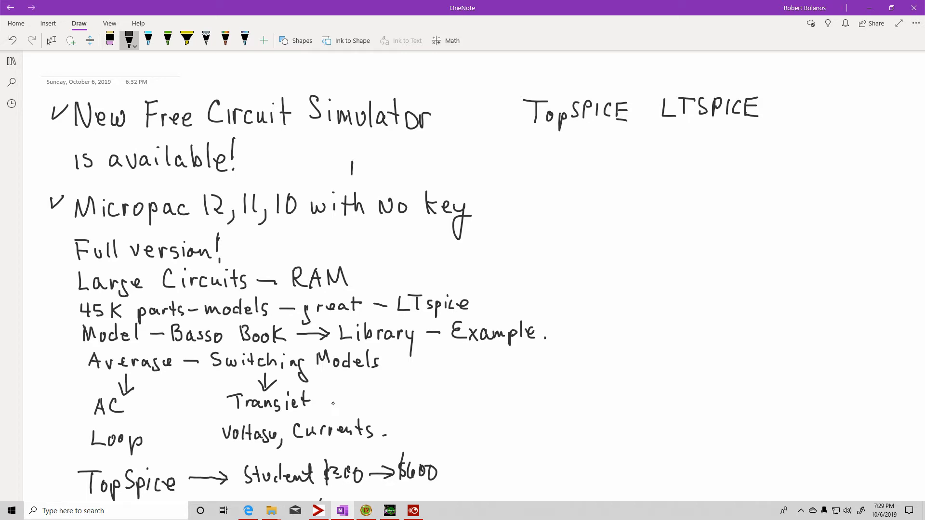
{"action": "left_click_drag", "start_coordinate": [351, 171], "coordinate": [381, 171]}
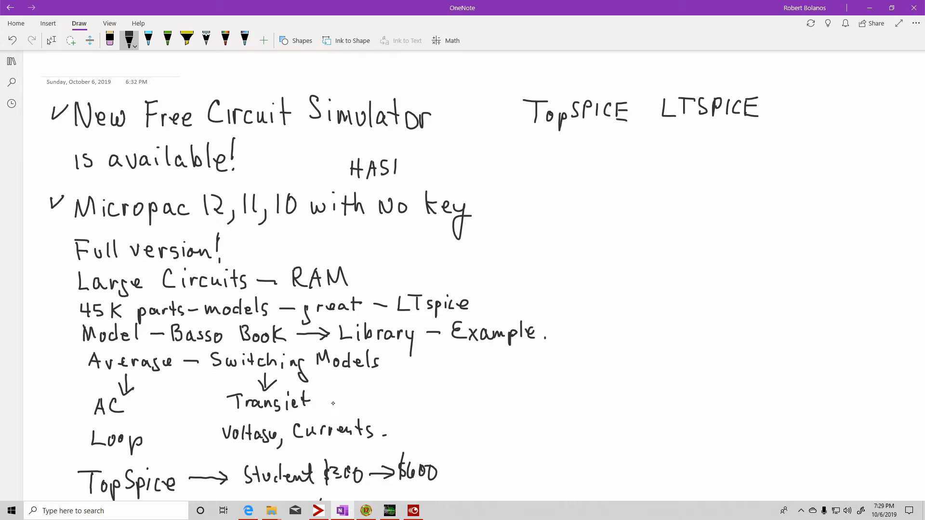
{"action": "left_click_drag", "start_coordinate": [373, 220], "coordinate": [457, 223]}
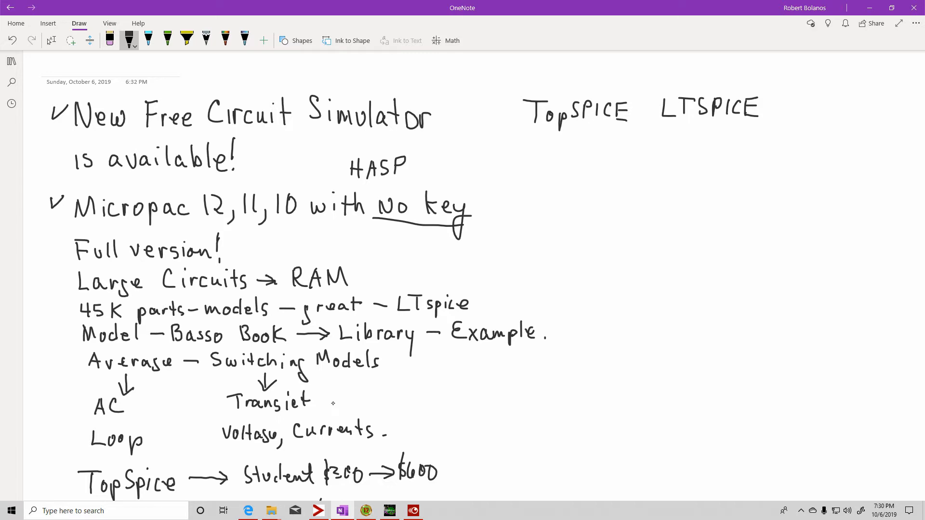
{"action": "left_click_drag", "start_coordinate": [360, 271], "coordinate": [387, 257]}
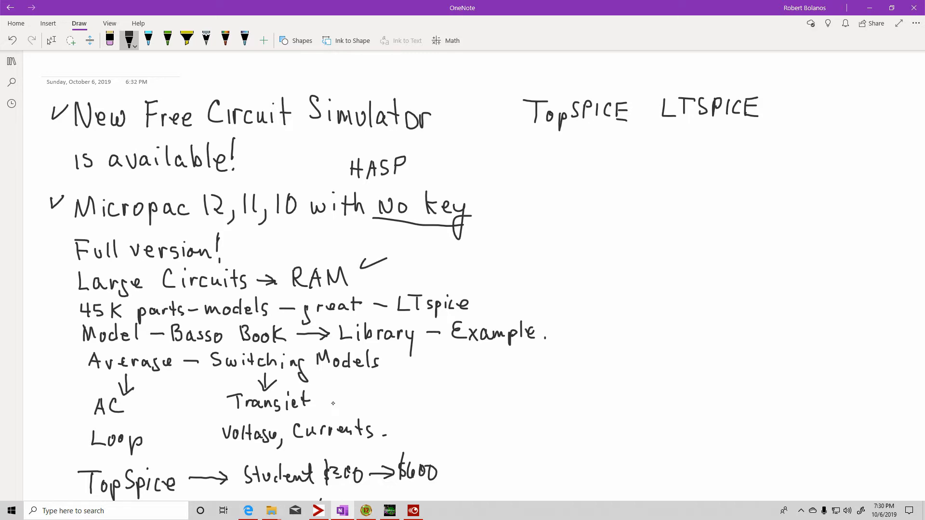
Scroll down and write 'Linear, Advanced' after LTspice
{"action": "scroll", "scroll_direction": "down", "scroll_amount": 3}
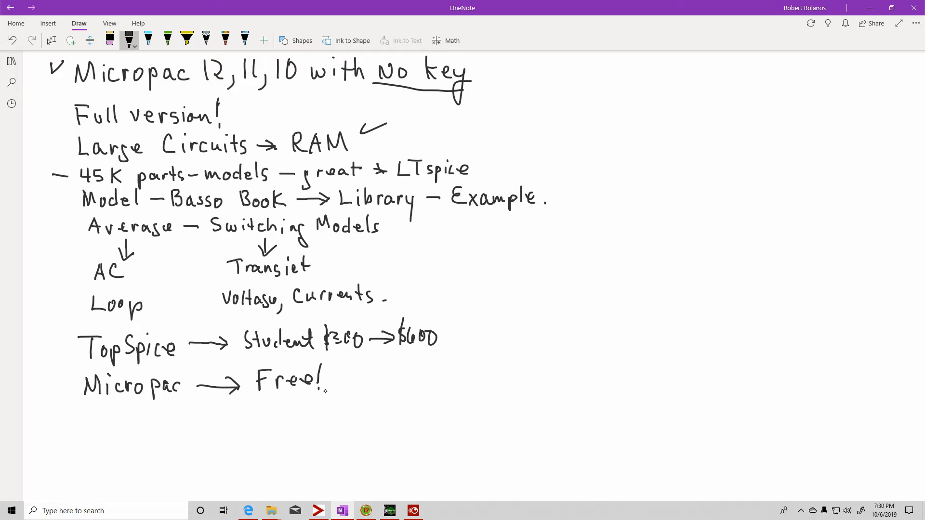
{"action": "left_click_drag", "start_coordinate": [505, 160], "coordinate": [504, 174]}
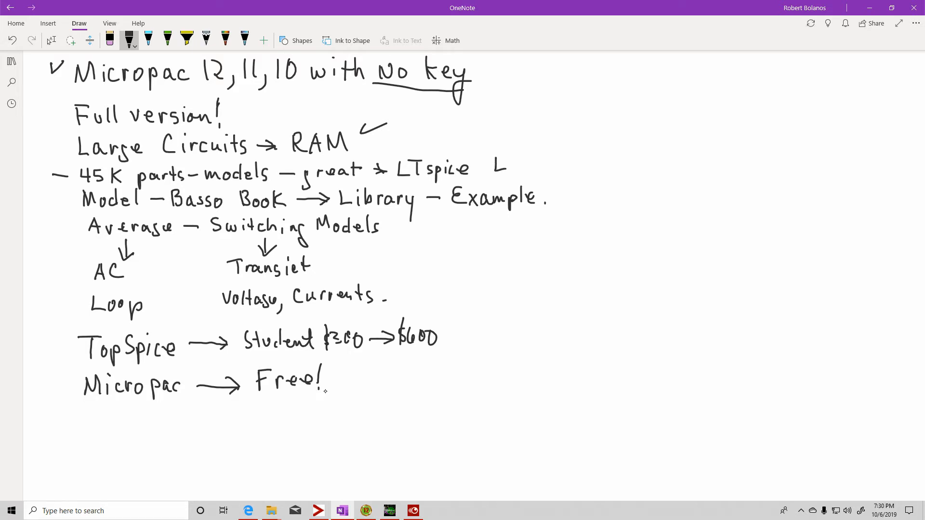
{"action": "left_click_drag", "start_coordinate": [490, 171], "coordinate": [525, 168]}
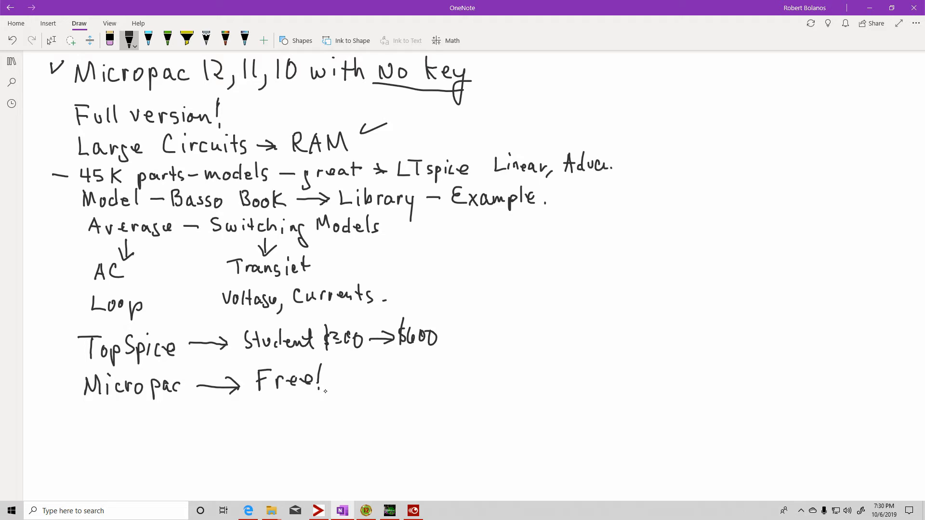
{"action": "left_click_drag", "start_coordinate": [594, 165], "coordinate": [625, 171]}
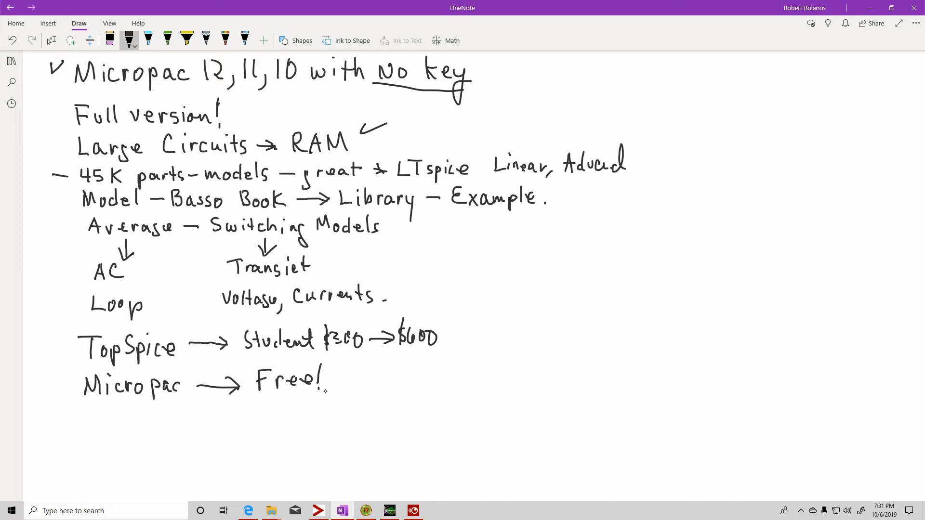
Tick Switching Models and Transient, note phase and gain by Loop, and arrow Micropac
{"action": "left_click_drag", "start_coordinate": [543, 203], "coordinate": [557, 191]}
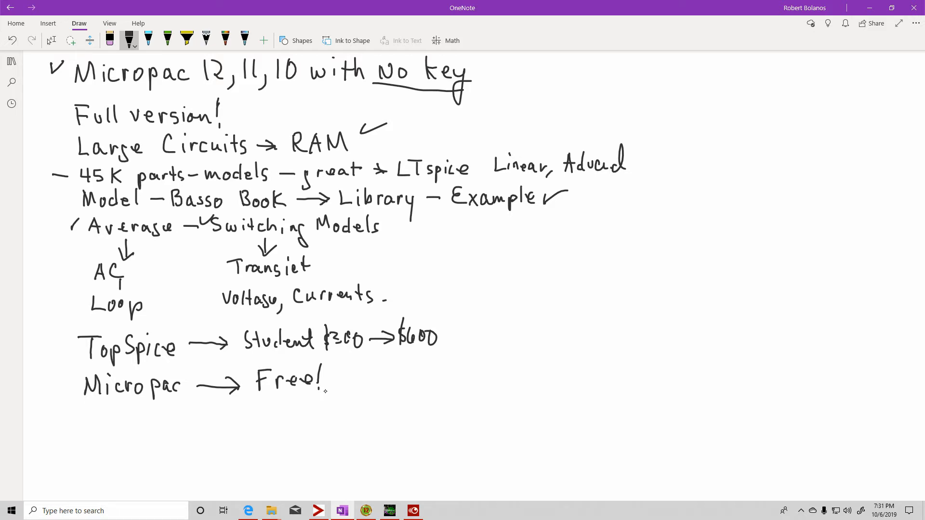
{"action": "left_click_drag", "start_coordinate": [121, 280], "coordinate": [121, 294]}
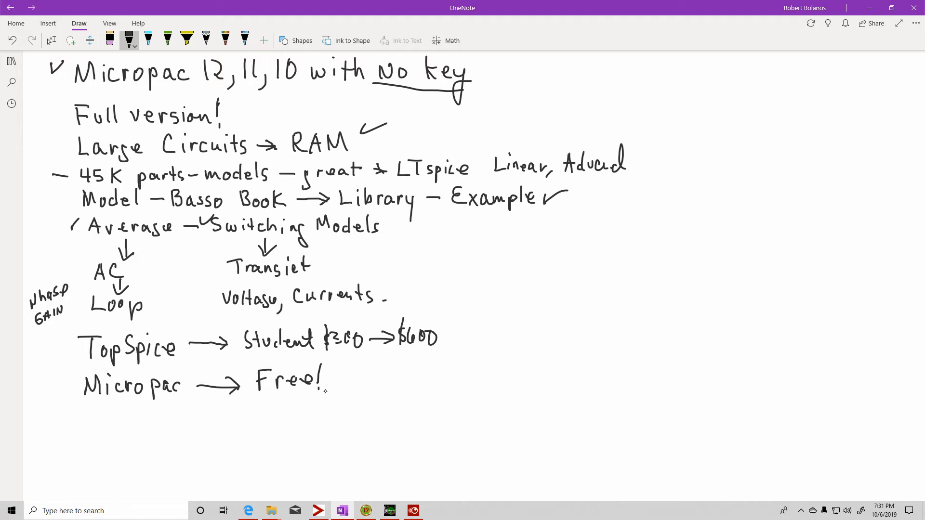
{"action": "left_click_drag", "start_coordinate": [317, 265], "coordinate": [330, 260]}
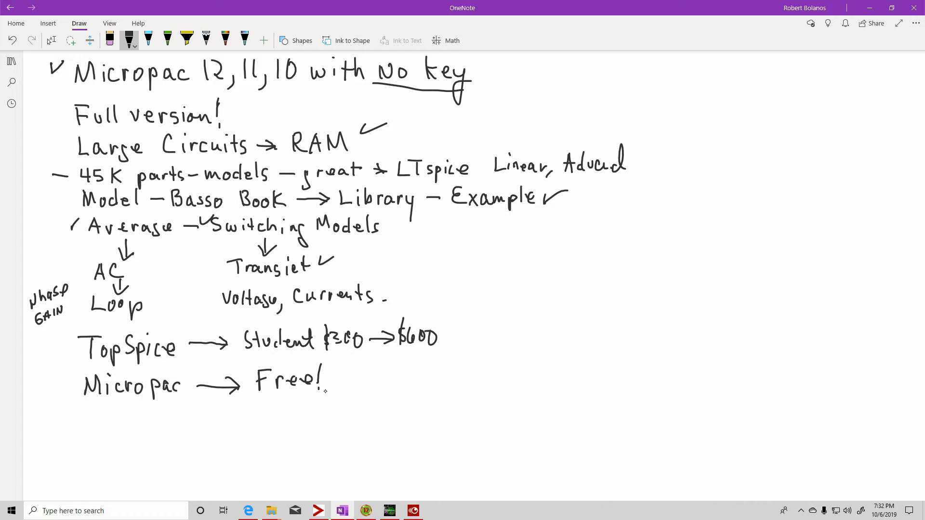
{"action": "left_click_drag", "start_coordinate": [51, 386], "coordinate": [80, 386]}
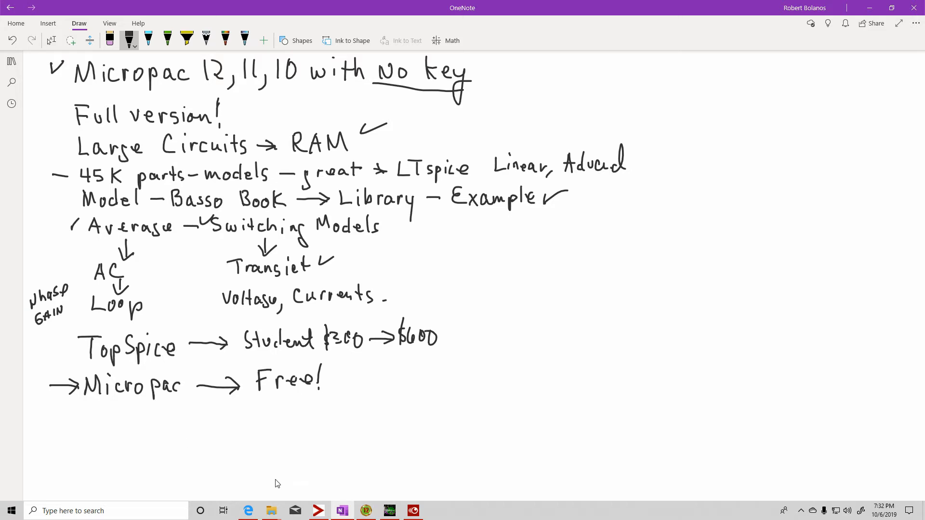
{"action": "mouse_move", "coordinate": [312, 485]}
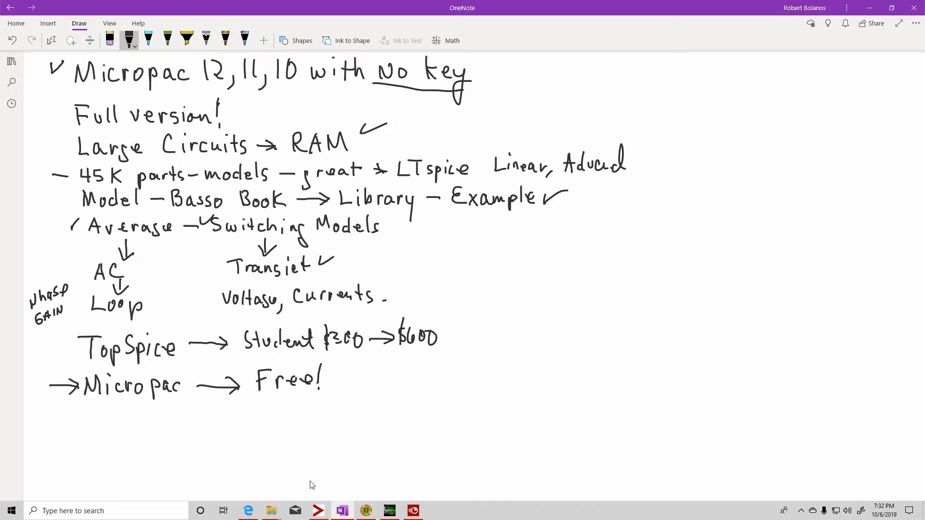
In Edge, return to the Spectrum home page announcing free MC10, MC11 and MC12
{"action": "left_click", "coordinate": [247, 510]}
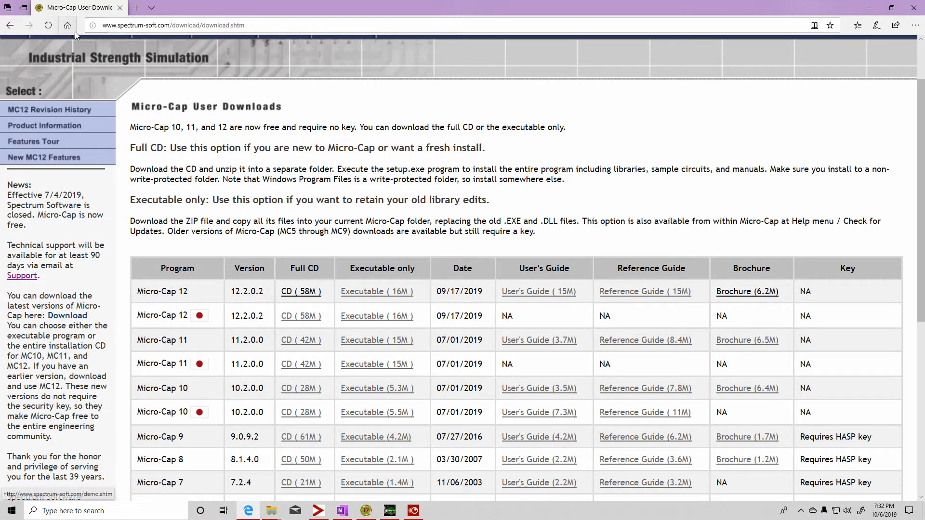
{"action": "left_click", "coordinate": [9, 25]}
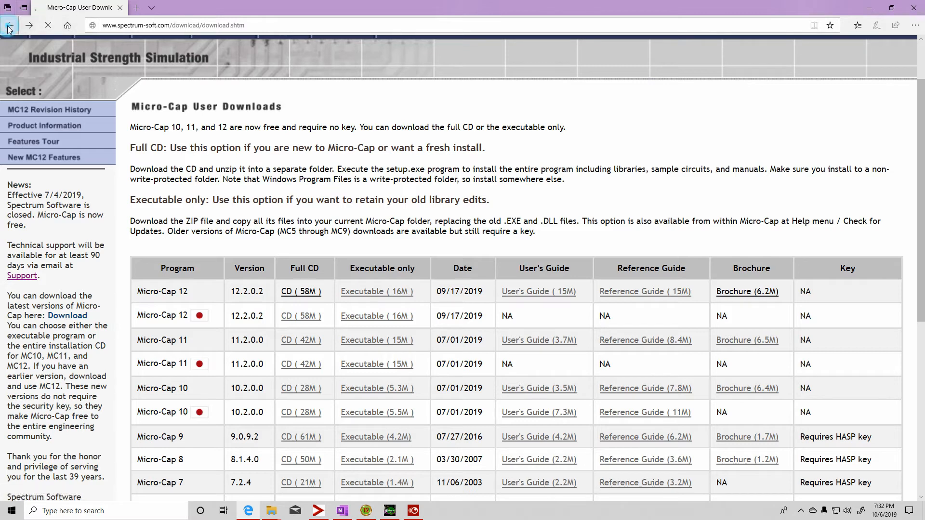
{"action": "left_click", "coordinate": [10, 25]}
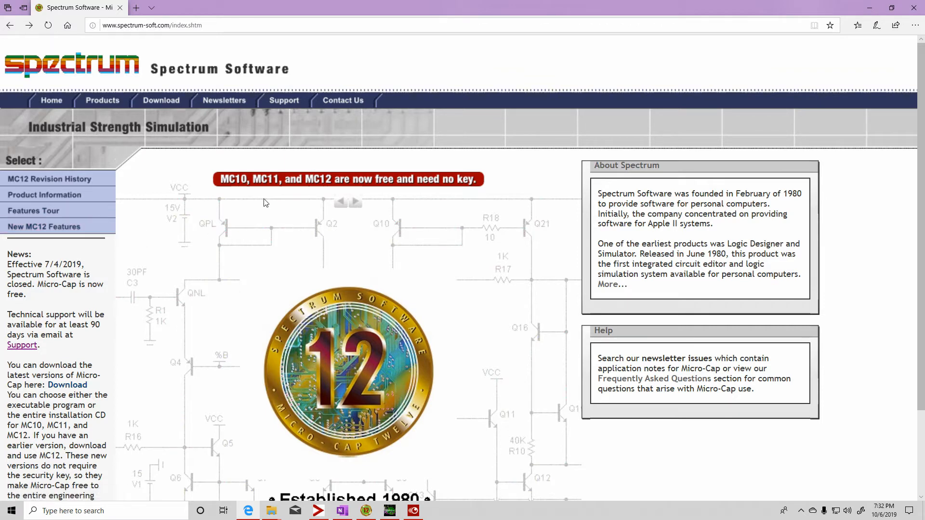
{"action": "mouse_move", "coordinate": [329, 198]}
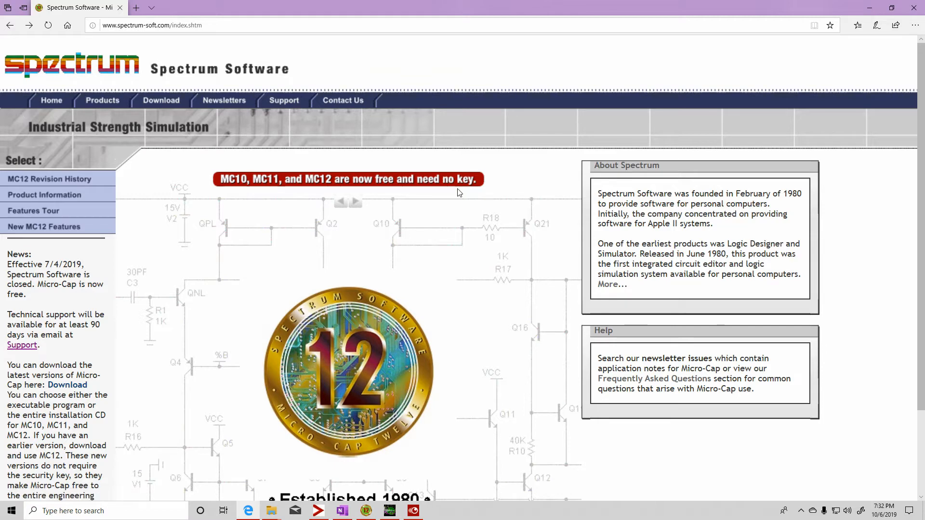
{"action": "scroll", "scroll_direction": "down", "scroll_amount": 3}
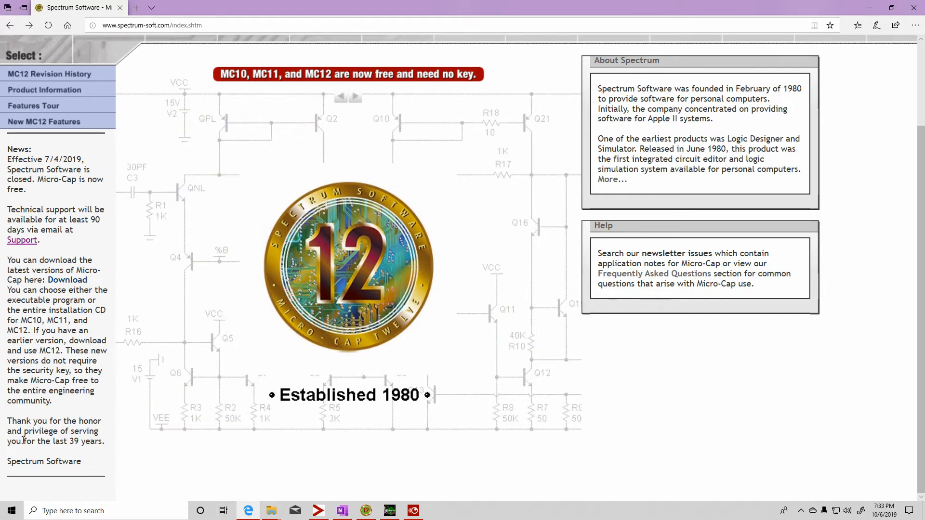
{"action": "mouse_move", "coordinate": [92, 462]}
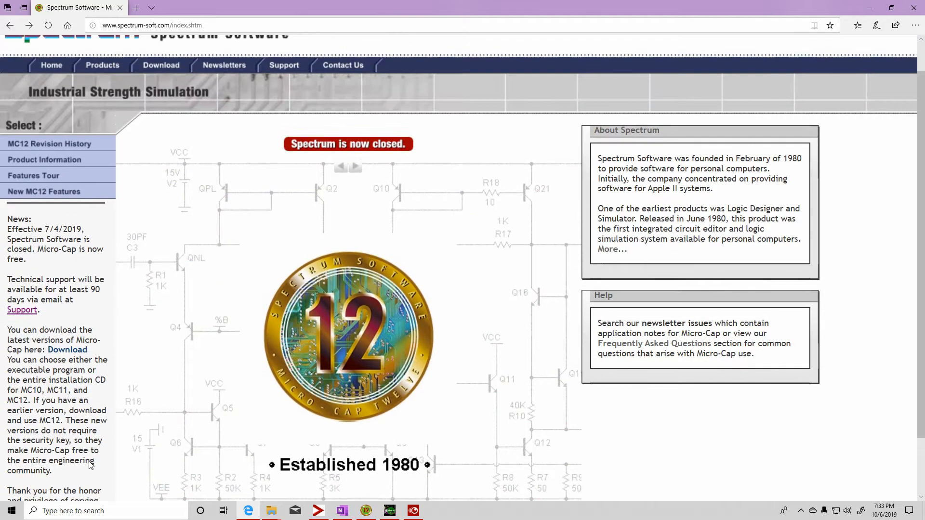
{"action": "mouse_move", "coordinate": [49, 143]}
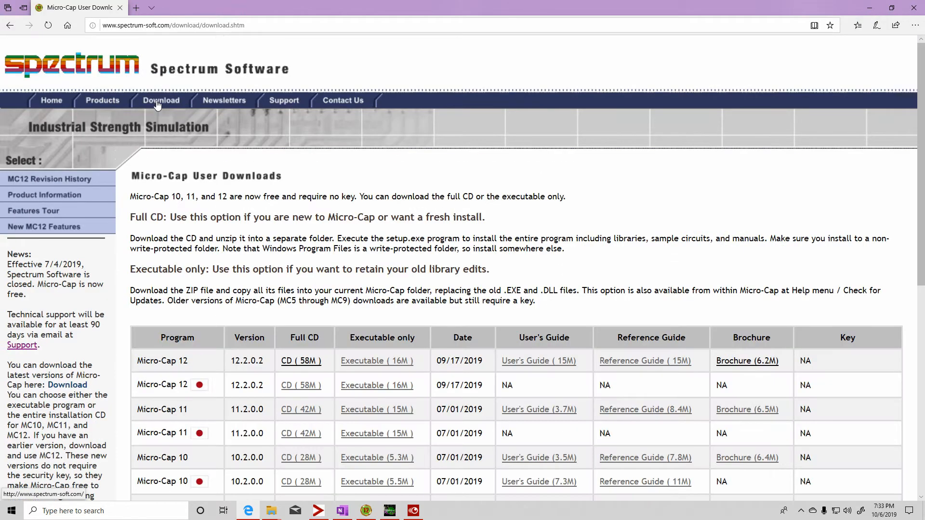
{"action": "scroll", "scroll_direction": "down", "scroll_amount": 3}
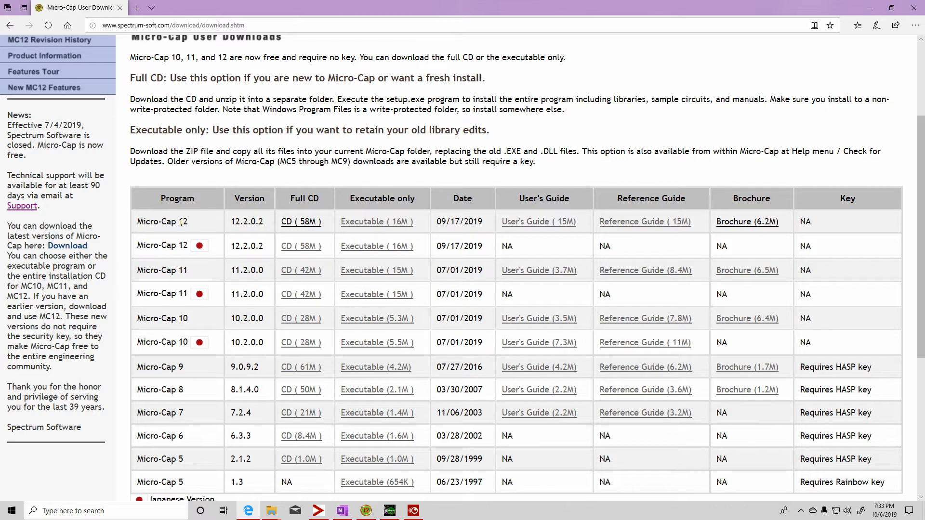
{"action": "mouse_move", "coordinate": [121, 350]}
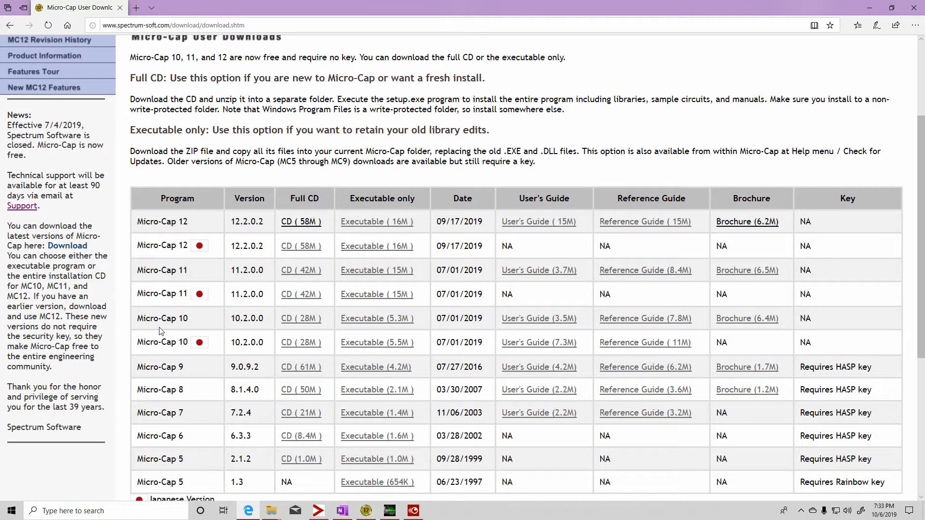
{"action": "mouse_move", "coordinate": [174, 318]}
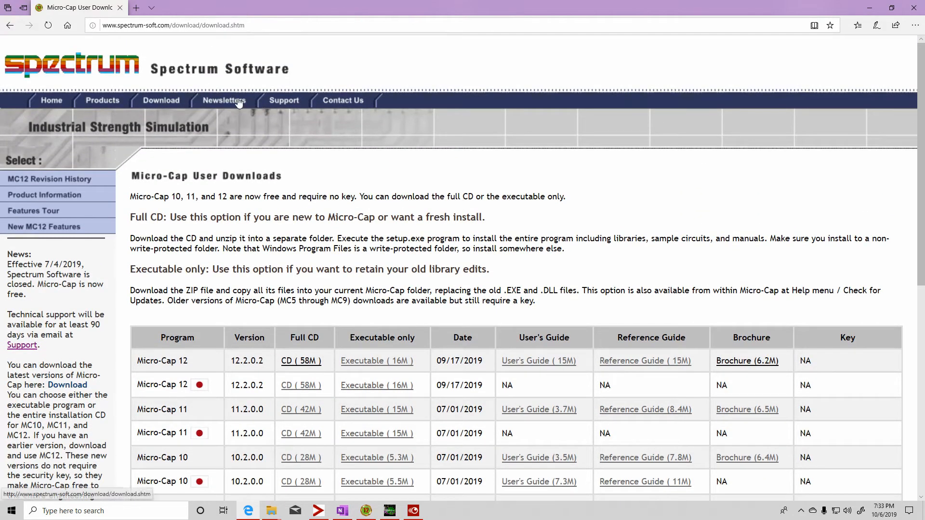
{"action": "scroll", "scroll_direction": "down", "scroll_amount": 3}
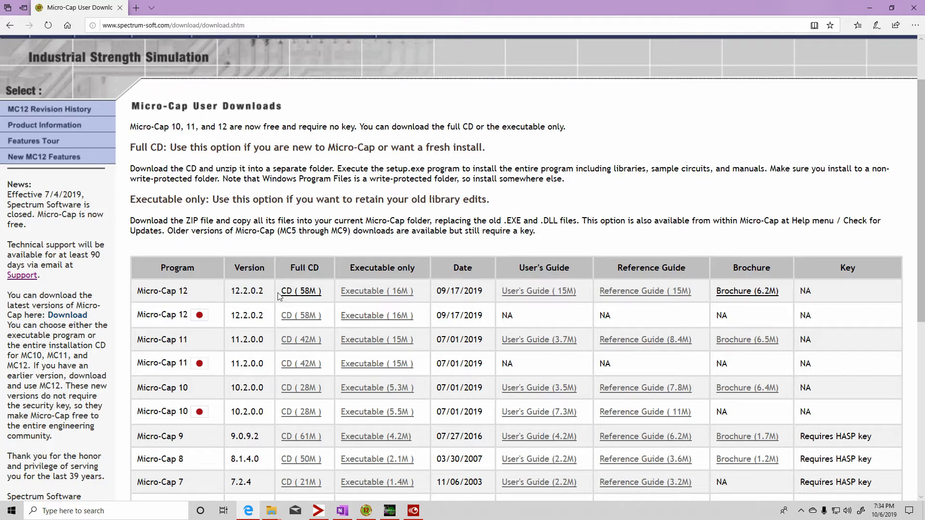
{"action": "mouse_move", "coordinate": [299, 291]}
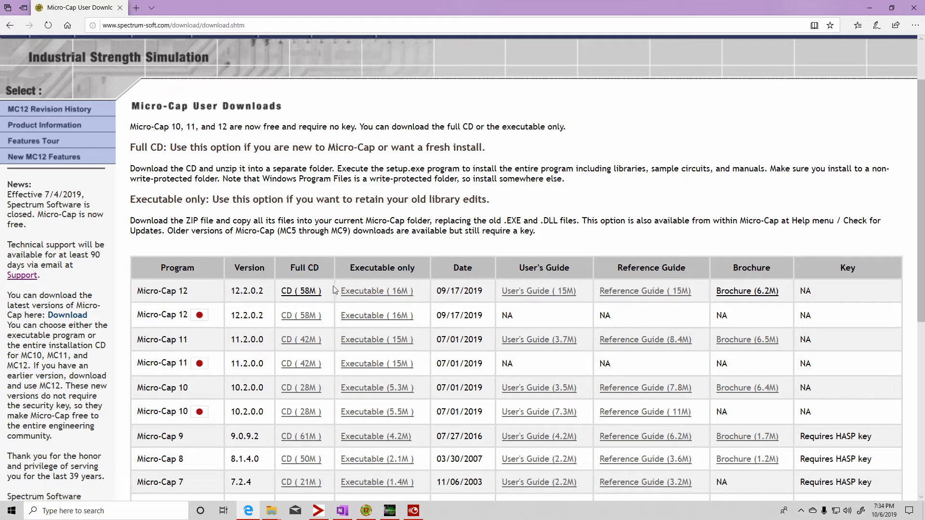
{"action": "mouse_move", "coordinate": [537, 291]}
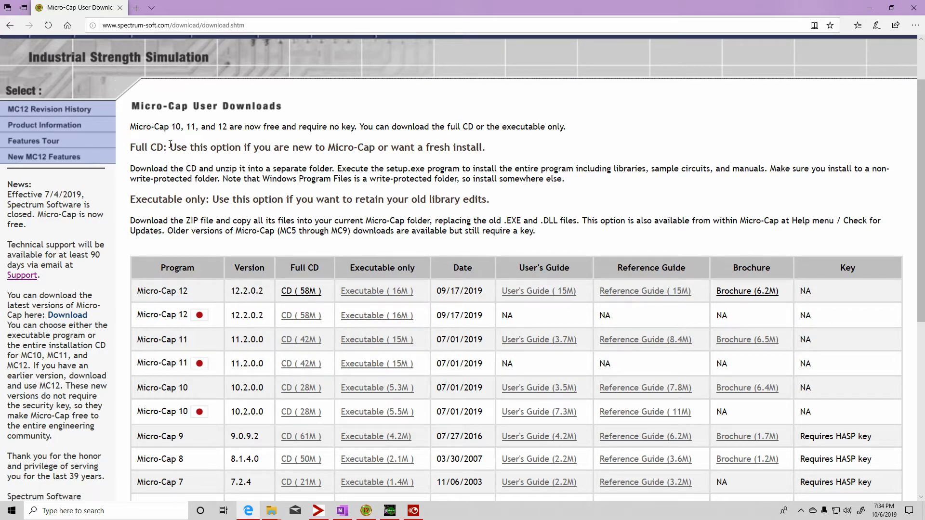
{"action": "mouse_move", "coordinate": [260, 203]}
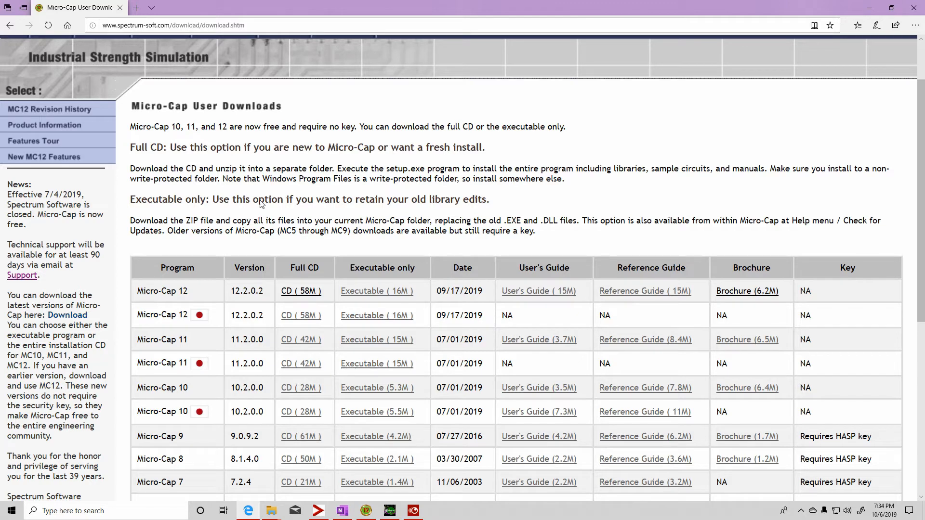
{"action": "mouse_move", "coordinate": [374, 193]}
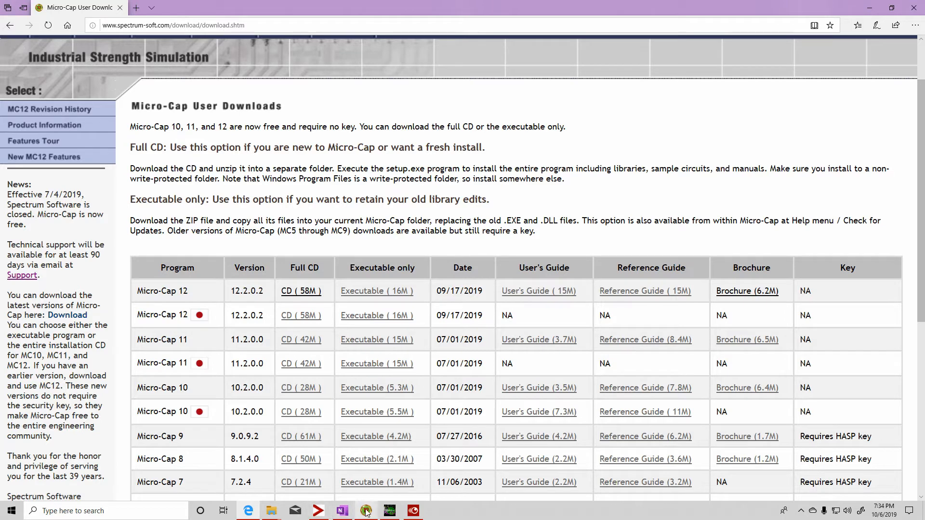
Open Anand_FLYBACK_CM.cir from Micro-Cap's recent files and dismiss the MC12 error
{"action": "left_click", "coordinate": [366, 510]}
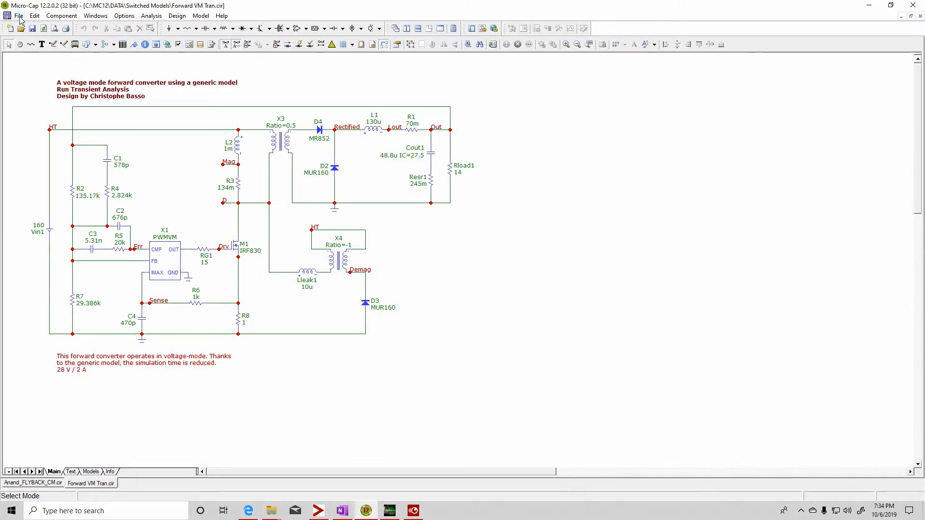
{"action": "left_click", "coordinate": [18, 15]}
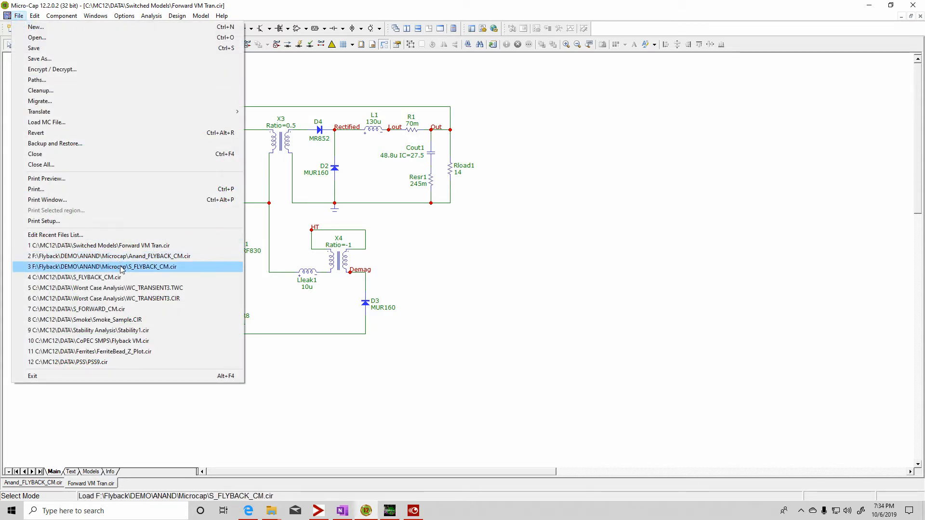
{"action": "mouse_move", "coordinate": [124, 256]}
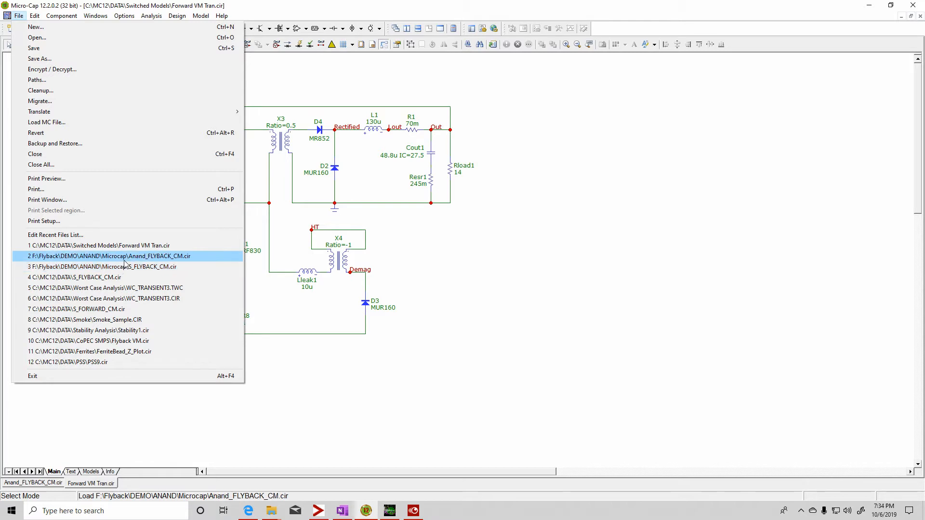
{"action": "left_click", "coordinate": [108, 255]}
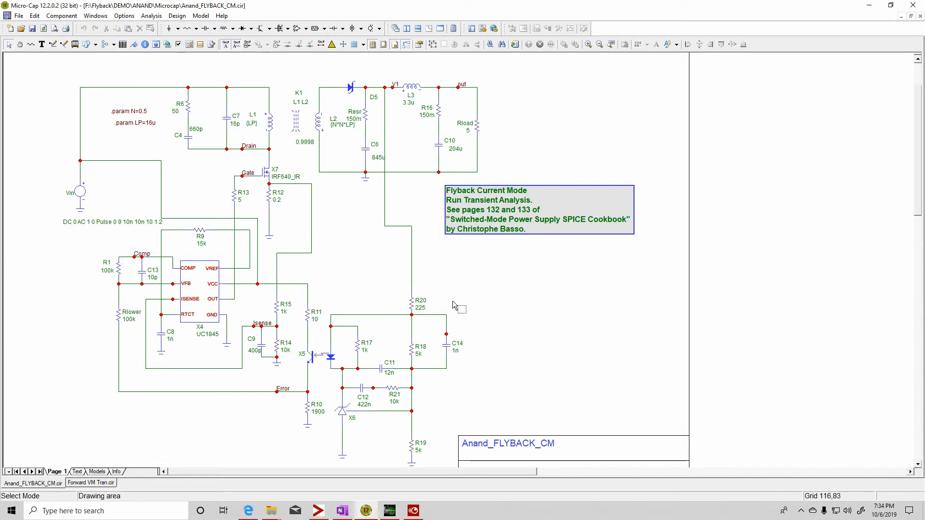
{"action": "mouse_move", "coordinate": [345, 272]}
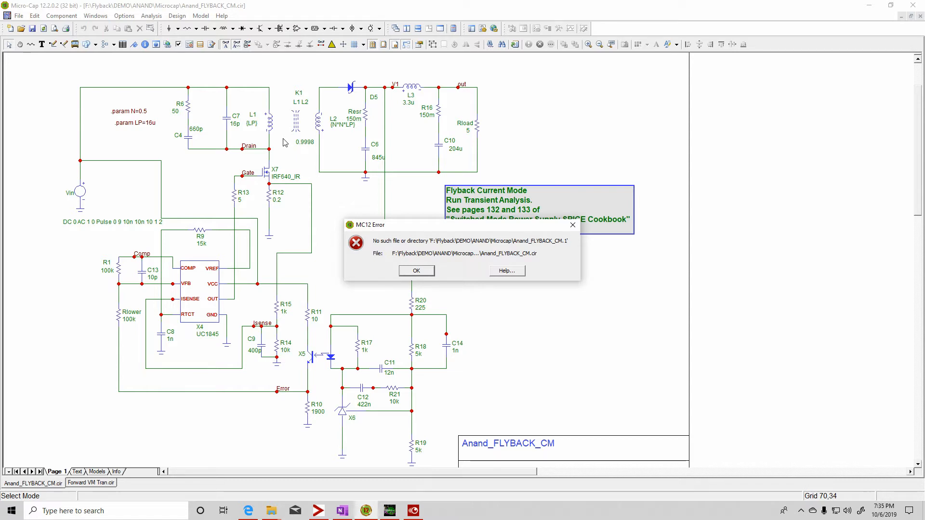
{"action": "mouse_move", "coordinate": [378, 180]}
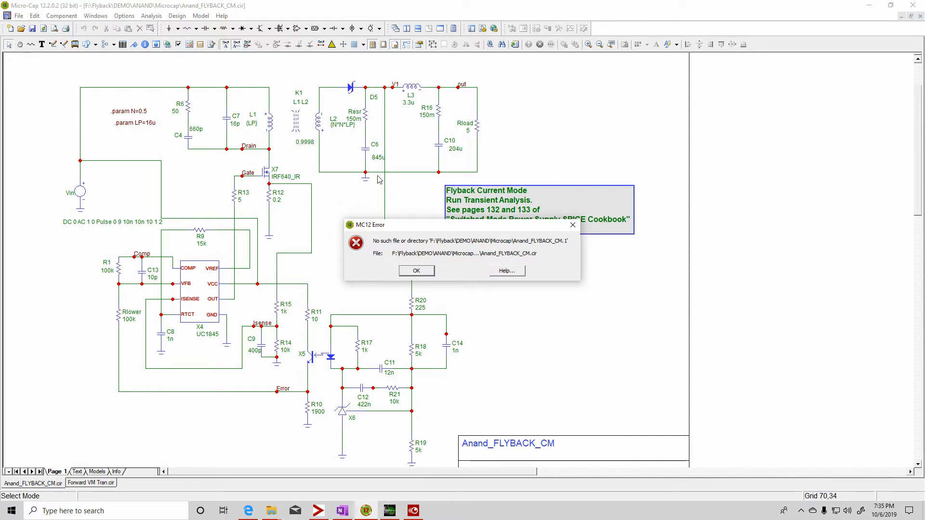
{"action": "left_click", "coordinate": [415, 271]}
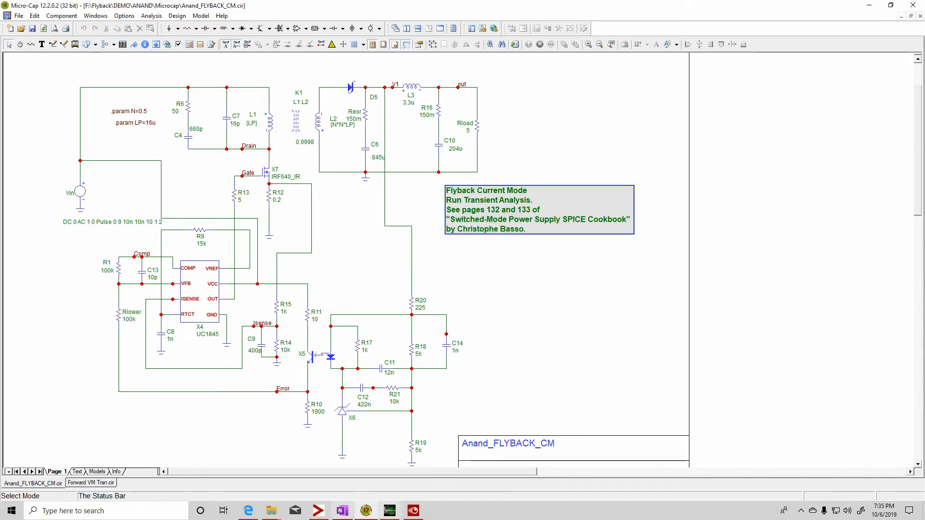
{"action": "left_click", "coordinate": [412, 511]}
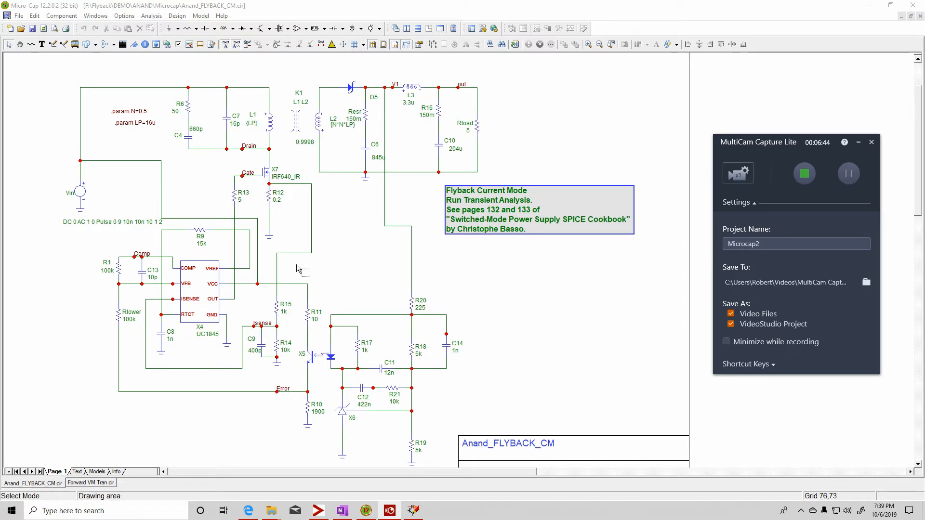
{"action": "mouse_move", "coordinate": [345, 263]}
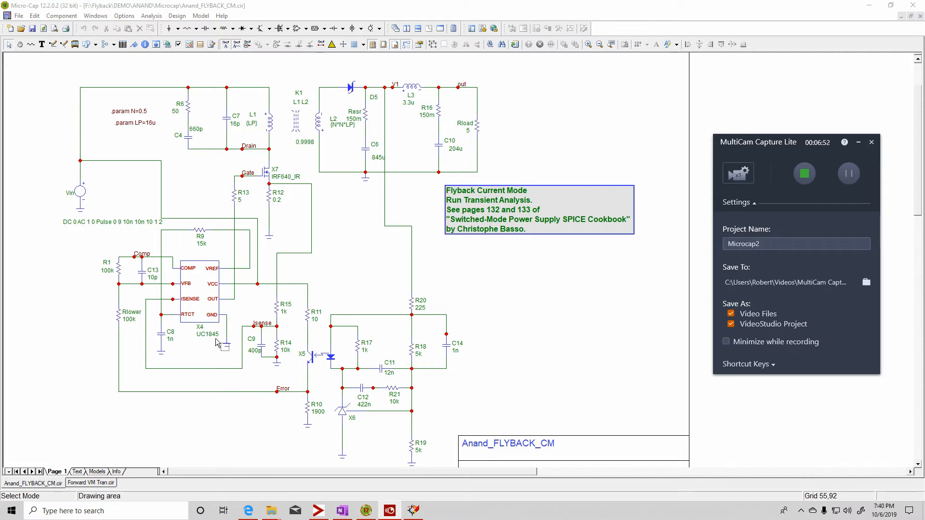
{"action": "mouse_move", "coordinate": [200, 296]}
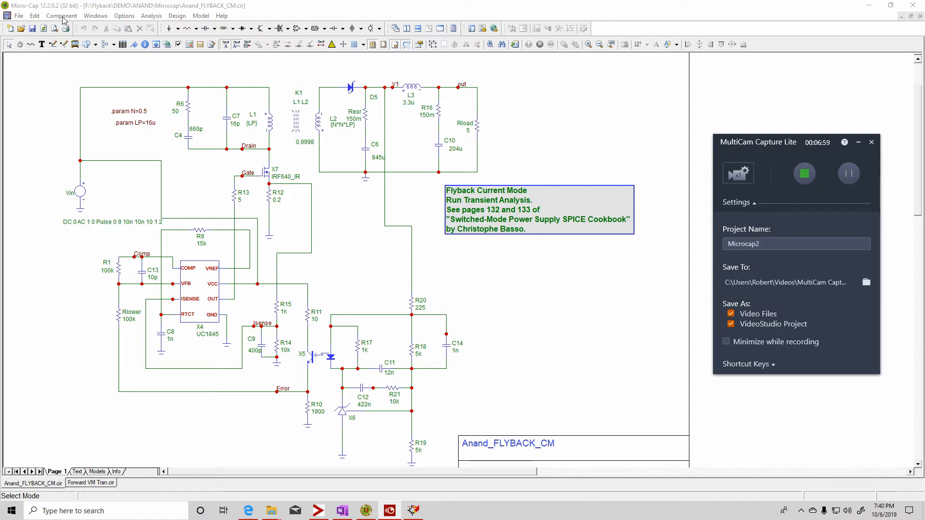
{"action": "left_click", "coordinate": [62, 15]}
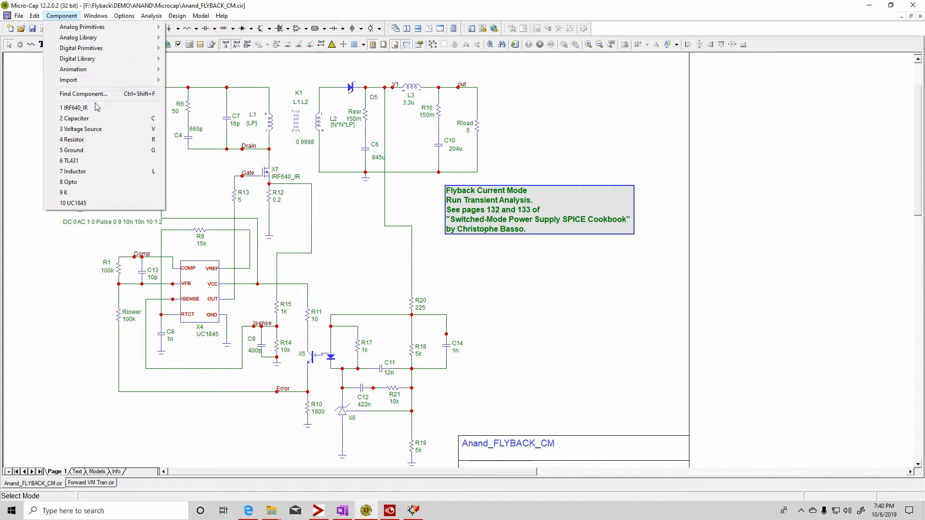
{"action": "left_click", "coordinate": [84, 94]}
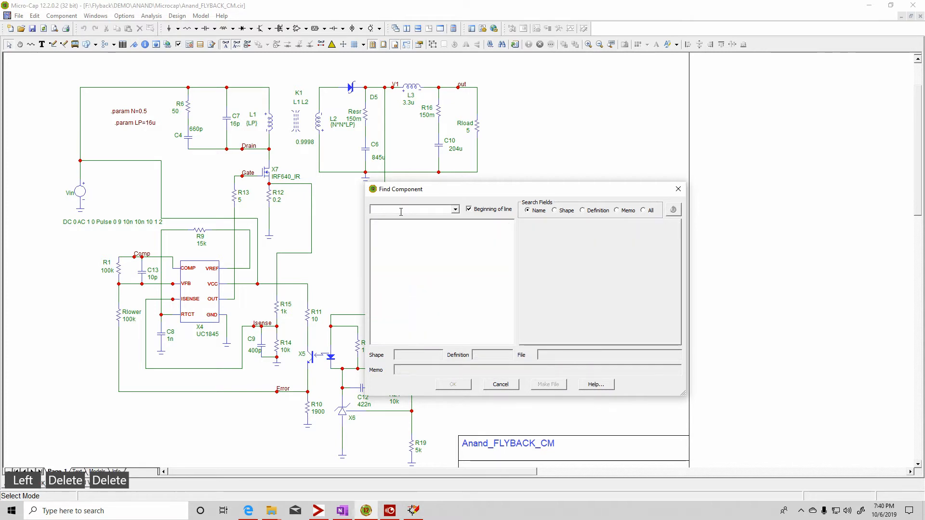
{"action": "type", "text": "sg"}
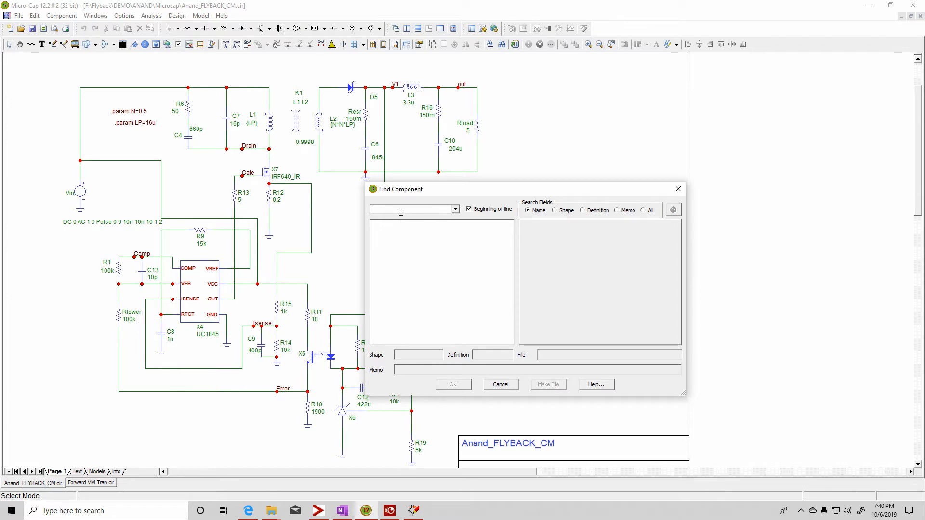
{"action": "type", "text": "uc"}
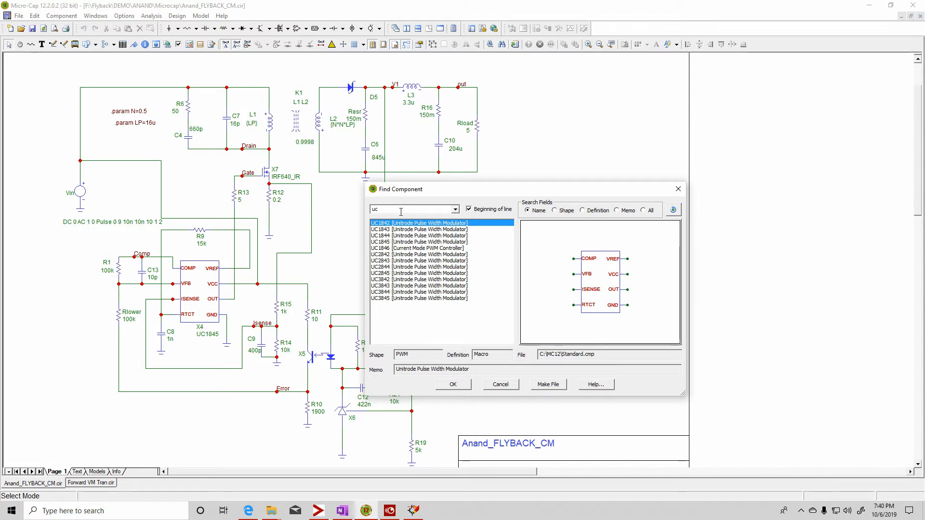
{"action": "type", "text": "p"}
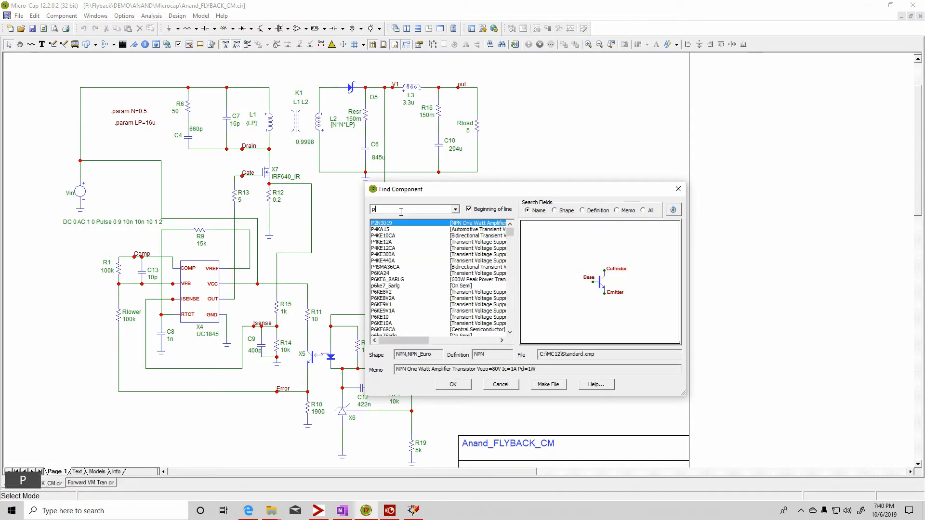
{"action": "type", "text": "wm"}
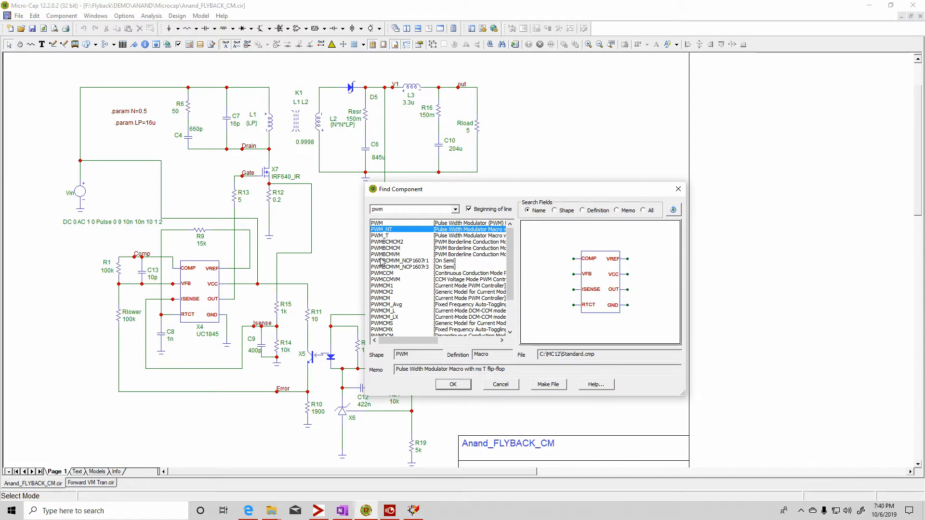
{"action": "left_click", "coordinate": [384, 266]}
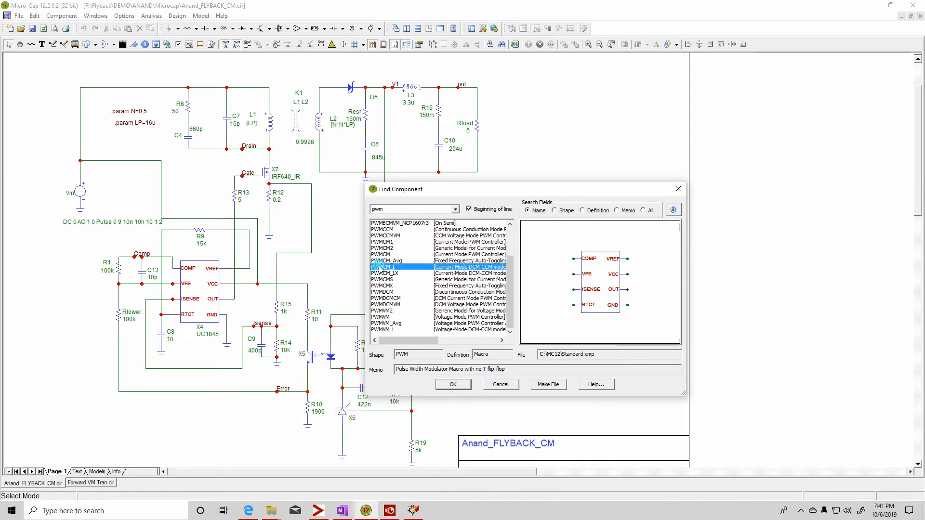
{"action": "left_click", "coordinate": [383, 266]}
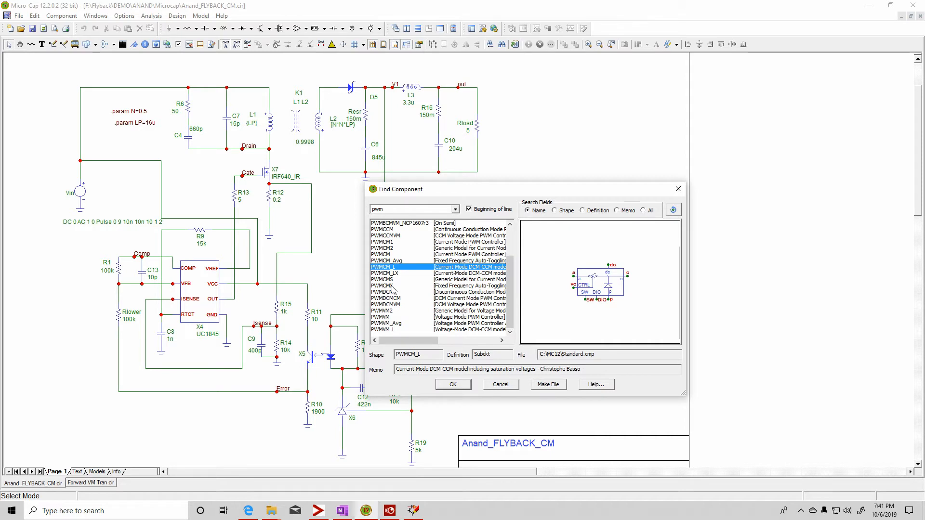
{"action": "left_click", "coordinate": [386, 286]}
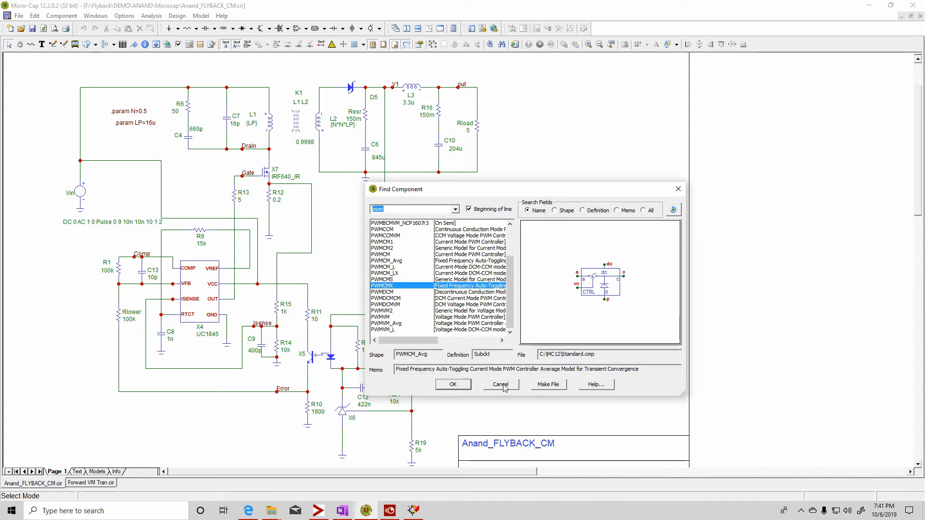
{"action": "left_click", "coordinate": [500, 384]}
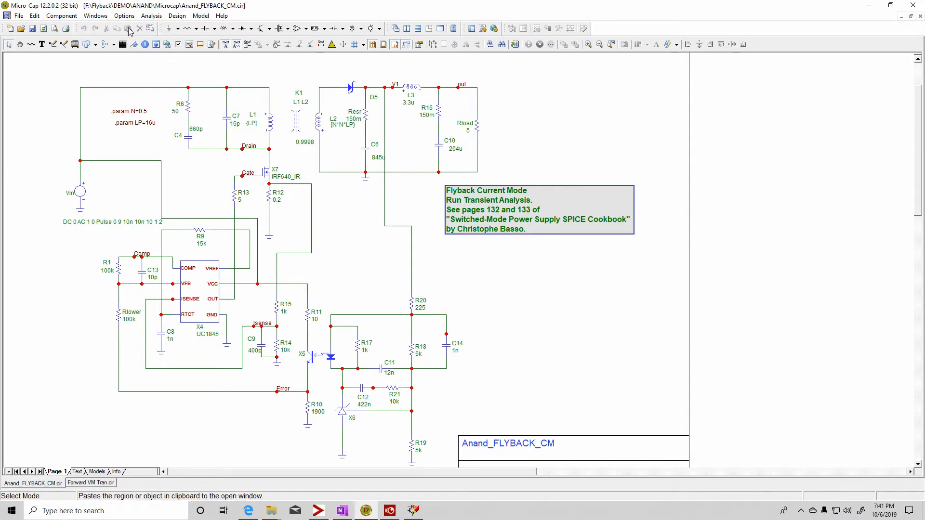
Browse Component > Analog Primitives to view passive components and active devices
{"action": "left_click", "coordinate": [61, 15]}
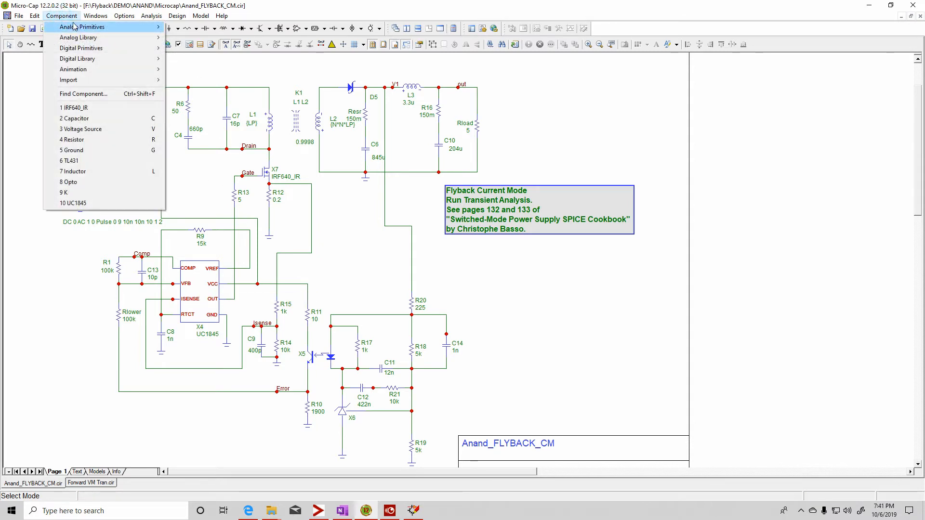
{"action": "left_click", "coordinate": [206, 26]}
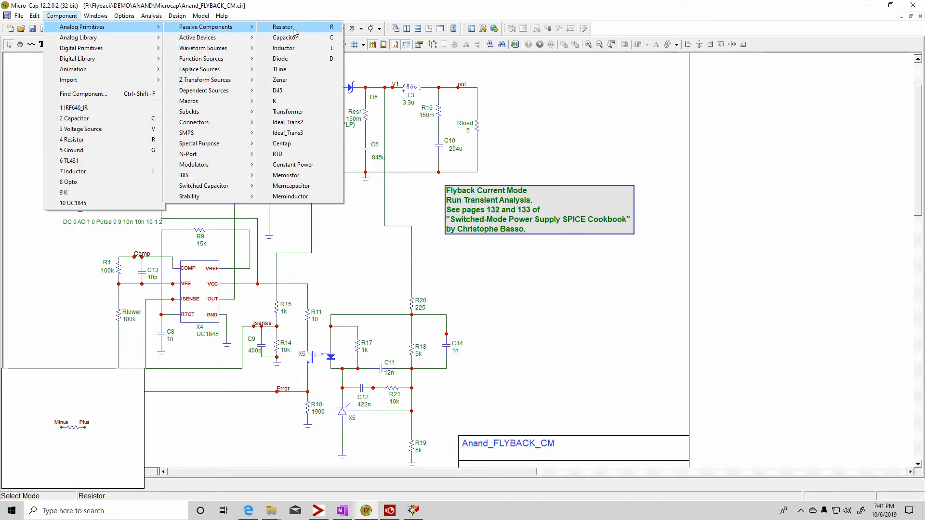
{"action": "mouse_move", "coordinate": [280, 80]}
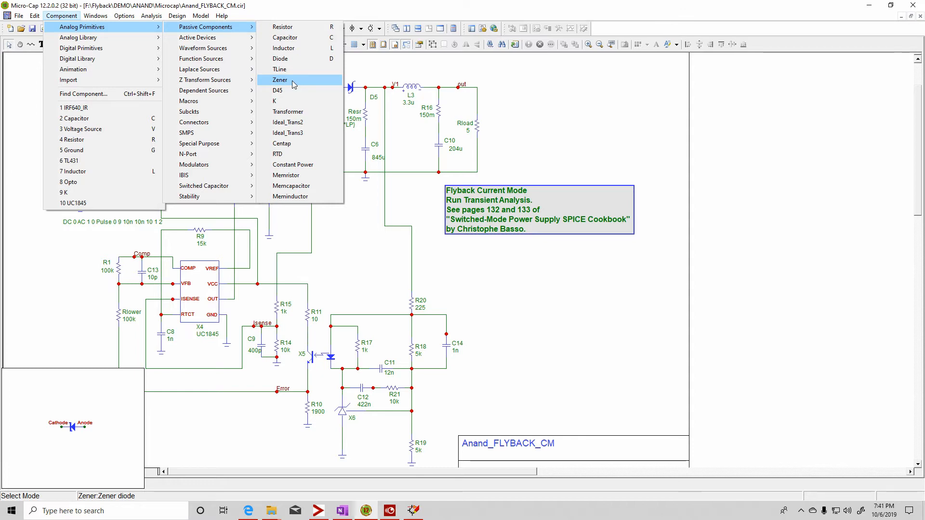
{"action": "mouse_move", "coordinate": [279, 69]}
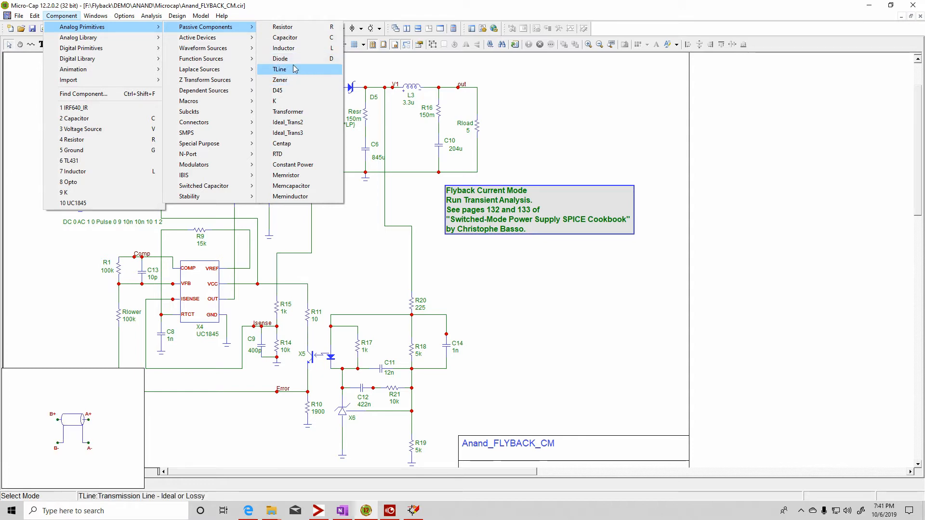
{"action": "mouse_move", "coordinate": [273, 100]}
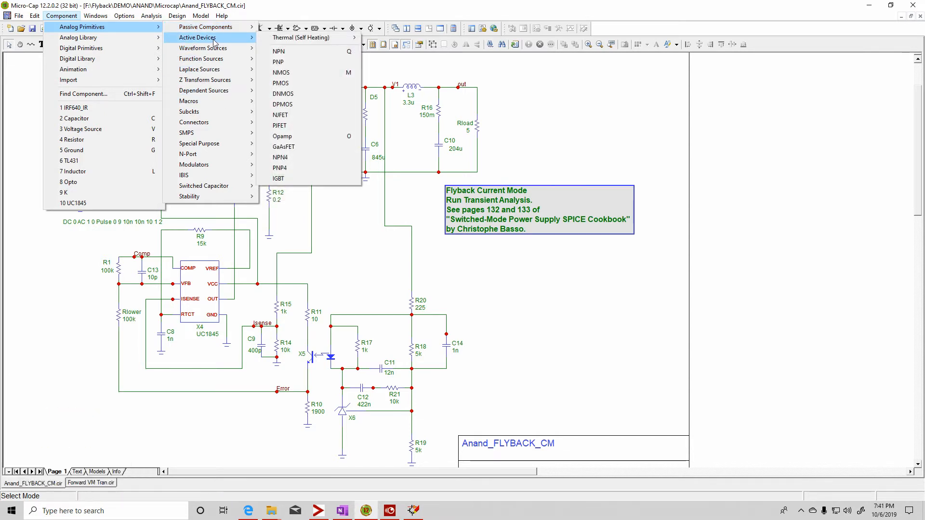
{"action": "mouse_move", "coordinate": [279, 52]}
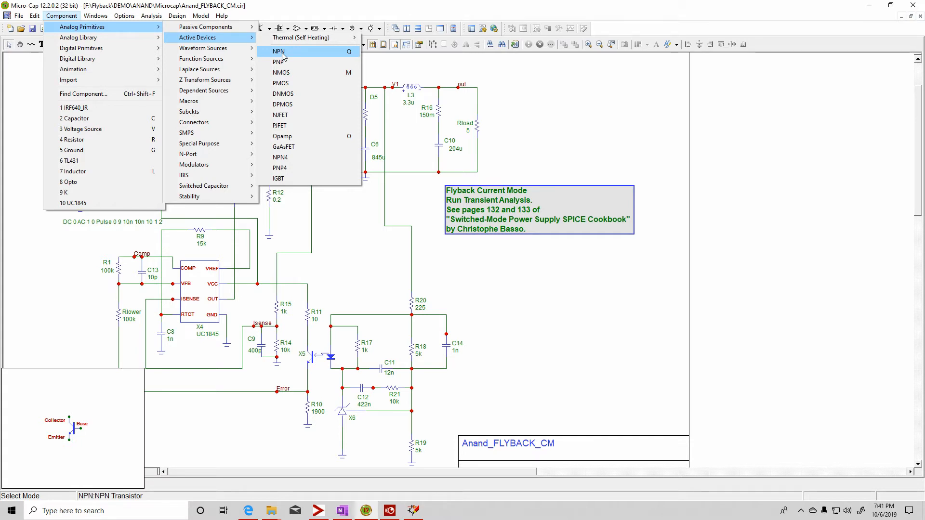
{"action": "mouse_move", "coordinate": [281, 72]}
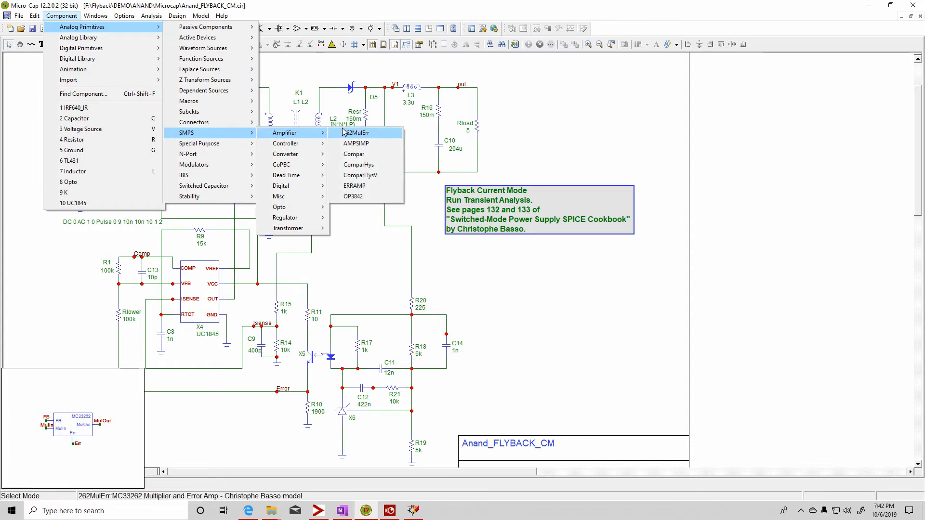
{"action": "mouse_move", "coordinate": [355, 143]}
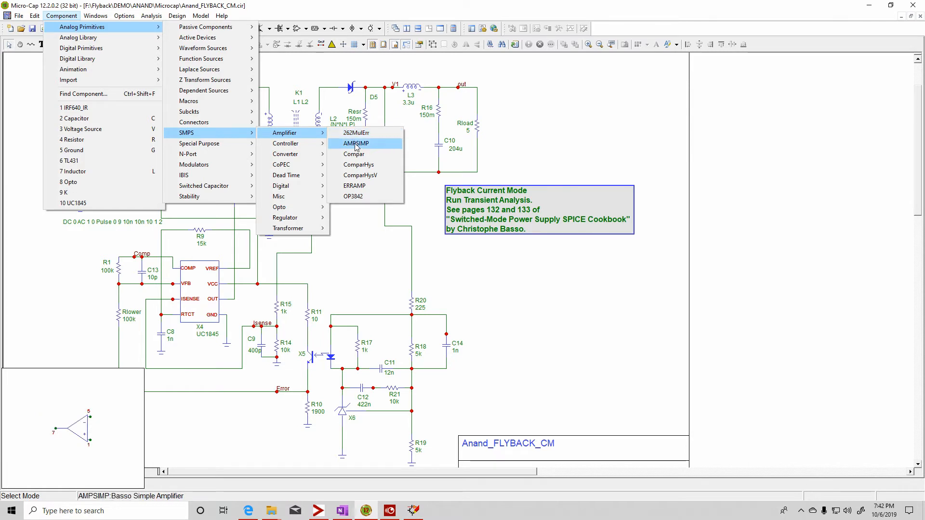
{"action": "mouse_move", "coordinate": [360, 175]}
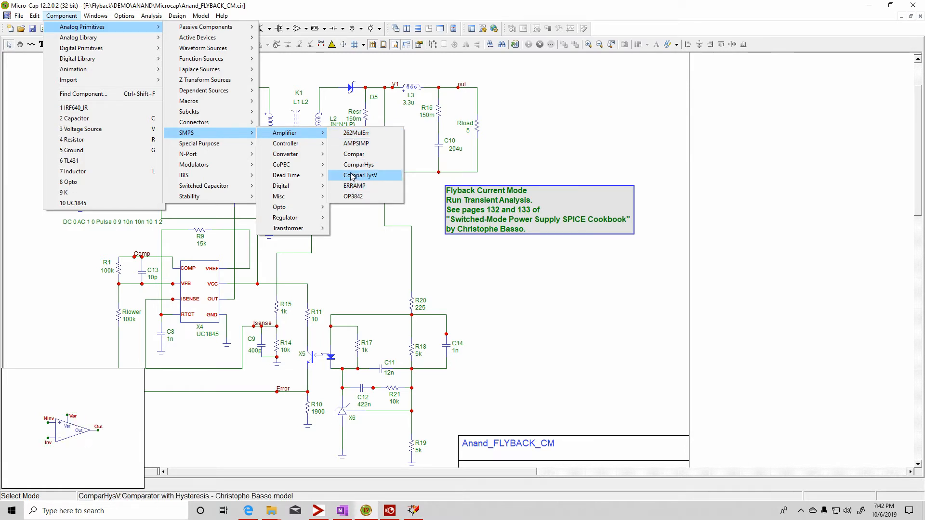
{"action": "mouse_move", "coordinate": [355, 133]}
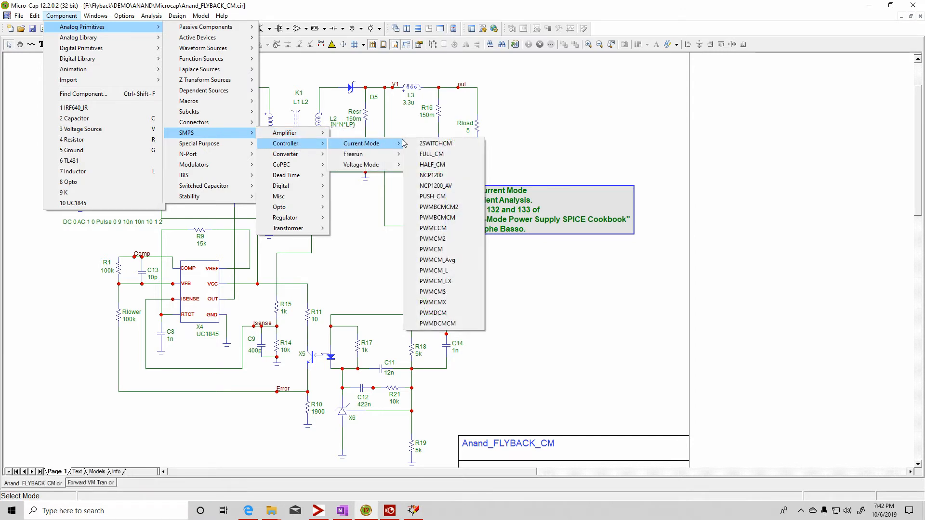
{"action": "left_click", "coordinate": [435, 144]}
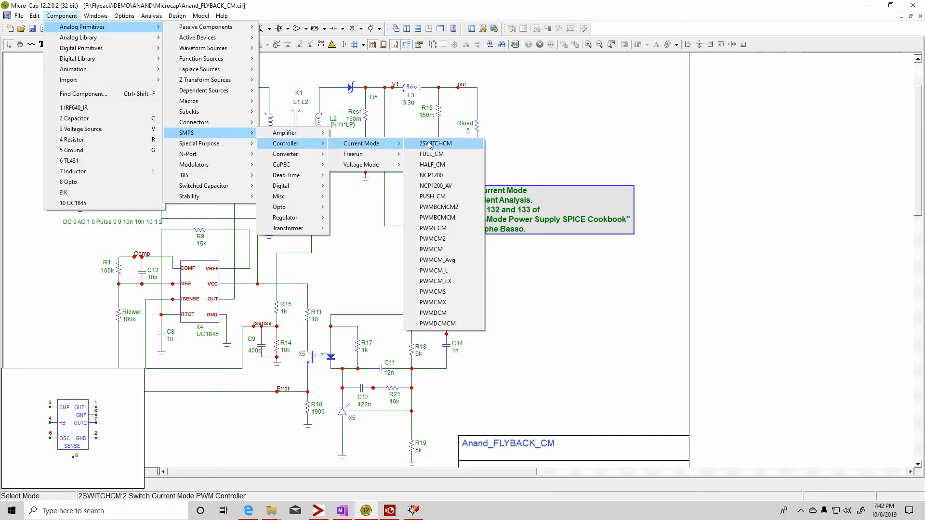
{"action": "mouse_move", "coordinate": [432, 196]}
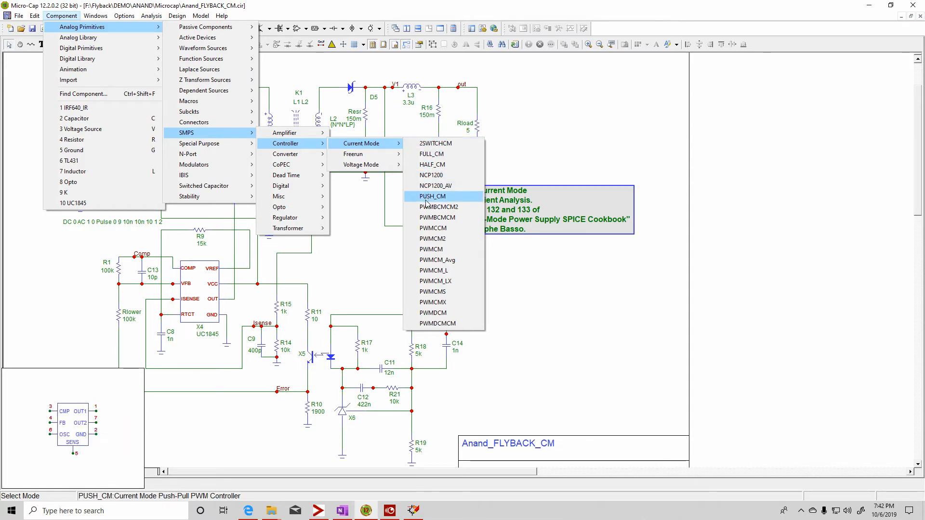
{"action": "mouse_move", "coordinate": [432, 270]}
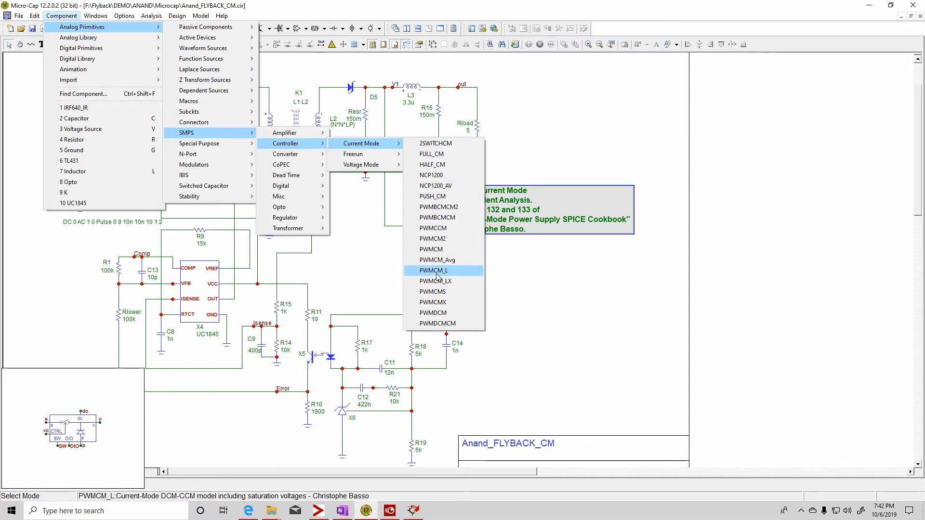
{"action": "mouse_move", "coordinate": [434, 143]}
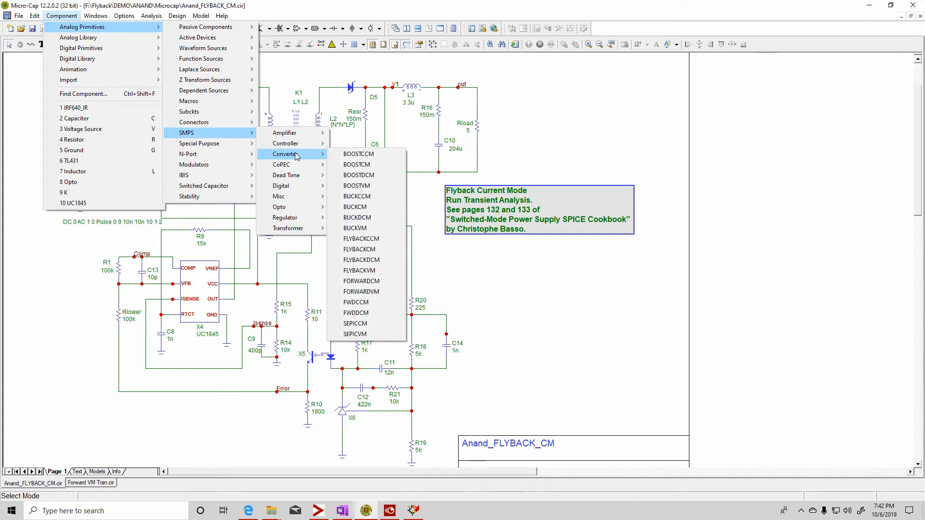
{"action": "mouse_move", "coordinate": [361, 260]}
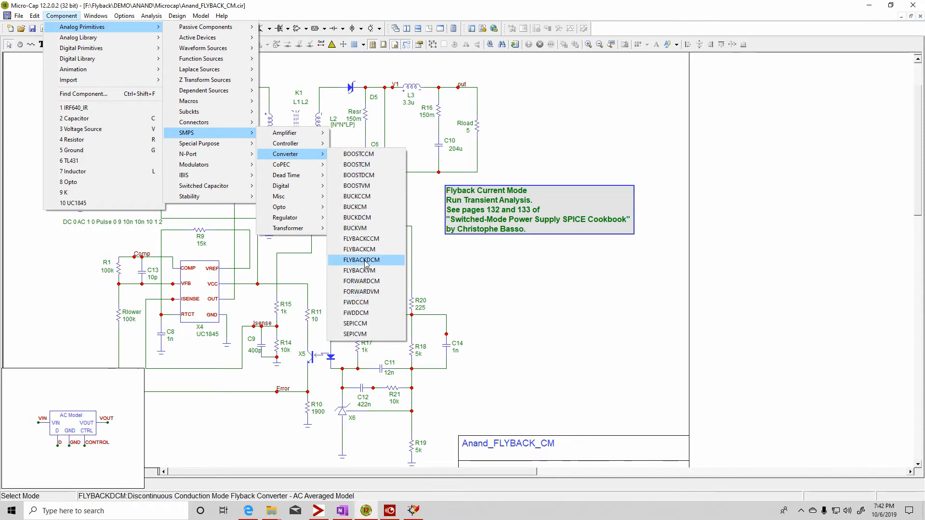
{"action": "mouse_move", "coordinate": [360, 292]}
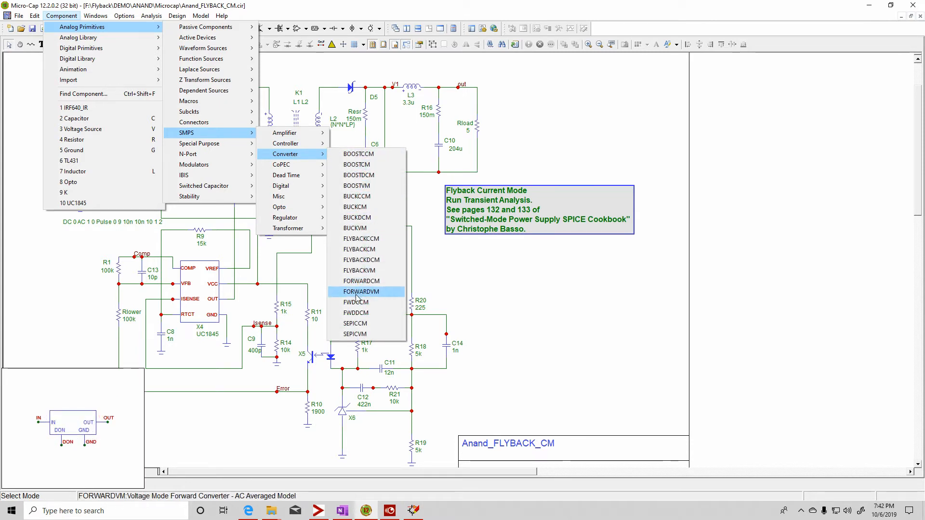
{"action": "mouse_move", "coordinate": [356, 207]}
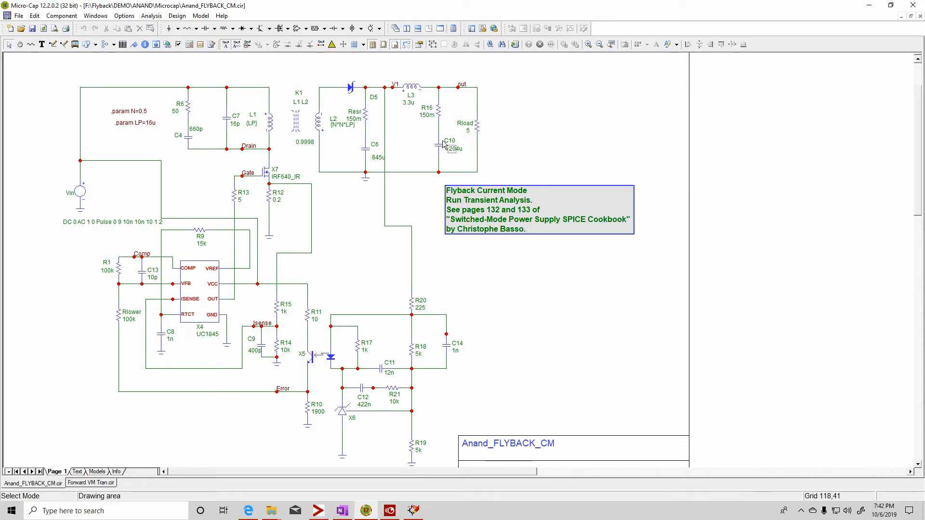
{"action": "mouse_move", "coordinate": [460, 87]}
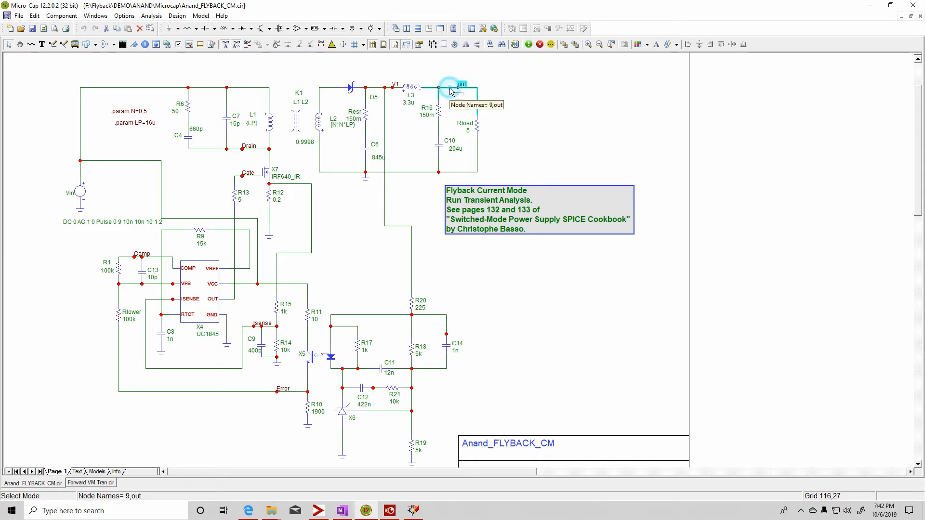
{"action": "double_click", "coordinate": [452, 92]}
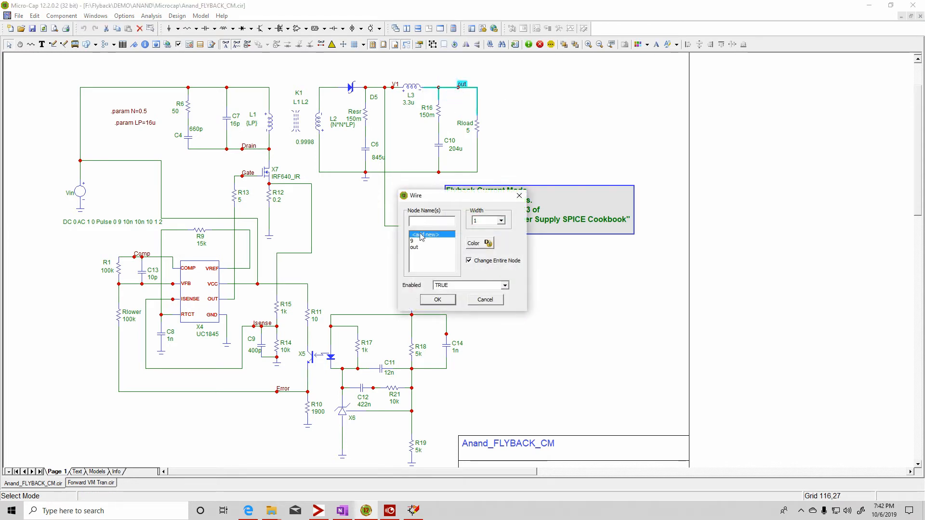
{"action": "left_click", "coordinate": [437, 300]}
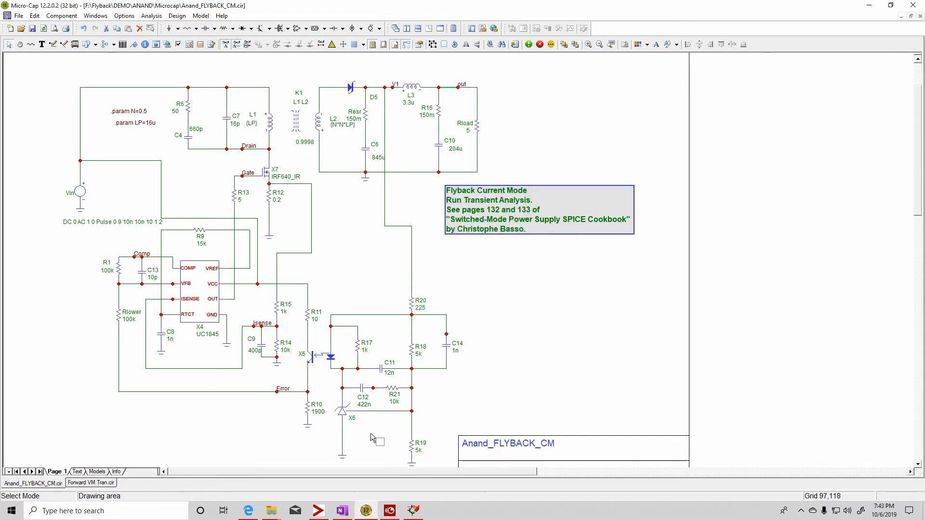
{"action": "left_click", "coordinate": [142, 254]}
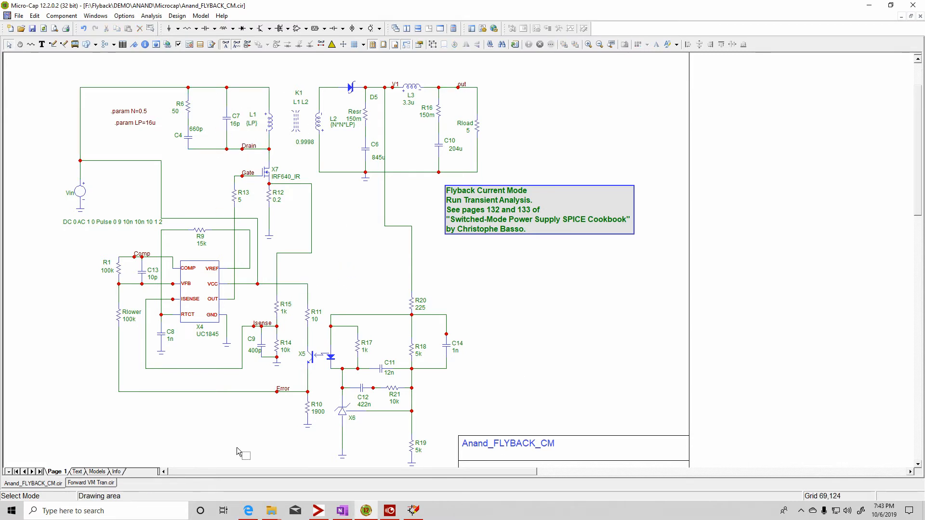
{"action": "left_click", "coordinate": [151, 15]}
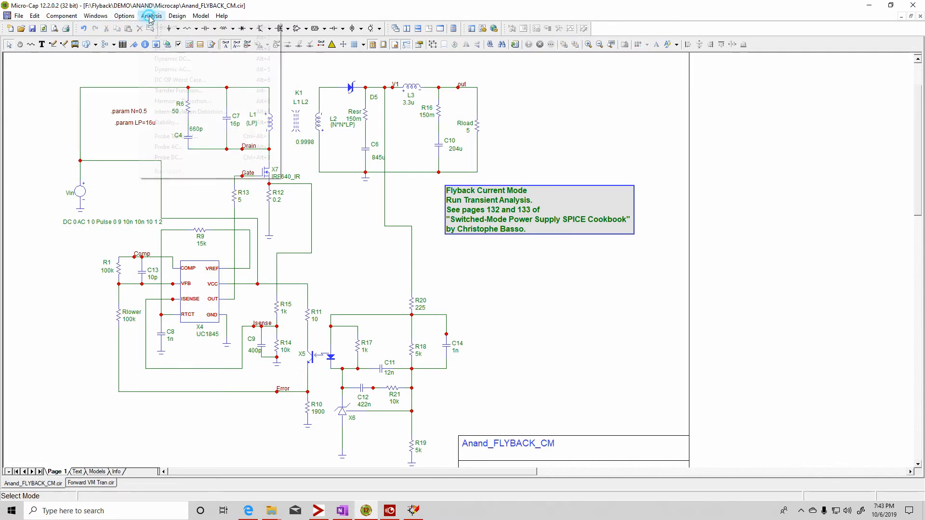
Open Transient Analysis Limits, review the Y expressions, and set V(Gate) to saved-only
{"action": "left_click", "coordinate": [177, 90]}
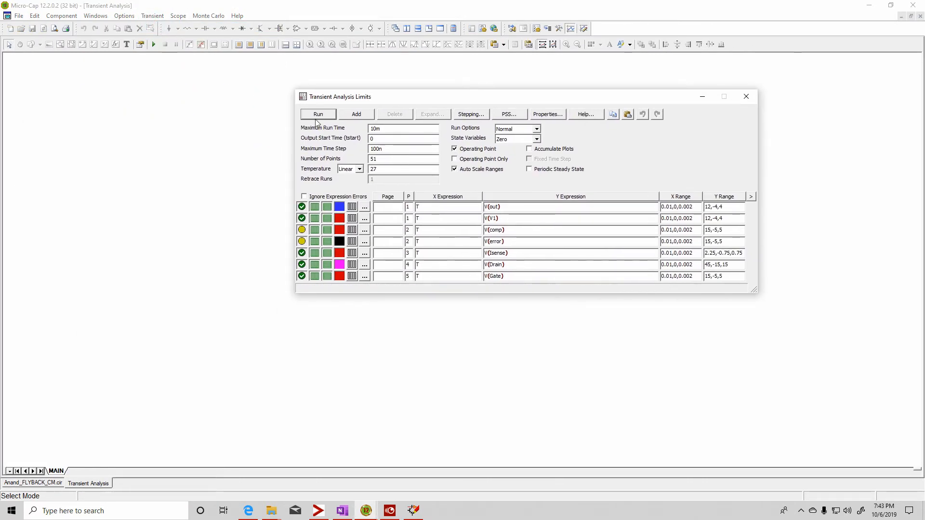
{"action": "mouse_move", "coordinate": [455, 158]}
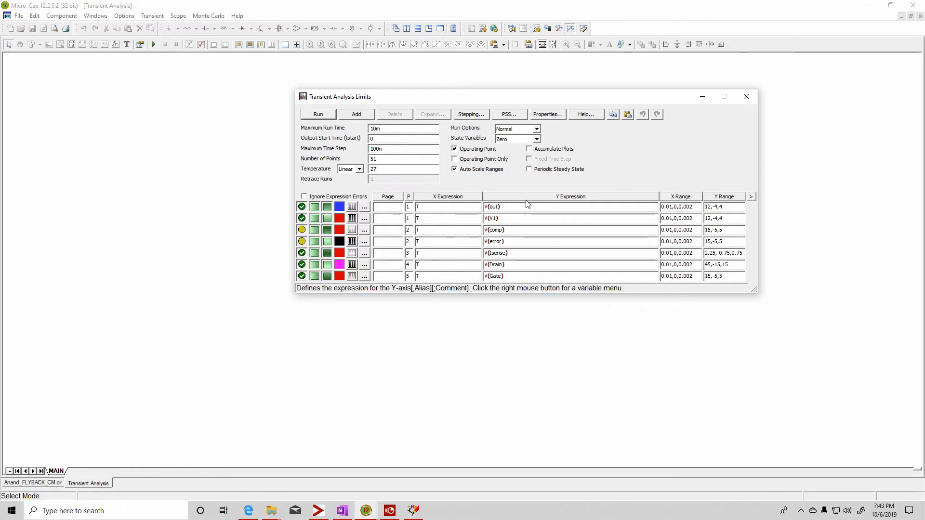
{"action": "mouse_move", "coordinate": [565, 200]}
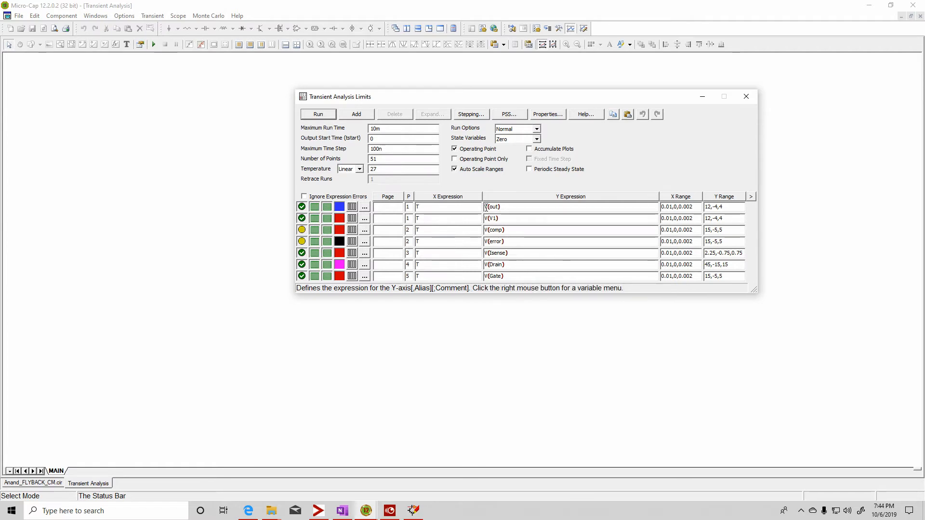
{"action": "left_click", "coordinate": [491, 219]}
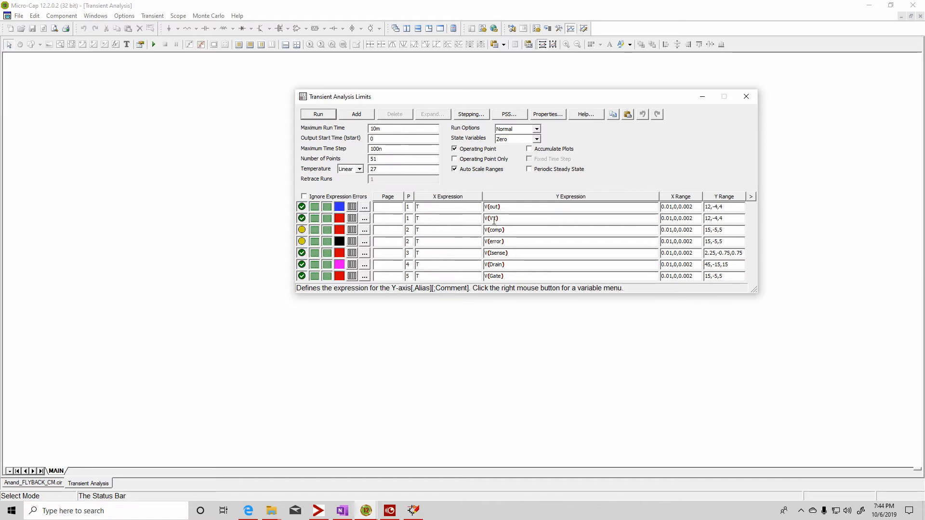
{"action": "left_click", "coordinate": [407, 207]}
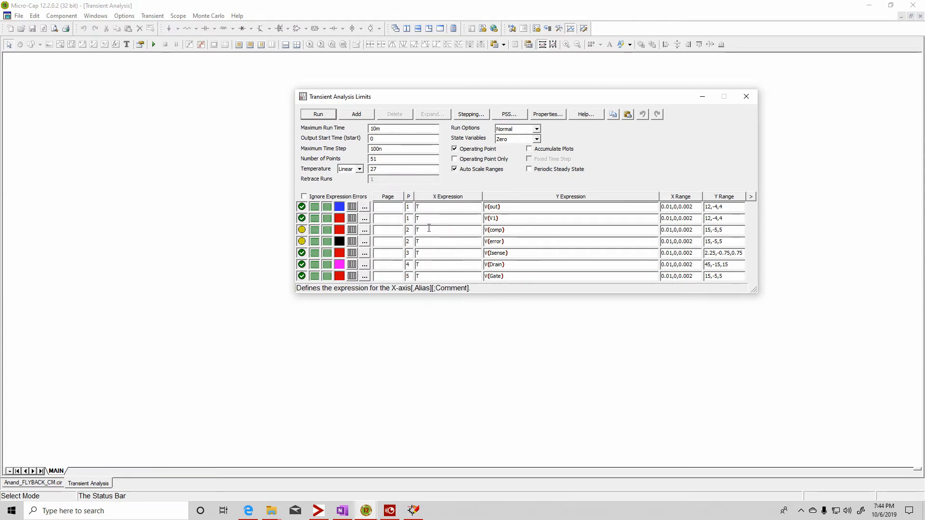
{"action": "mouse_move", "coordinate": [495, 242]}
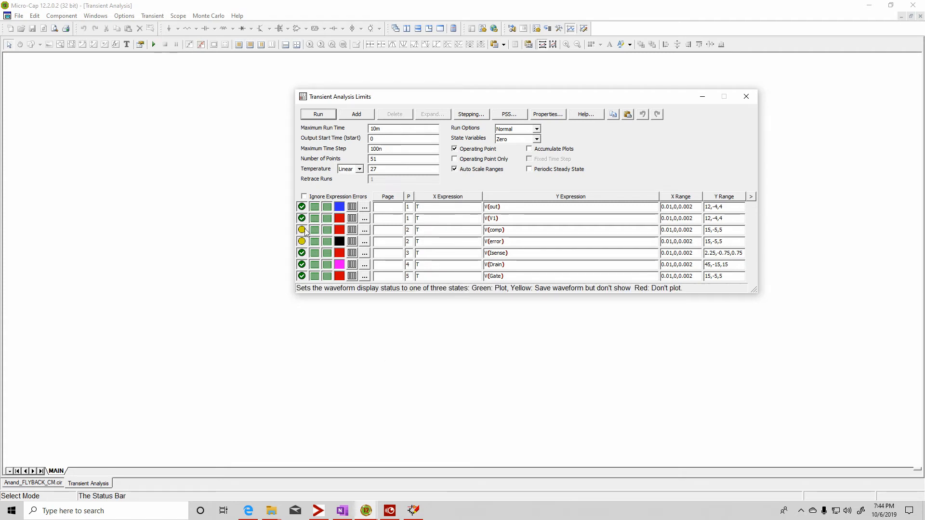
{"action": "left_click", "coordinate": [302, 242]}
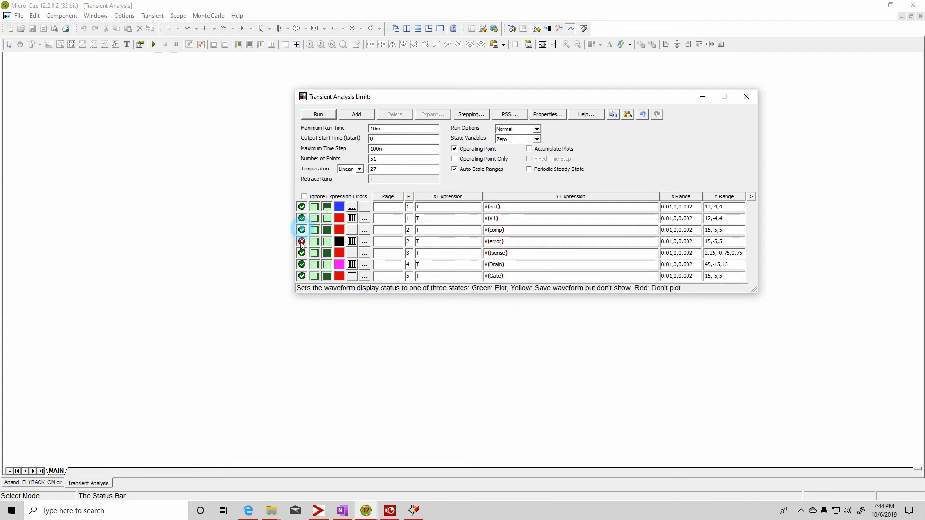
{"action": "left_click", "coordinate": [302, 241]}
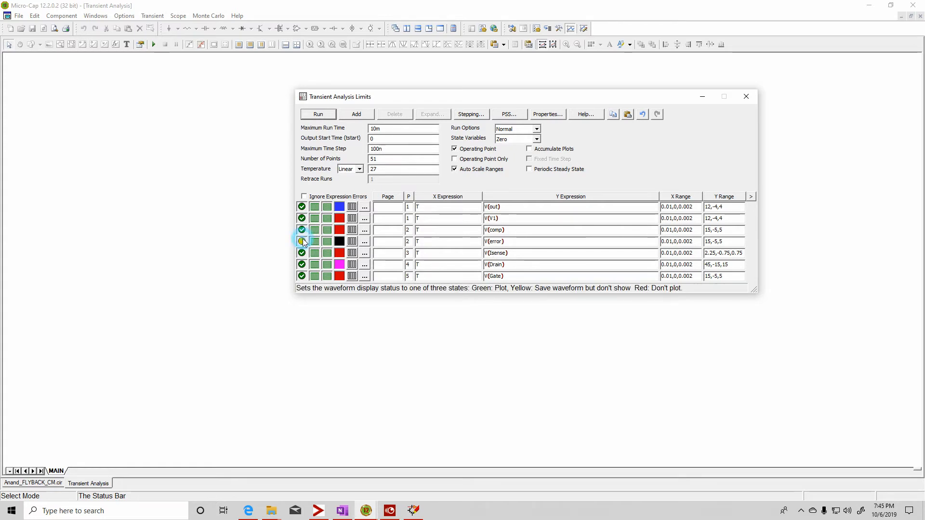
{"action": "left_click", "coordinate": [302, 241]}
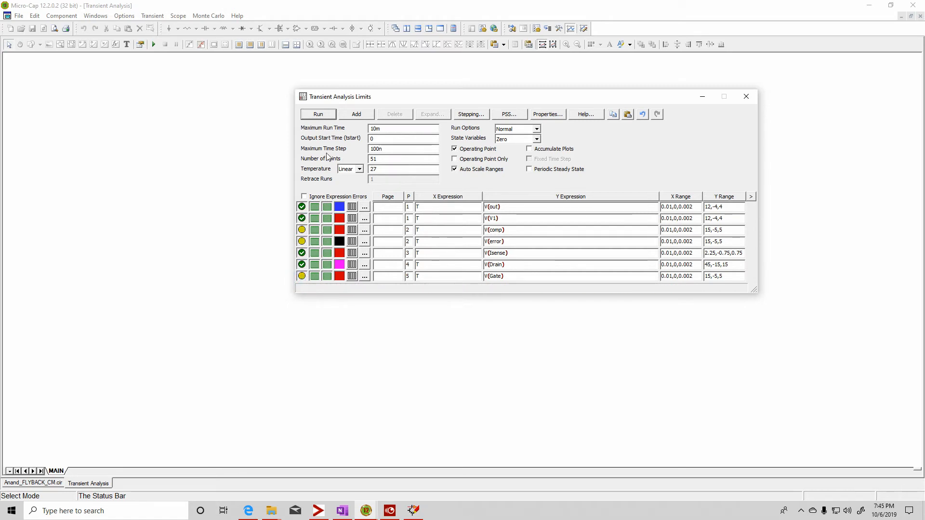
Run the transient analysis and zoom in twice to individual switching cycles
{"action": "left_click", "coordinate": [317, 113]}
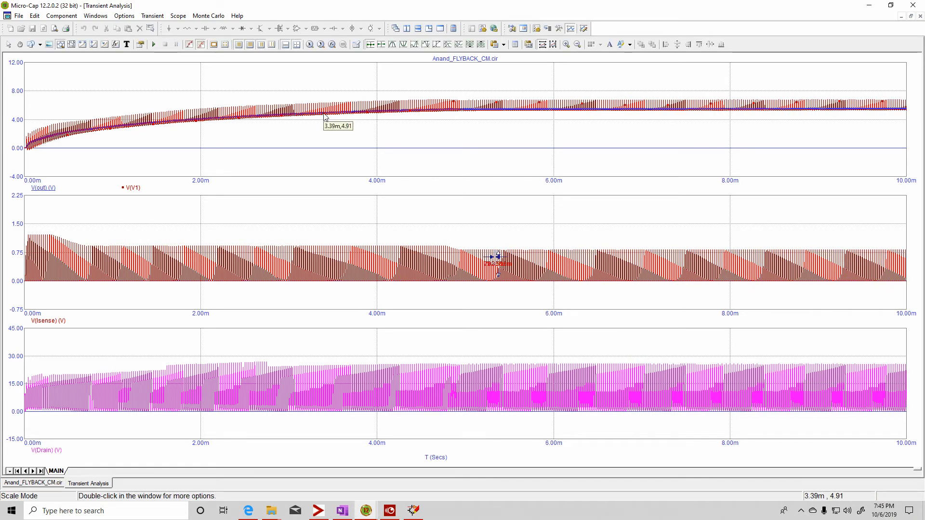
{"action": "mouse_move", "coordinate": [483, 197]}
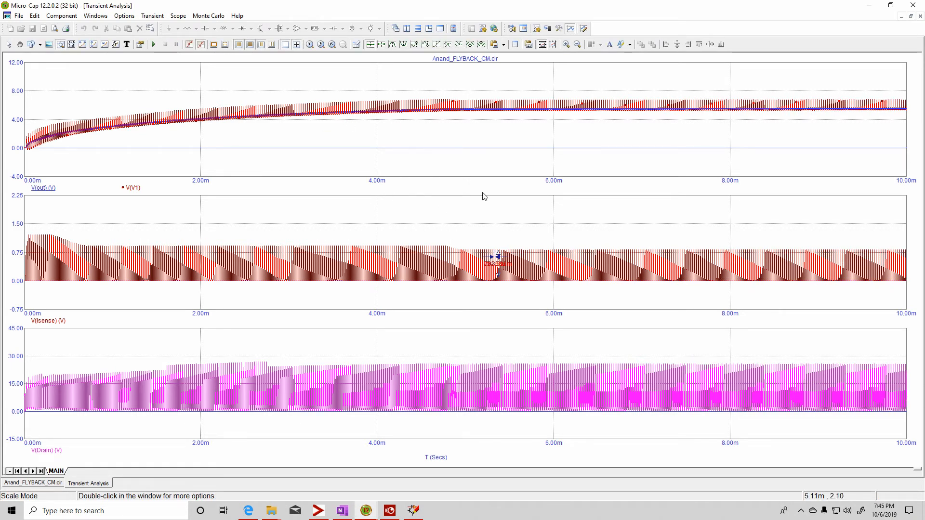
{"action": "left_click", "coordinate": [564, 43]}
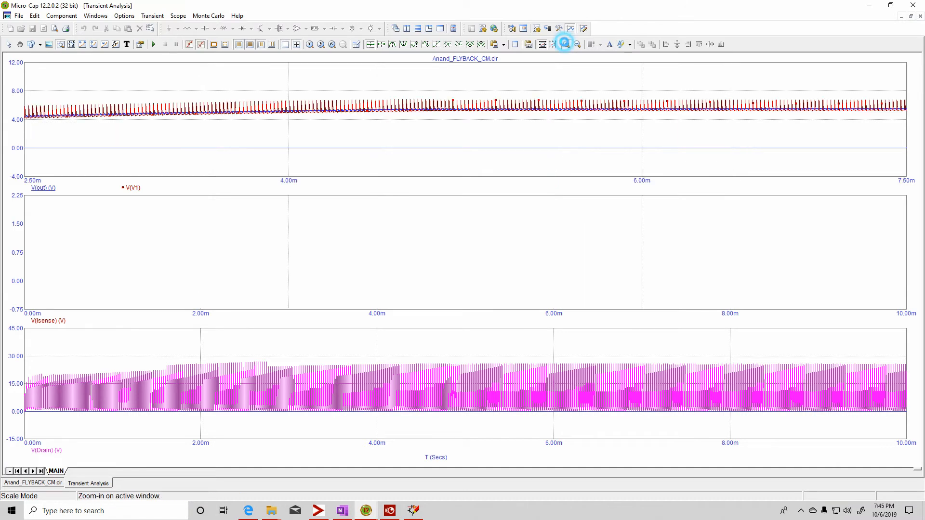
{"action": "left_click", "coordinate": [563, 44]}
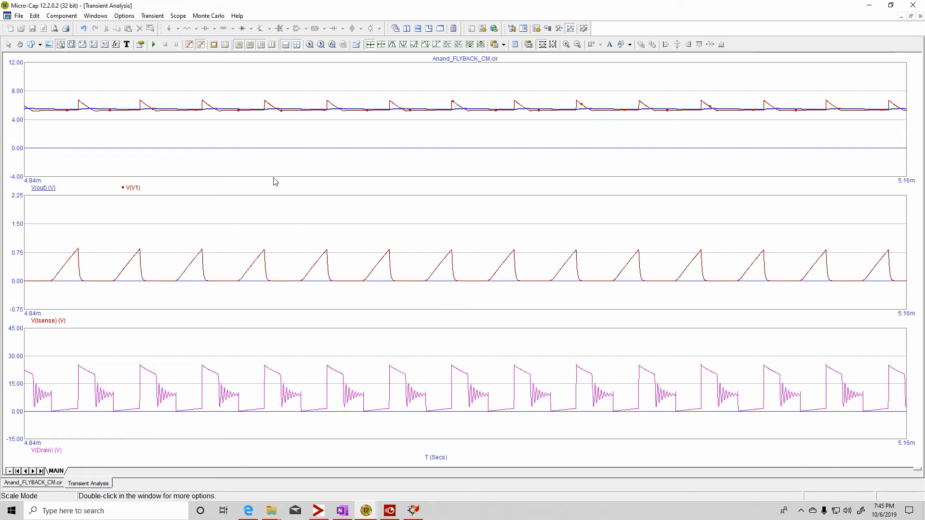
{"action": "mouse_move", "coordinate": [326, 255]}
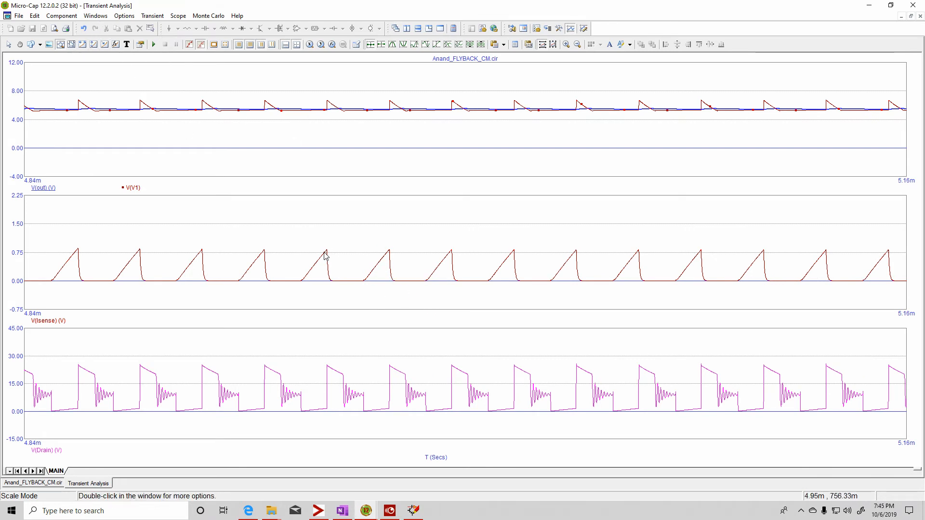
{"action": "mouse_move", "coordinate": [318, 145]}
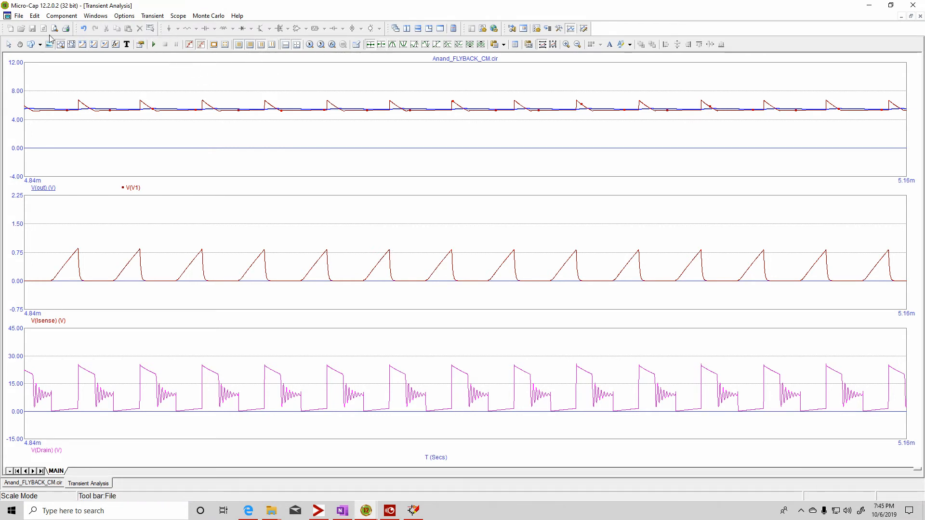
{"action": "mouse_move", "coordinate": [82, 44]}
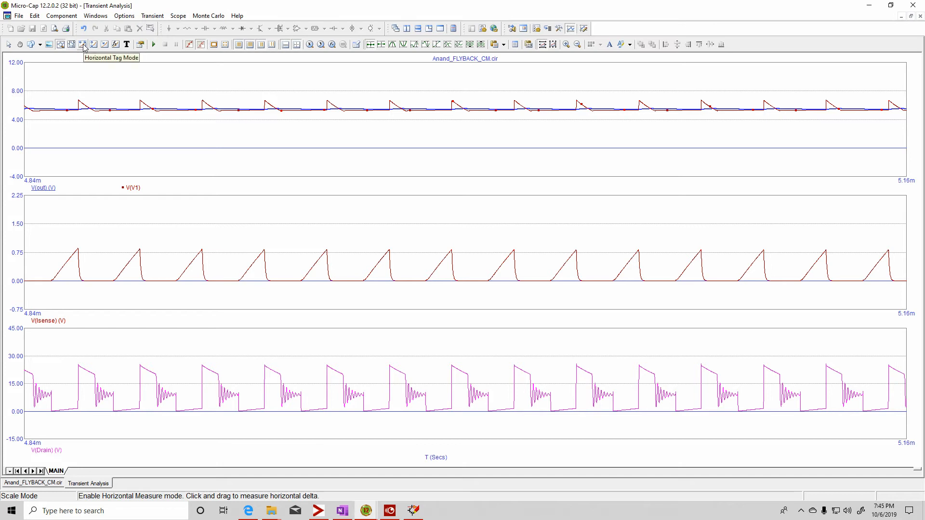
Tag the V(sense) ramp period (21.855u) and peak height (818.587m)
{"action": "left_click", "coordinate": [83, 45]}
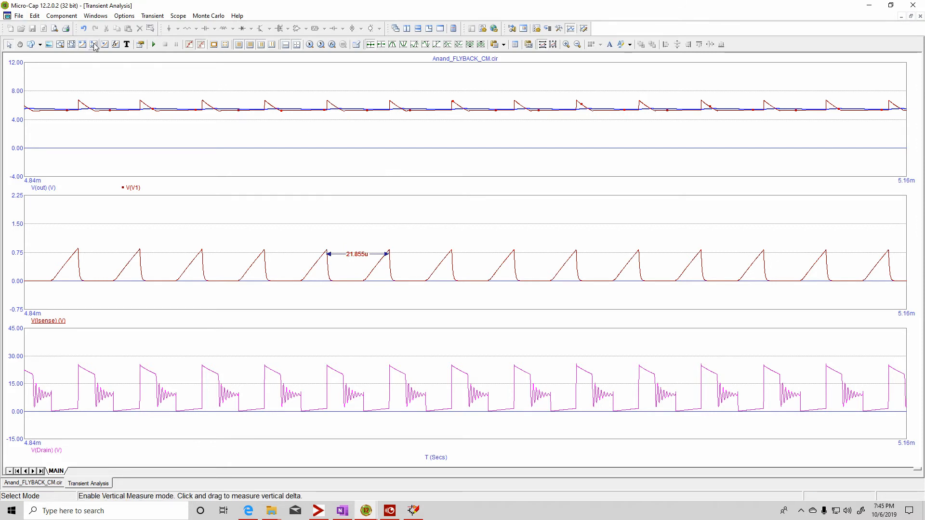
{"action": "left_click", "coordinate": [93, 45]}
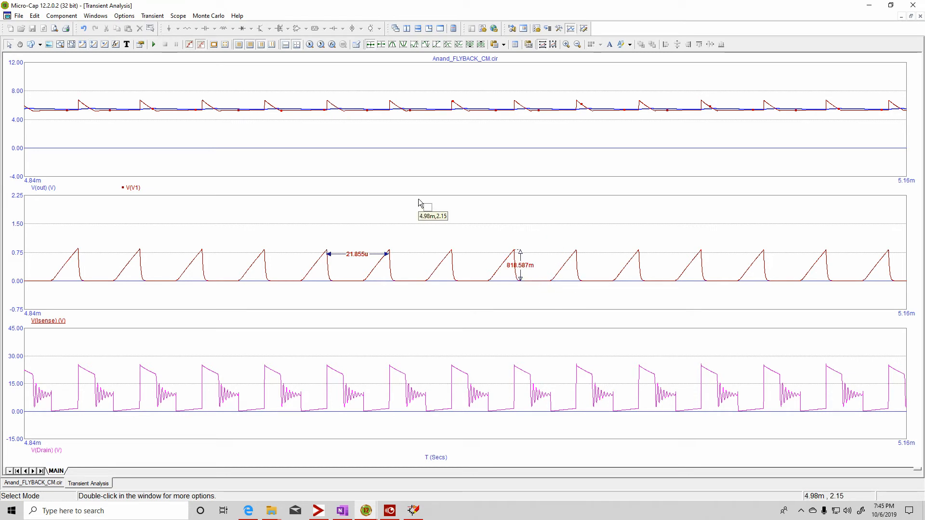
{"action": "mouse_move", "coordinate": [146, 218]}
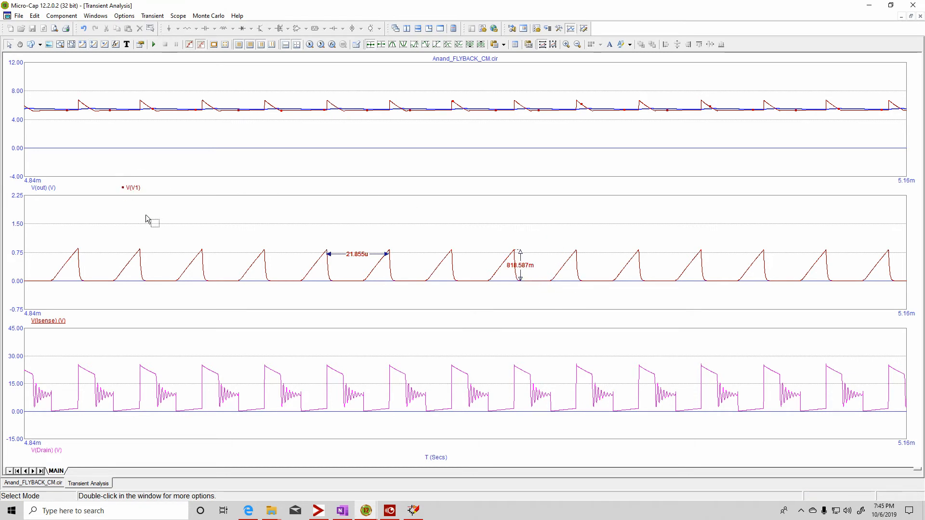
{"action": "mouse_move", "coordinate": [116, 44]}
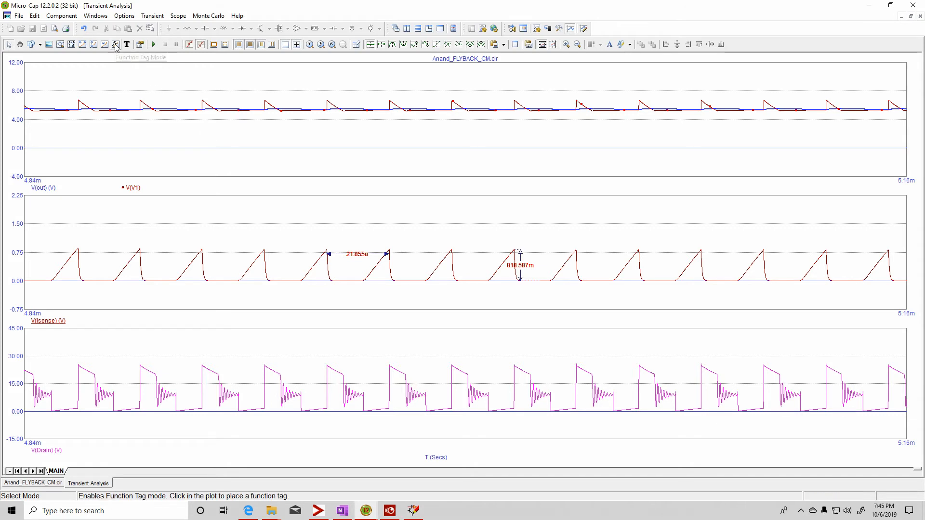
{"action": "left_click", "coordinate": [115, 44]}
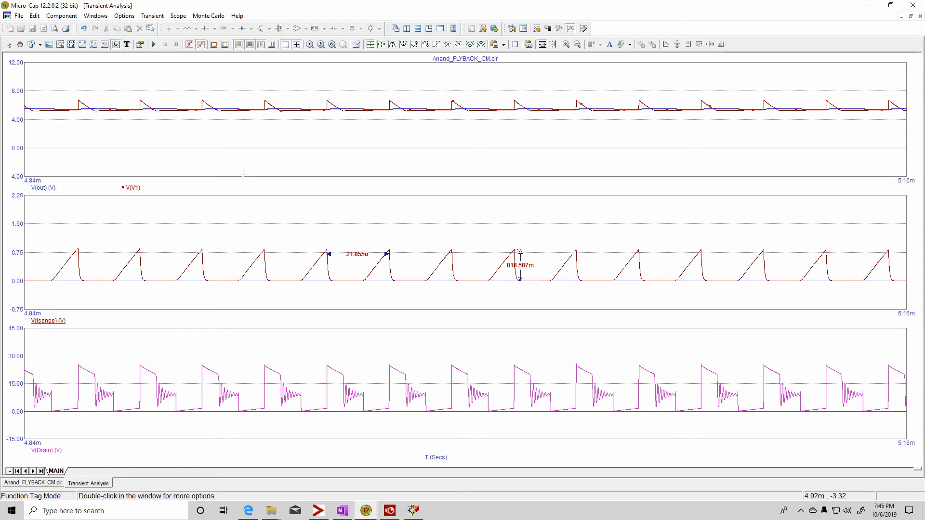
{"action": "mouse_move", "coordinate": [402, 376]}
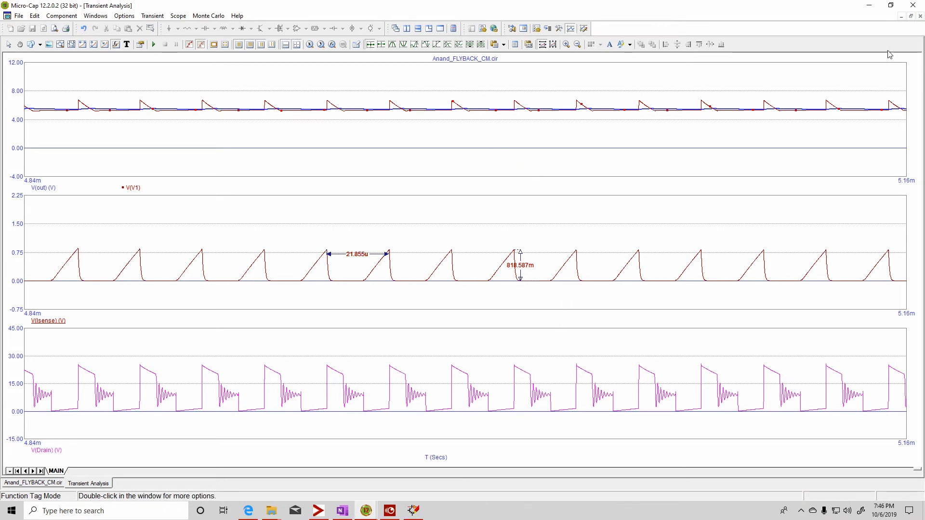
{"action": "left_click", "coordinate": [95, 16]}
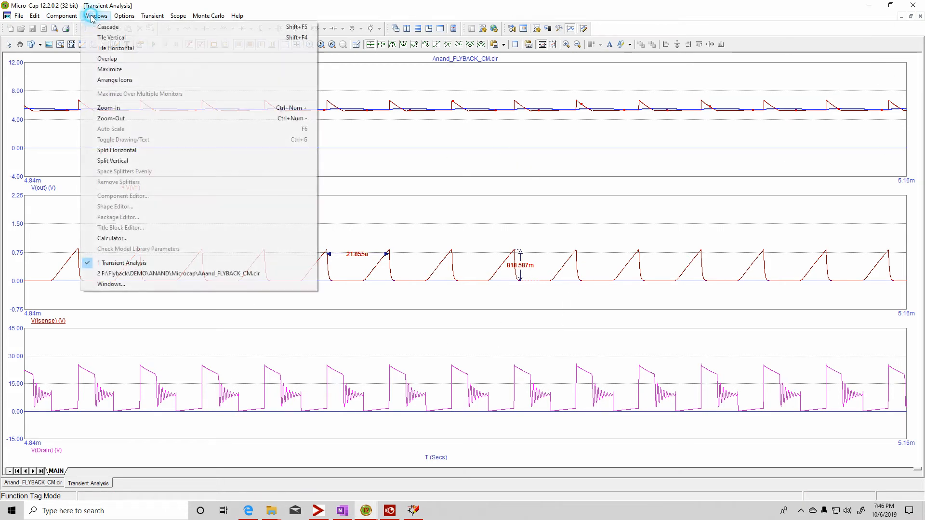
Tile the transient plots and Anand_FLYBACK_CM schematic vertically, activating the schematic
{"action": "left_click", "coordinate": [110, 37]}
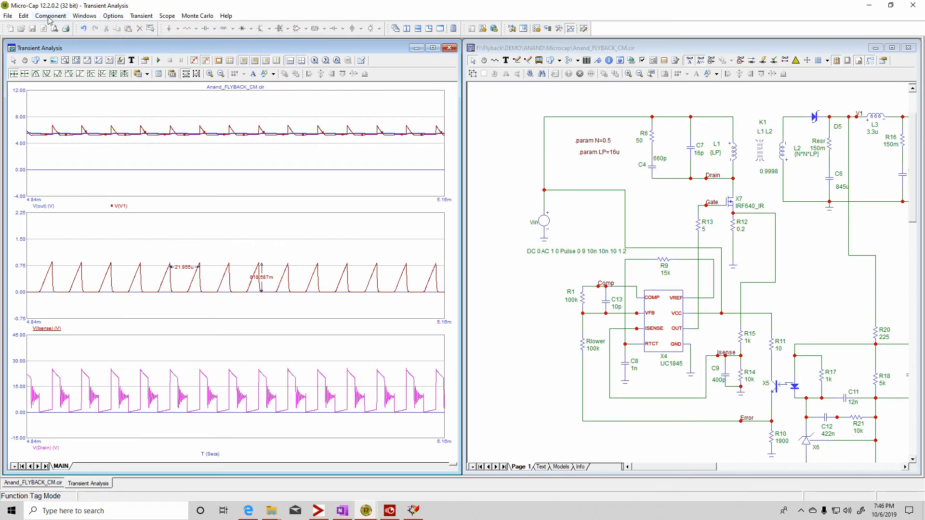
{"action": "mouse_move", "coordinate": [84, 16]}
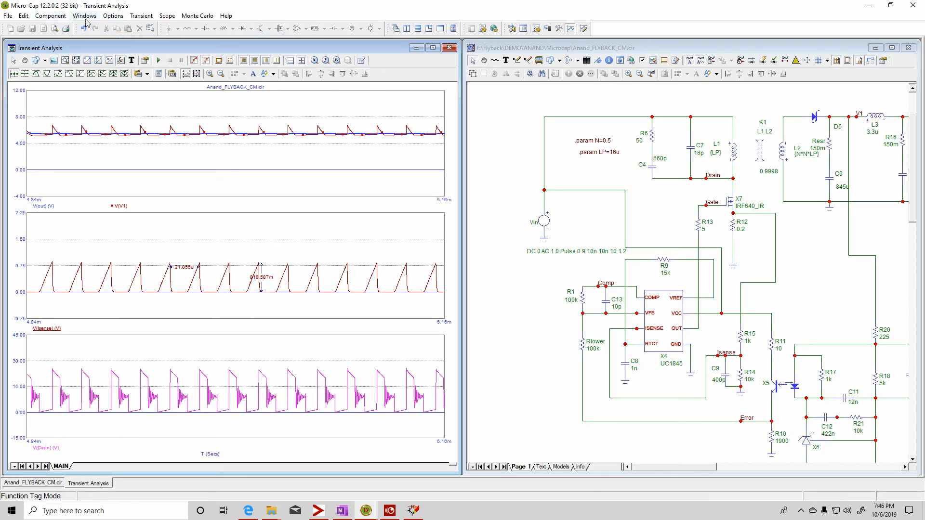
{"action": "left_click", "coordinate": [84, 16]}
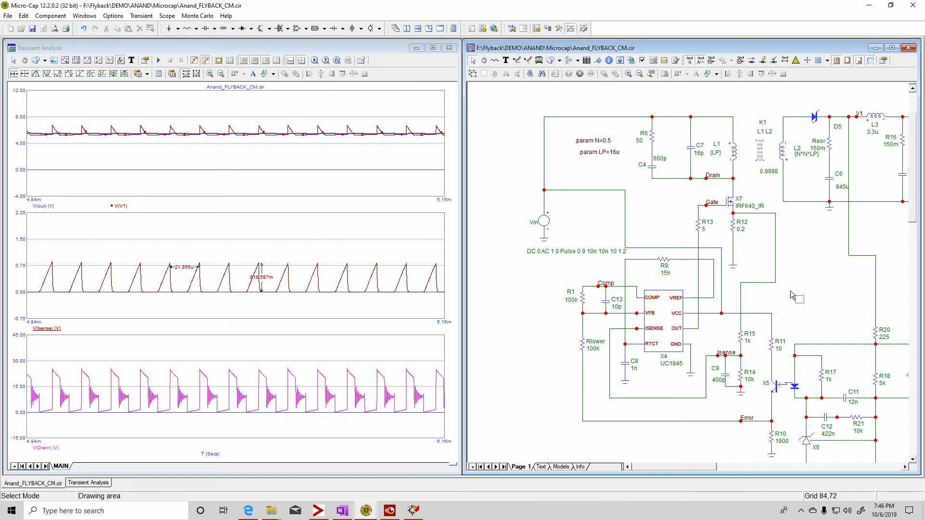
{"action": "mouse_move", "coordinate": [433, 48]}
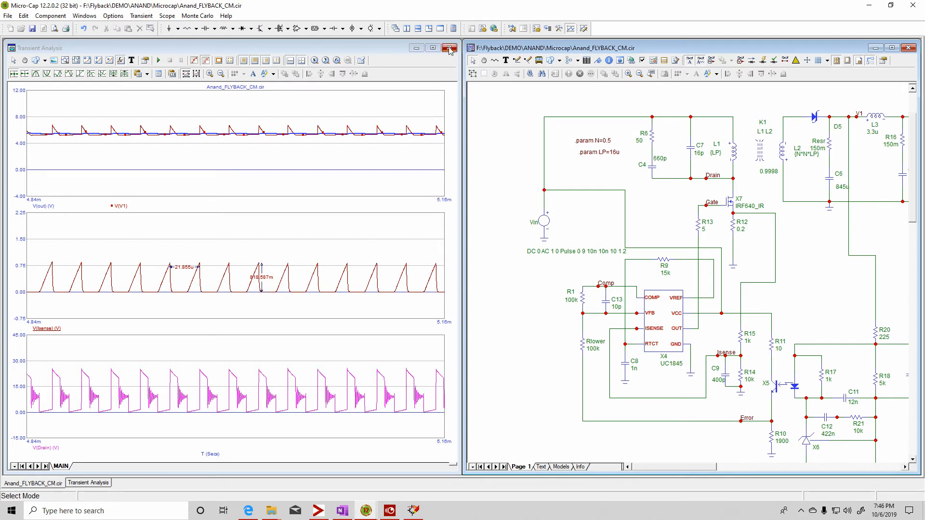
Close the flyback plot and reopen its Transient Analysis Limits beside TopSpice's schematic, briefly checking TopSpice's settings
{"action": "left_click", "coordinate": [449, 48]}
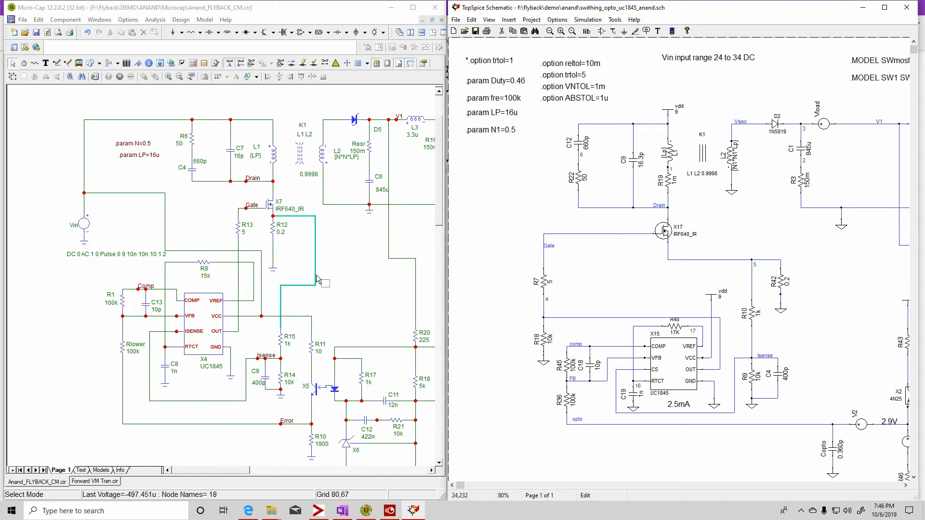
{"action": "left_click", "coordinate": [155, 19]}
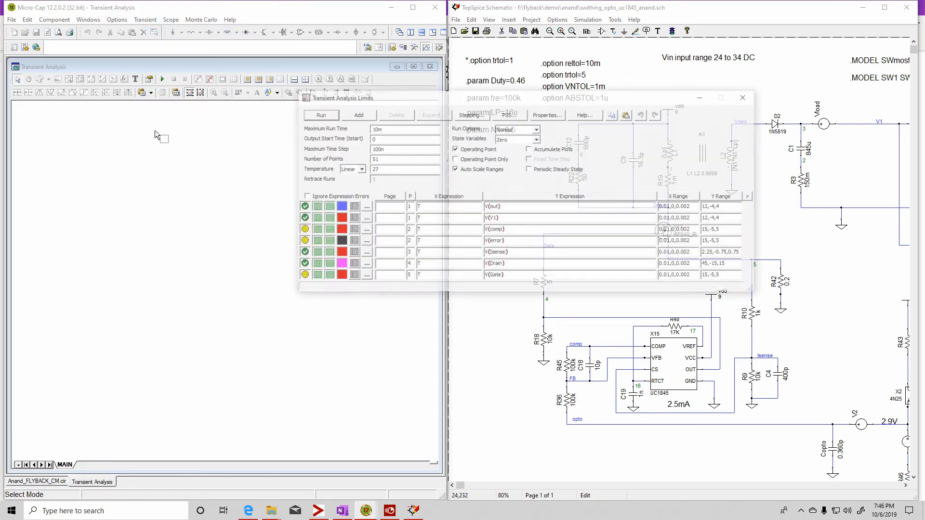
{"action": "left_click_drag", "start_coordinate": [354, 98], "coordinate": [339, 97]}
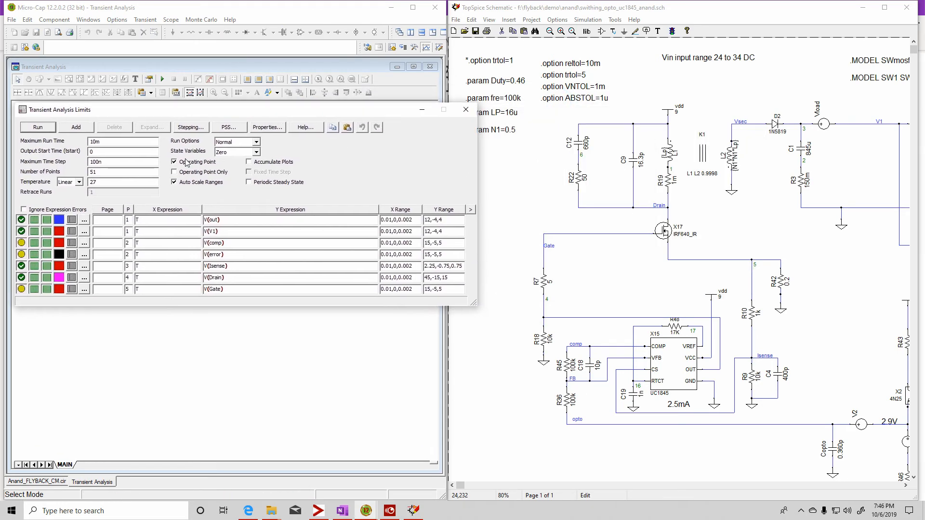
{"action": "mouse_move", "coordinate": [37, 128]}
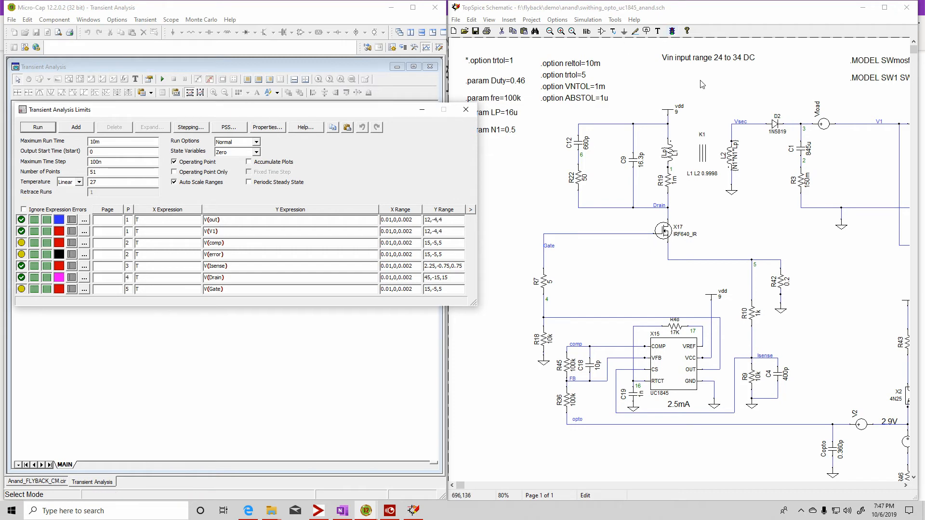
{"action": "left_click", "coordinate": [589, 31]}
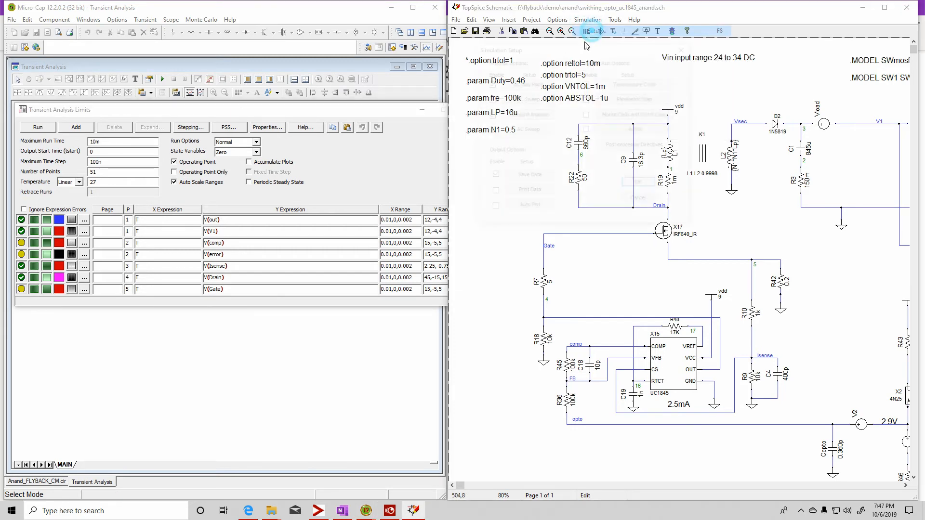
{"action": "left_click", "coordinate": [586, 30]}
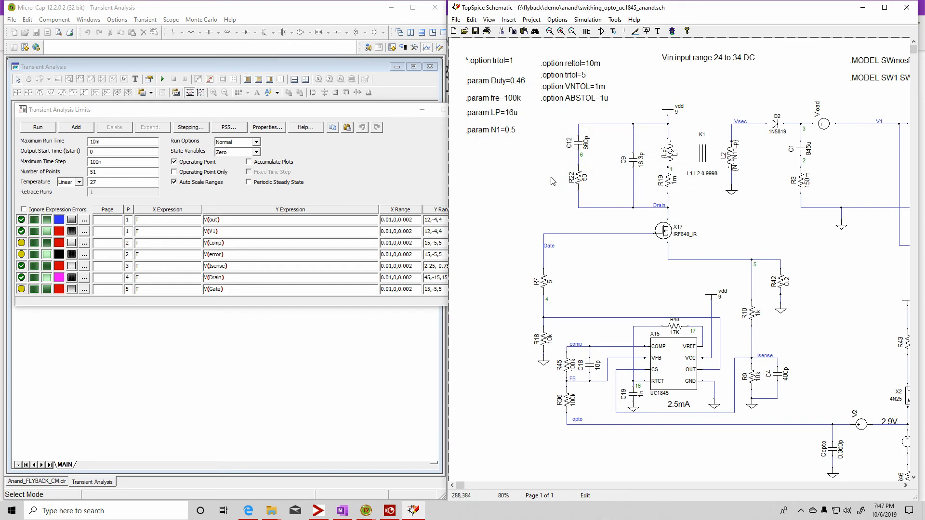
{"action": "mouse_move", "coordinate": [672, 31]}
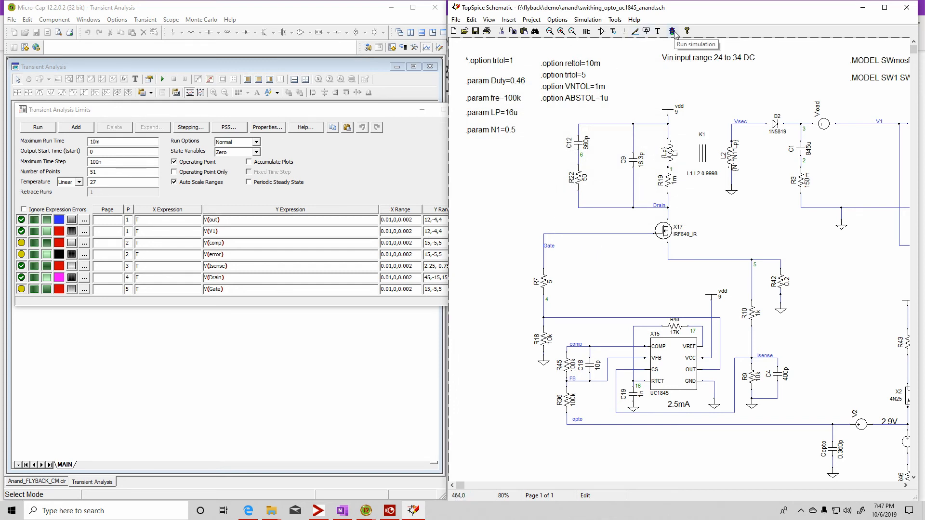
Run the TopSpice flyback simulation, maximize Micro-Cap's transient plot, then switch to TopSpice's waveforms
{"action": "left_click", "coordinate": [672, 31]}
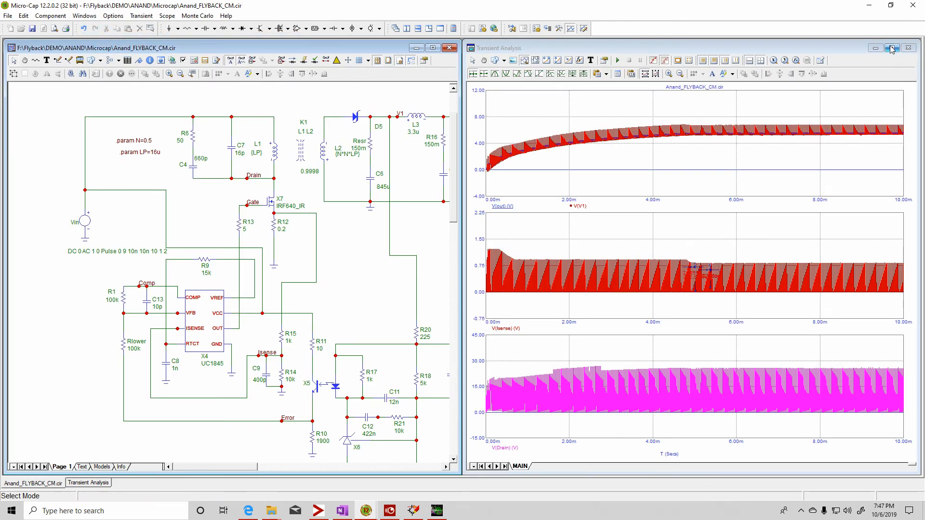
{"action": "left_click", "coordinate": [891, 48]}
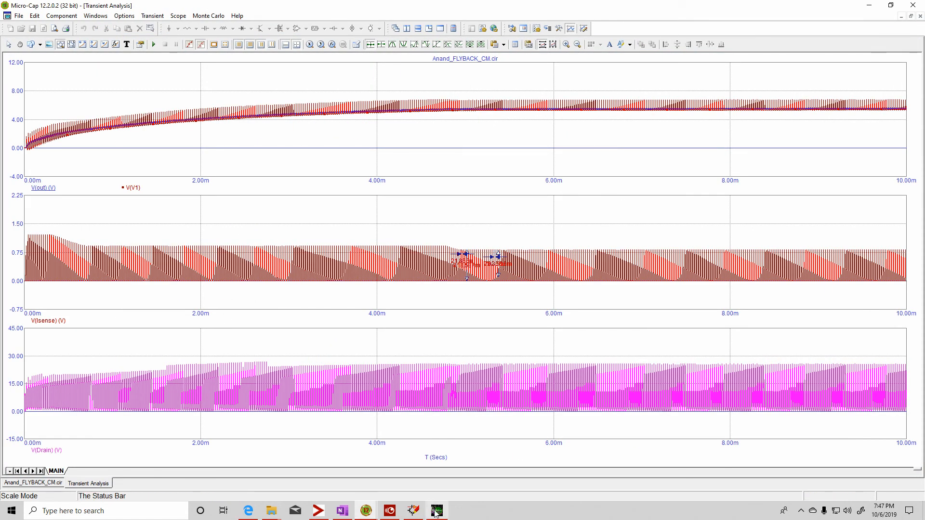
{"action": "left_click", "coordinate": [437, 511]}
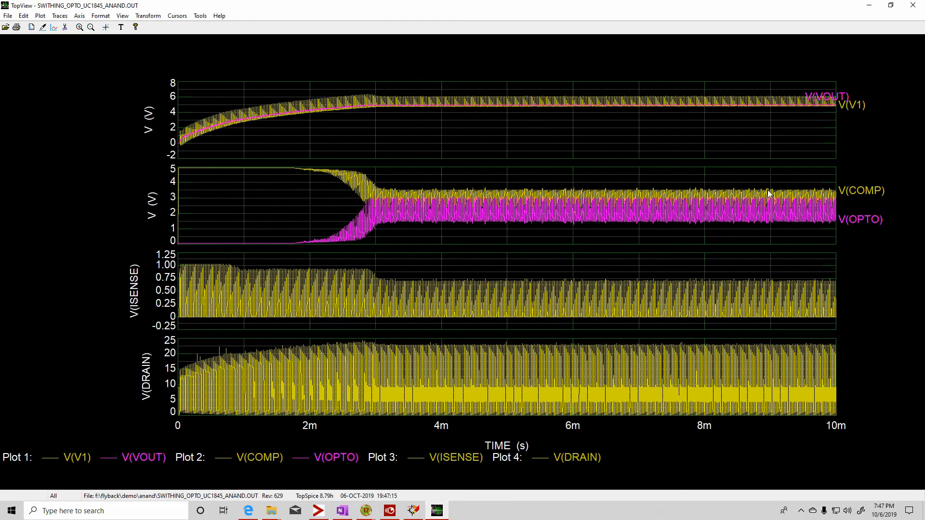
{"action": "mouse_move", "coordinate": [393, 245]}
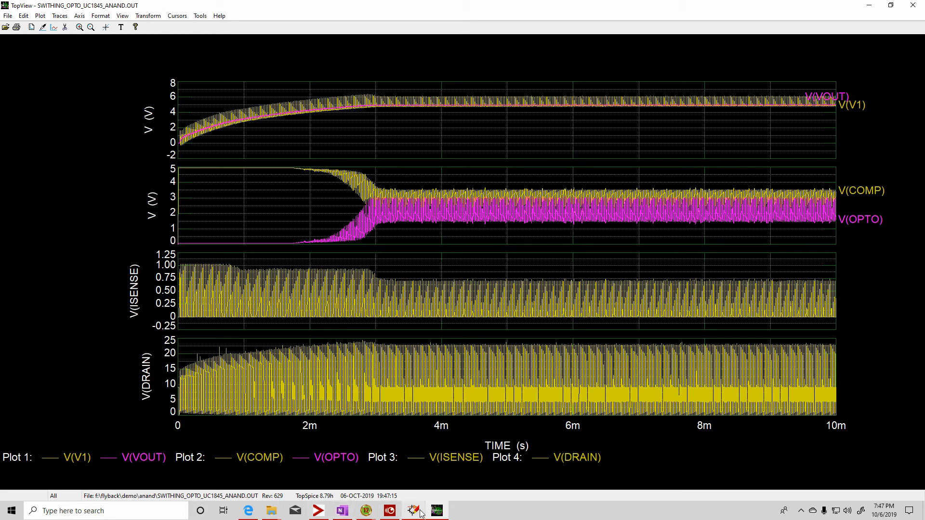
{"action": "mouse_move", "coordinate": [861, 231]}
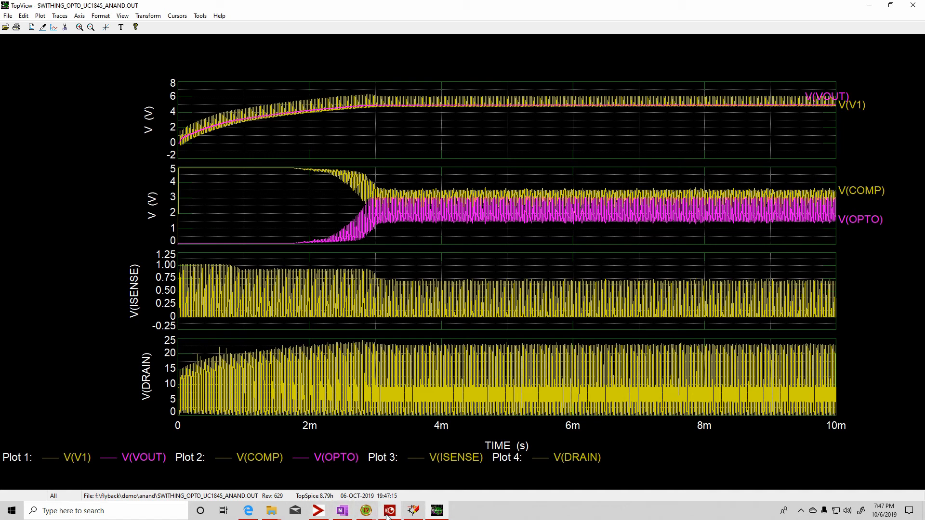
{"action": "mouse_move", "coordinate": [412, 511]}
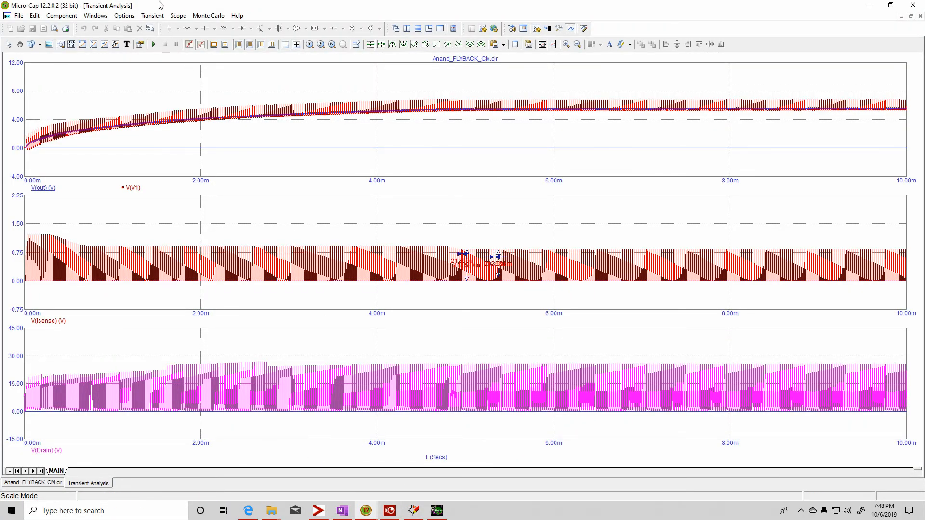
{"action": "left_click", "coordinate": [152, 16]}
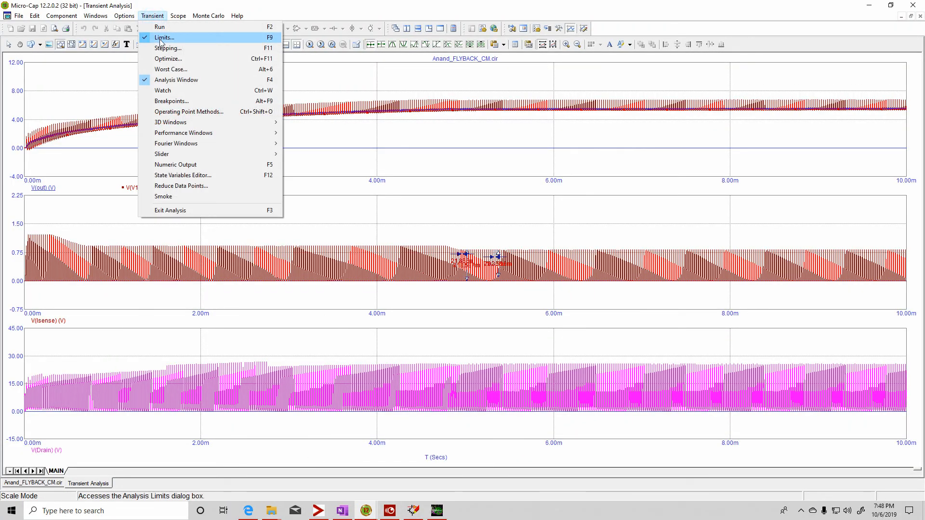
{"action": "left_click", "coordinate": [163, 37]}
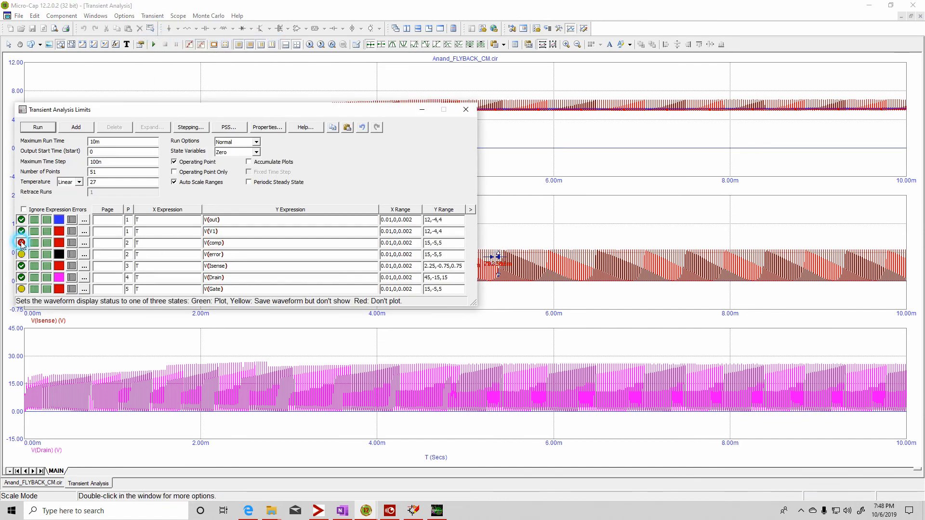
{"action": "left_click", "coordinate": [21, 243]}
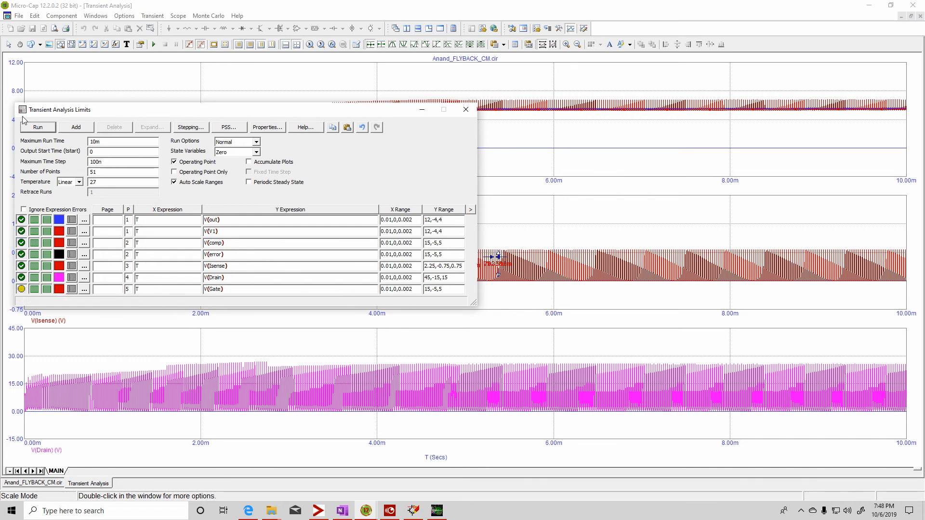
{"action": "left_click", "coordinate": [37, 127]}
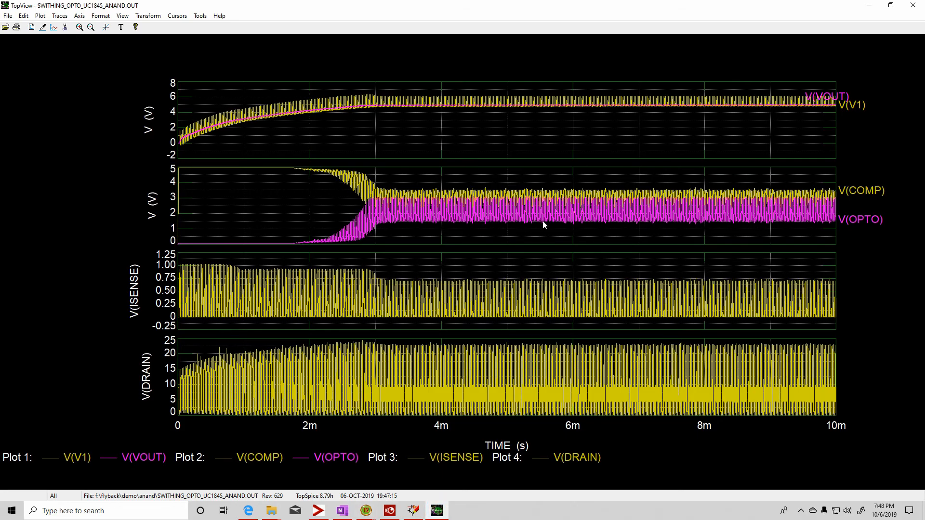
{"action": "mouse_move", "coordinate": [600, 341]}
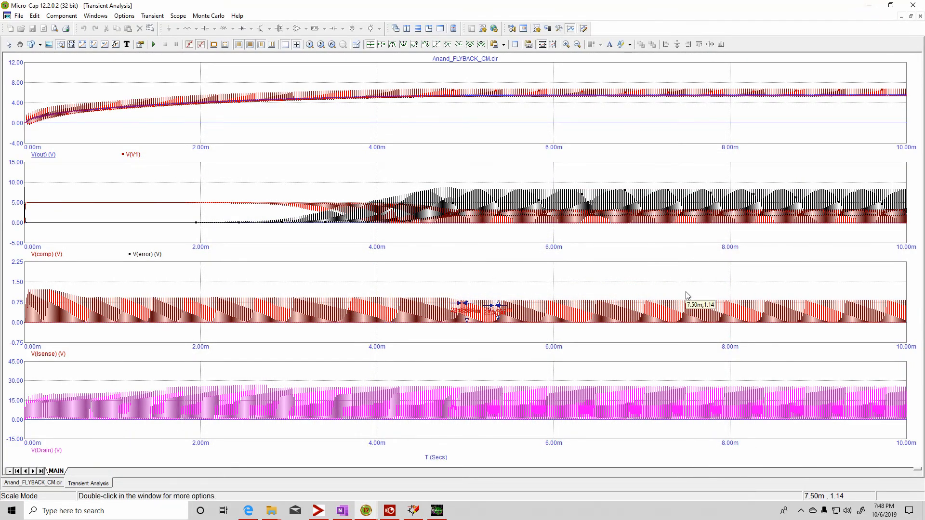
{"action": "mouse_move", "coordinate": [813, 89]}
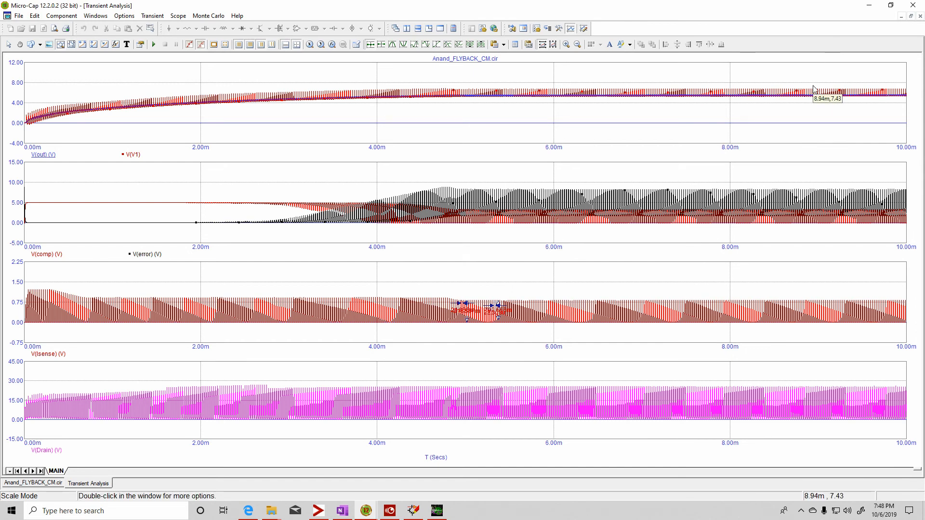
{"action": "mouse_move", "coordinate": [810, 89]}
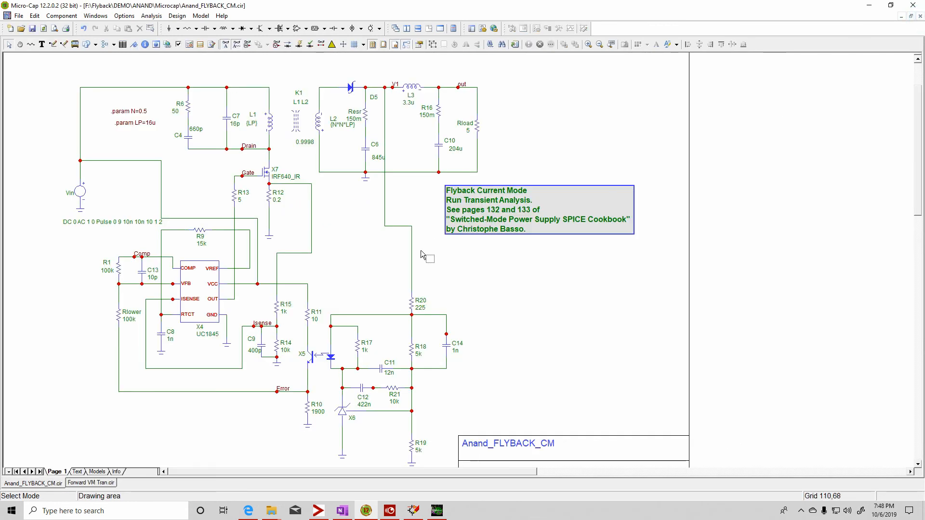
{"action": "mouse_move", "coordinate": [362, 273]}
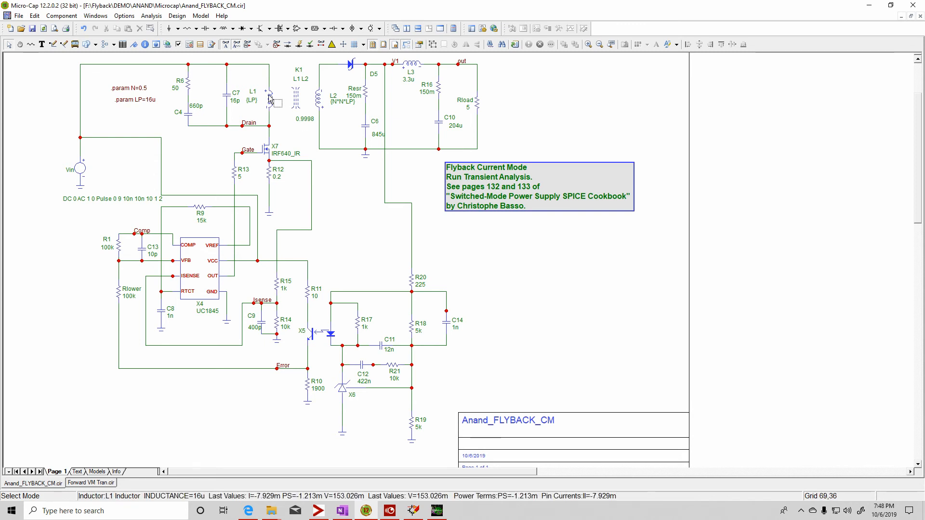
Open Micro-Cap's Help menu over the Anand_FLYBACK_CM schematic
{"action": "left_click", "coordinate": [221, 15]}
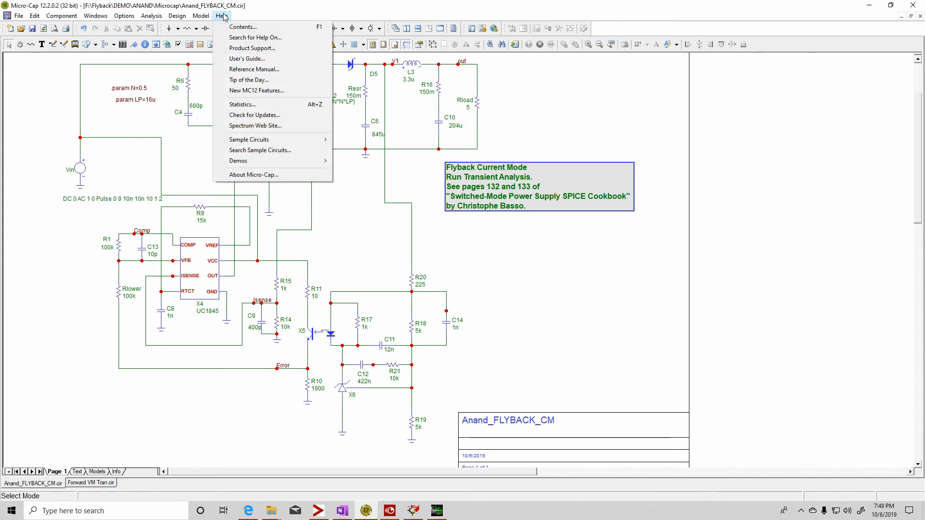
Show About Micro-Cap to read version 12.2.0.2 (32 bit), then dismiss it with OK
{"action": "left_click", "coordinate": [253, 174]}
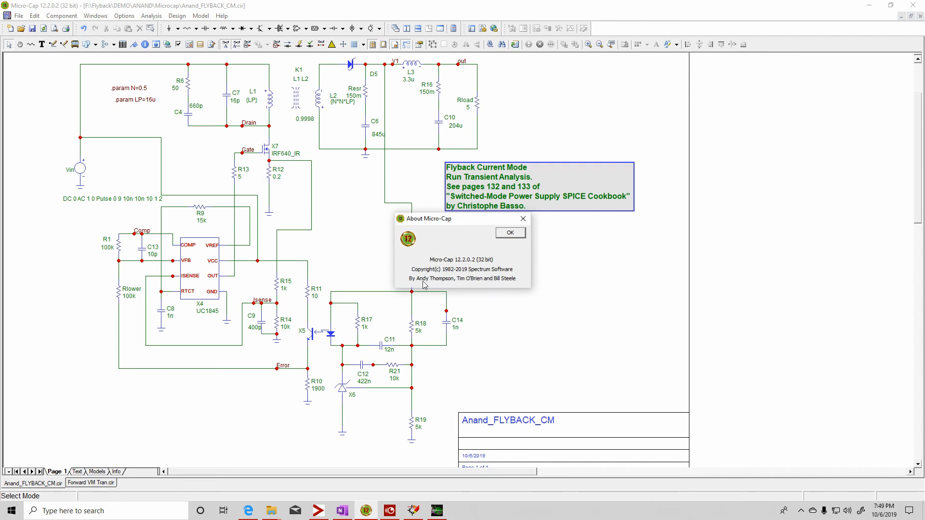
{"action": "mouse_move", "coordinate": [442, 287]}
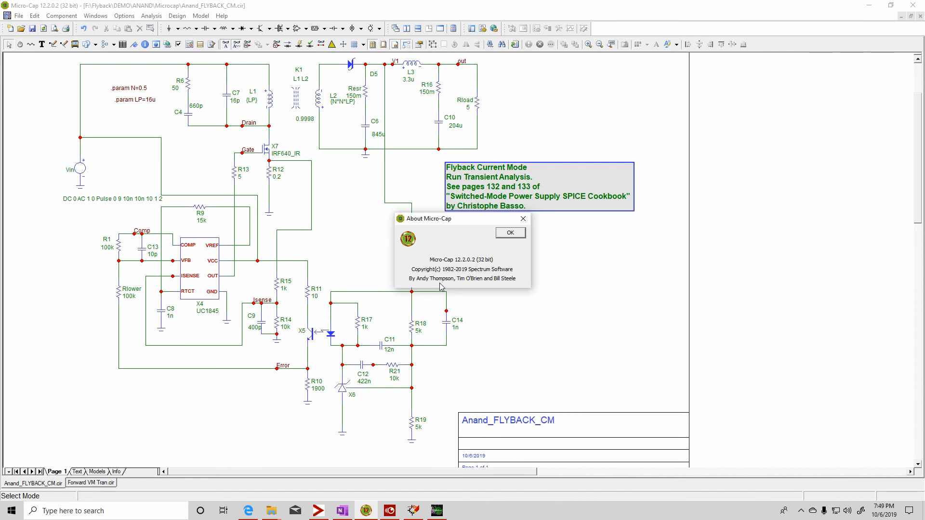
{"action": "mouse_move", "coordinate": [413, 315]}
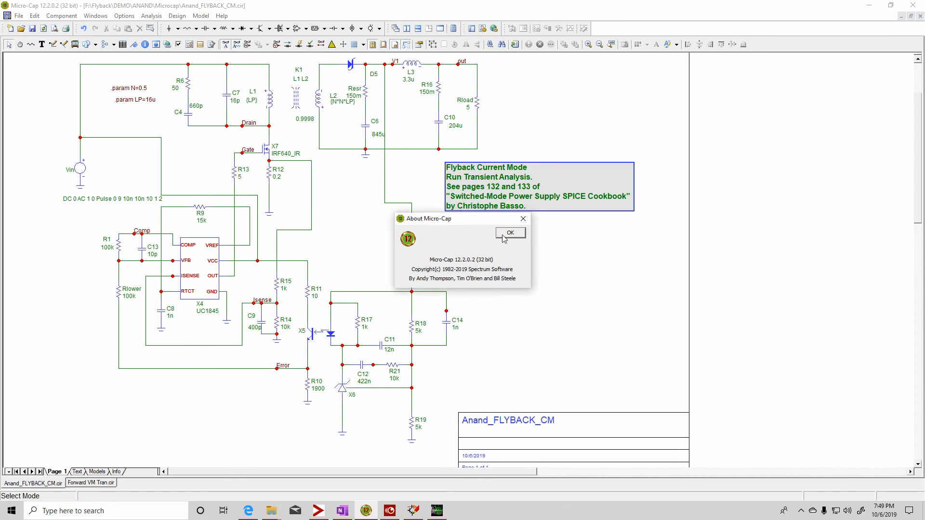
{"action": "left_click", "coordinate": [509, 232]}
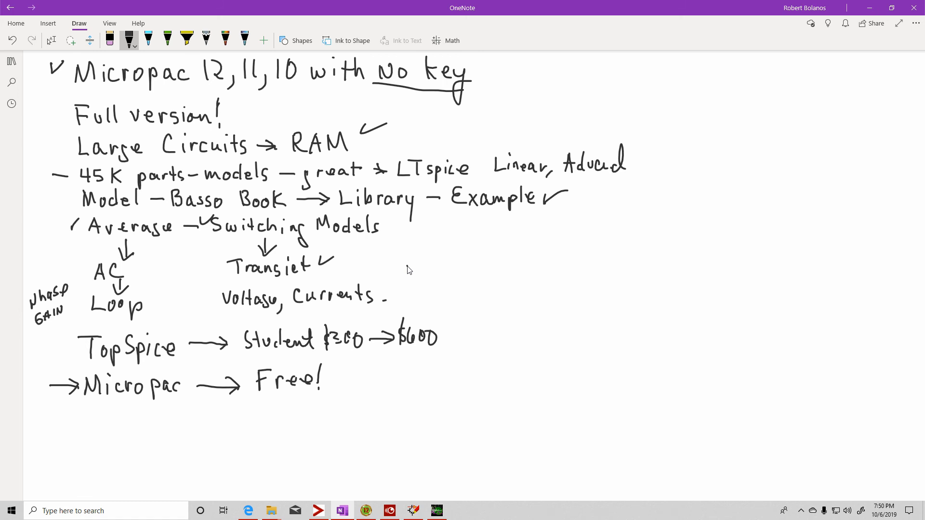
{"action": "mouse_move", "coordinate": [376, 475]}
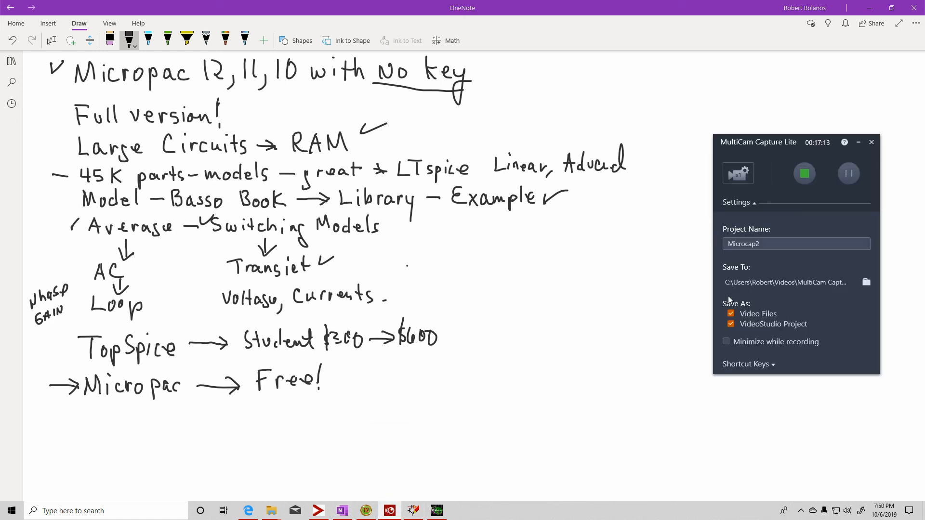
{"action": "mouse_move", "coordinate": [636, 307]}
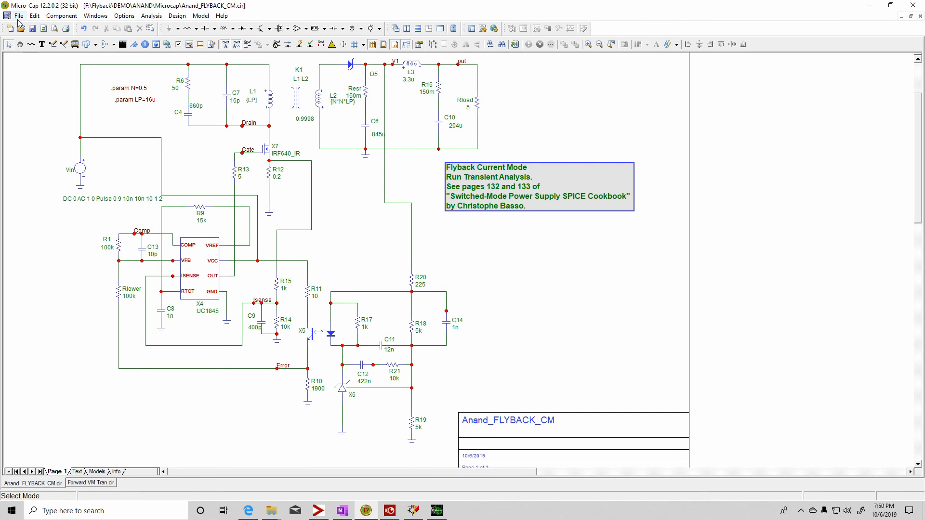
Browse from MC12\DATA into the Power Conversion folder and open Buck Converter.cir
{"action": "left_click", "coordinate": [18, 16]}
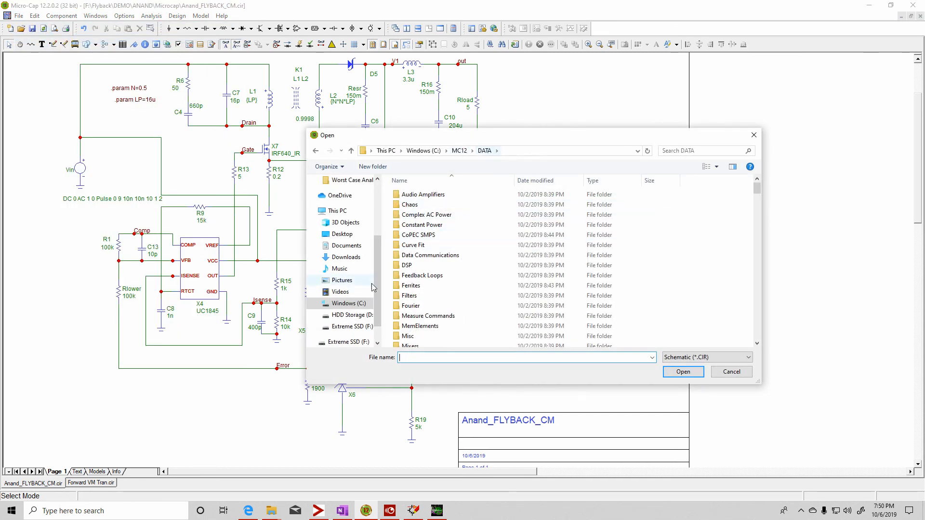
{"action": "scroll", "scroll_direction": "down", "scroll_amount": 3}
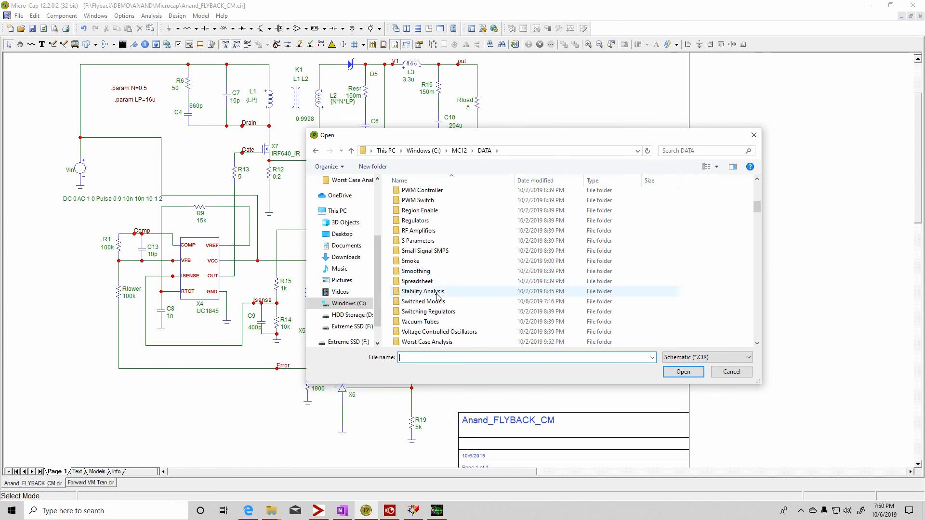
{"action": "double_click", "coordinate": [423, 301]}
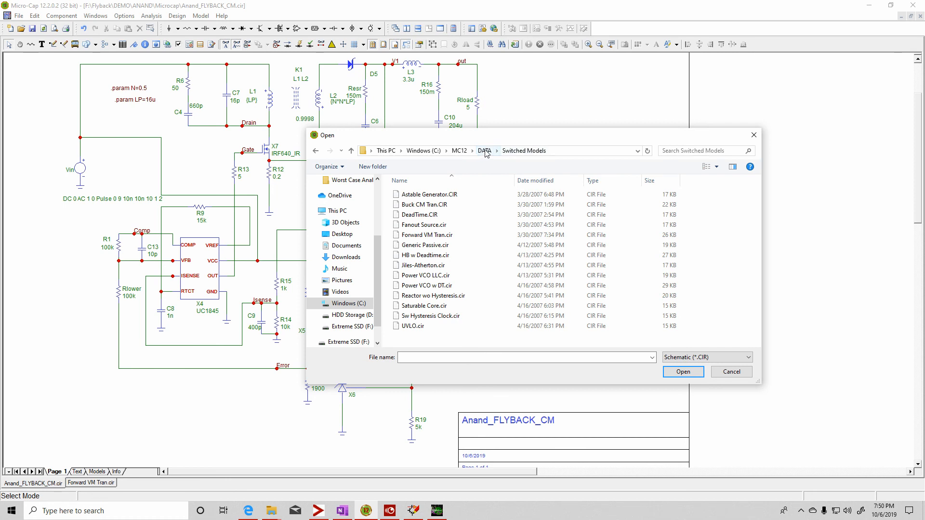
{"action": "left_click", "coordinate": [483, 151]}
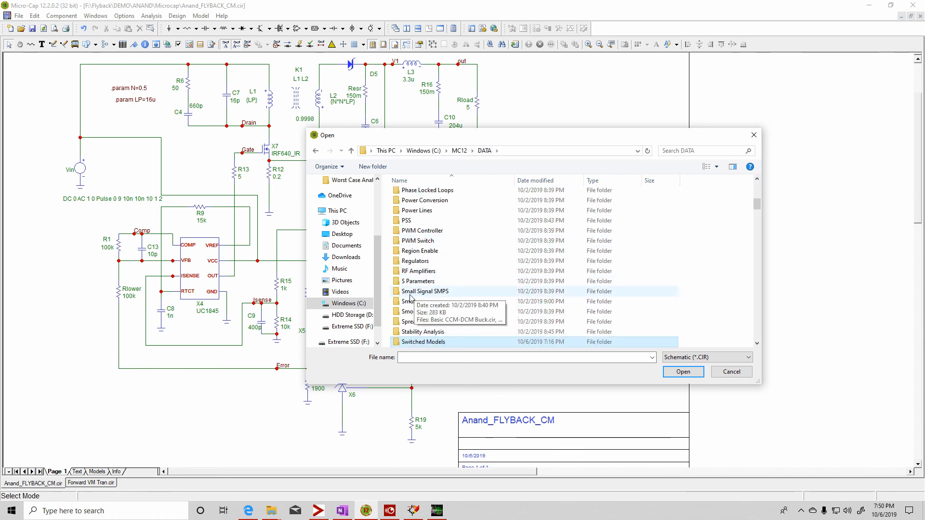
{"action": "double_click", "coordinate": [425, 291]}
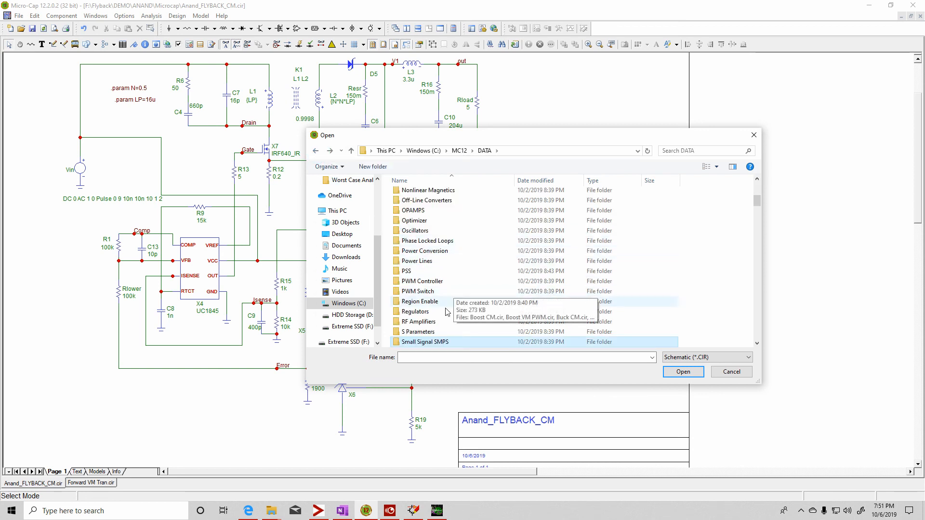
{"action": "scroll", "scroll_direction": "down", "scroll_amount": 3}
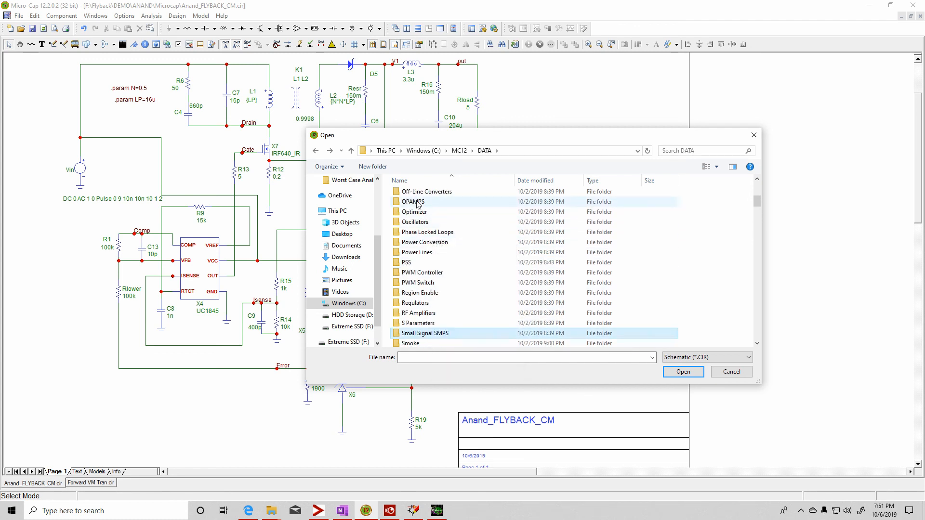
{"action": "mouse_move", "coordinate": [439, 243]}
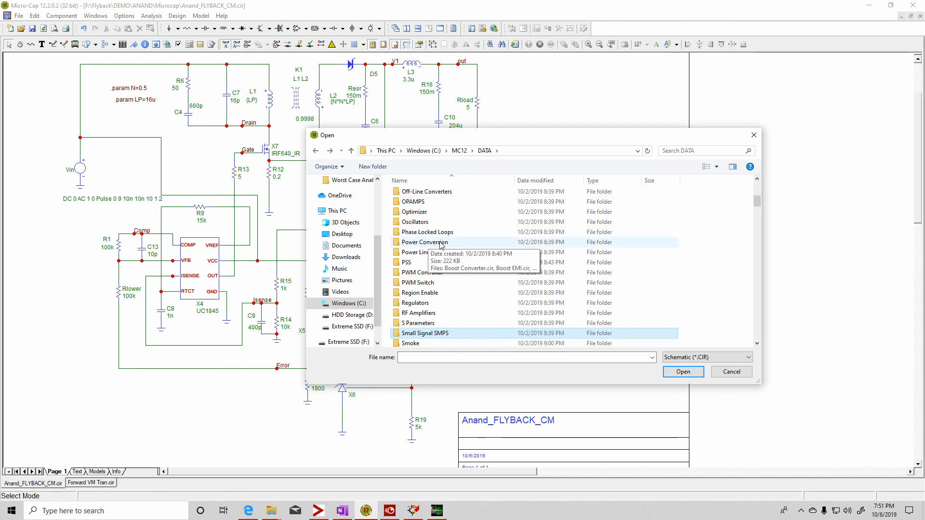
{"action": "double_click", "coordinate": [424, 242]}
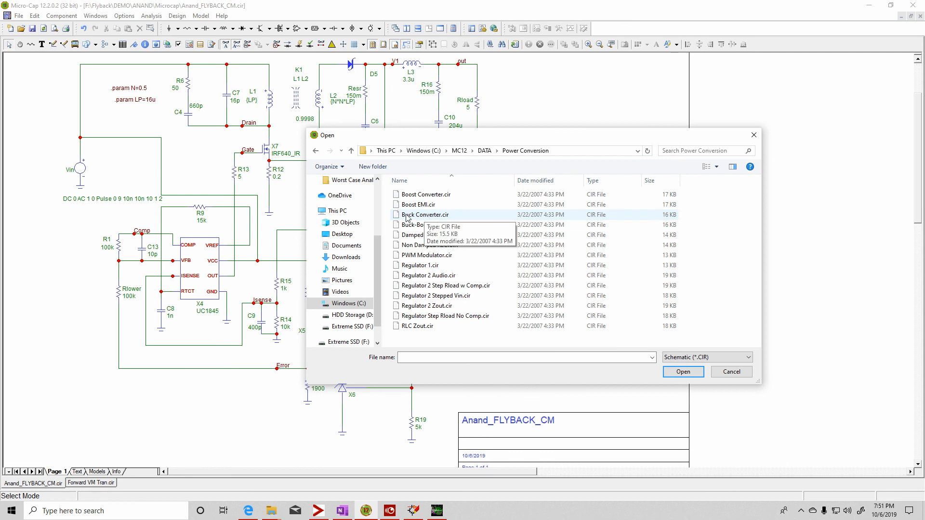
{"action": "double_click", "coordinate": [425, 214]}
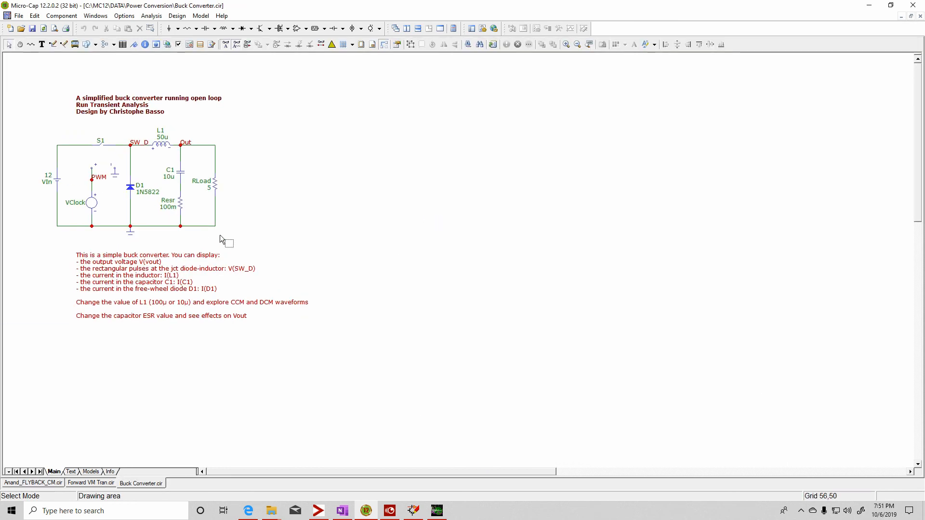
Run a transient analysis of the buck converter plotting V(Out) and V(SW_D), then restore the window
{"action": "right_click", "coordinate": [318, 87]}
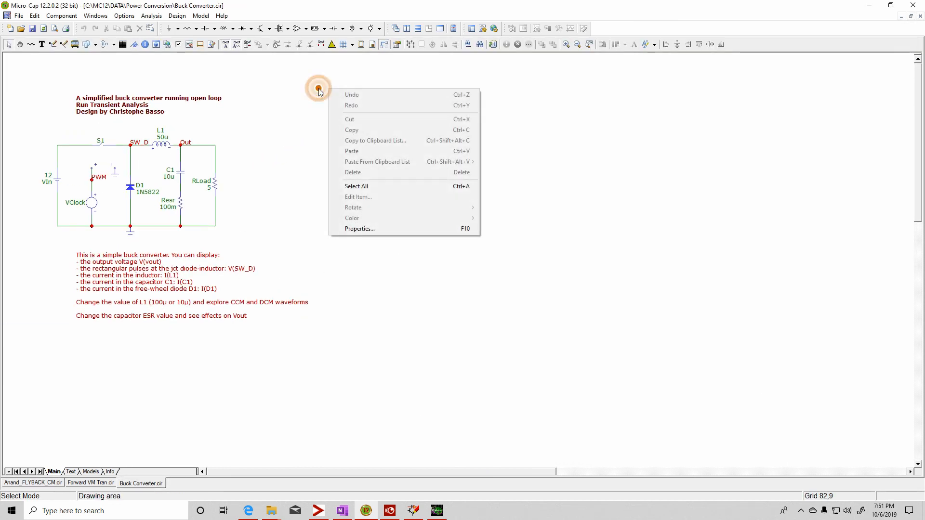
{"action": "left_click", "coordinate": [151, 15]}
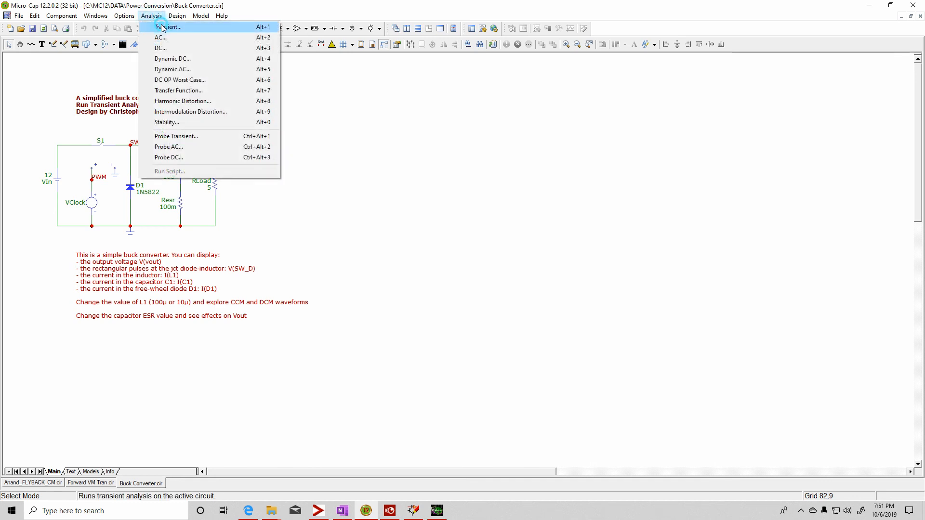
{"action": "left_click", "coordinate": [169, 27]}
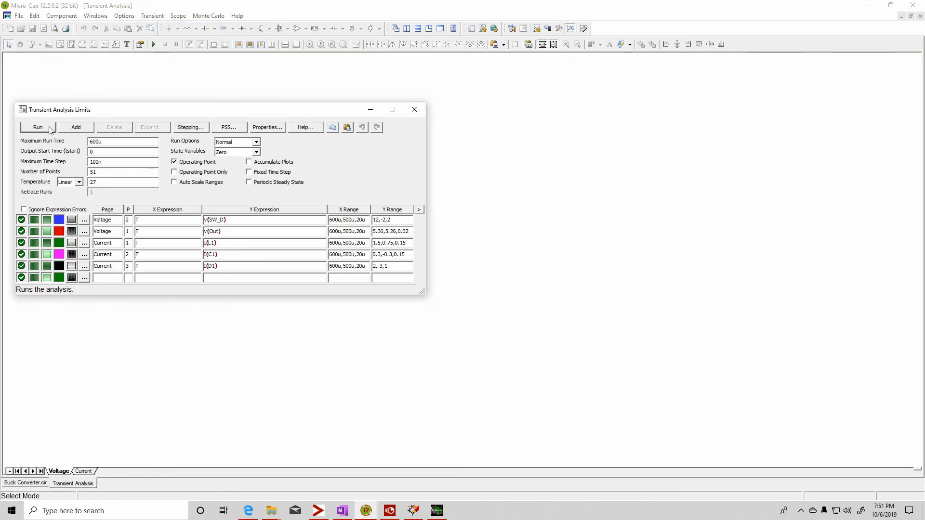
{"action": "left_click", "coordinate": [38, 127]}
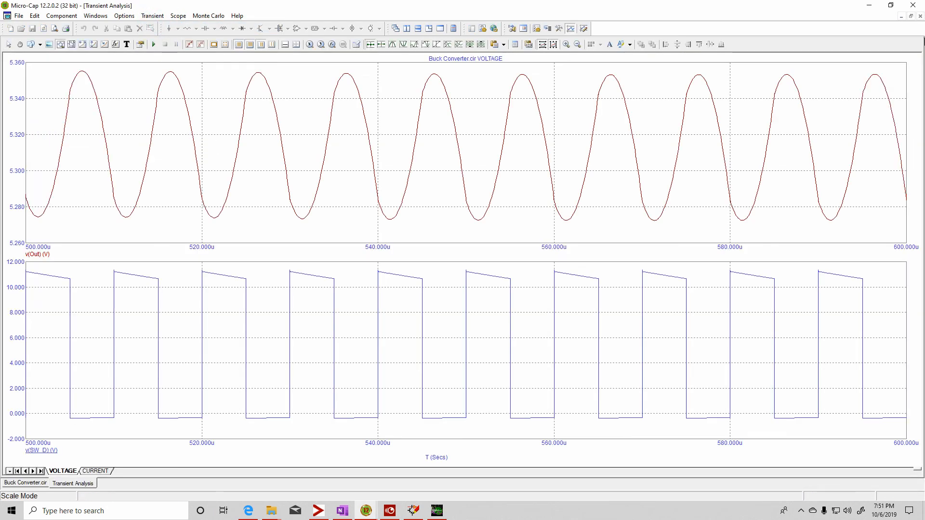
{"action": "left_click", "coordinate": [25, 483]}
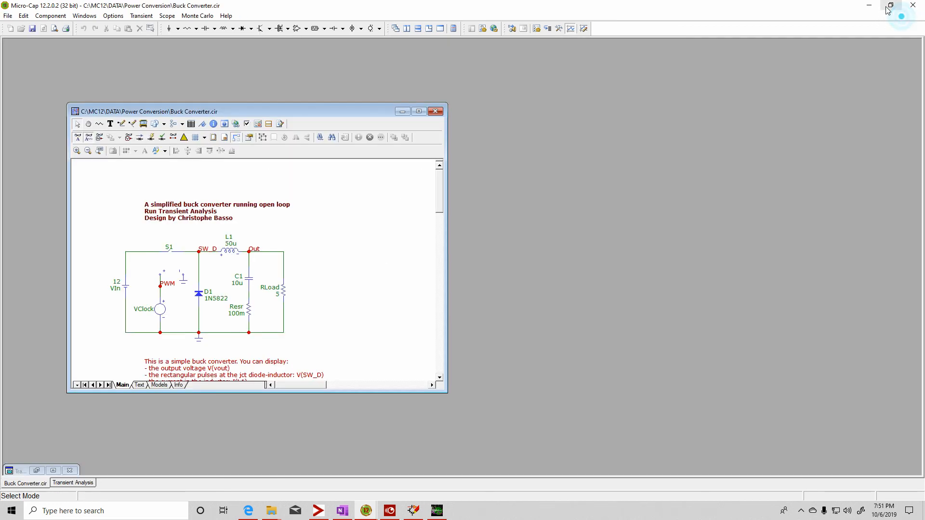
{"action": "mouse_move", "coordinate": [389, 119]}
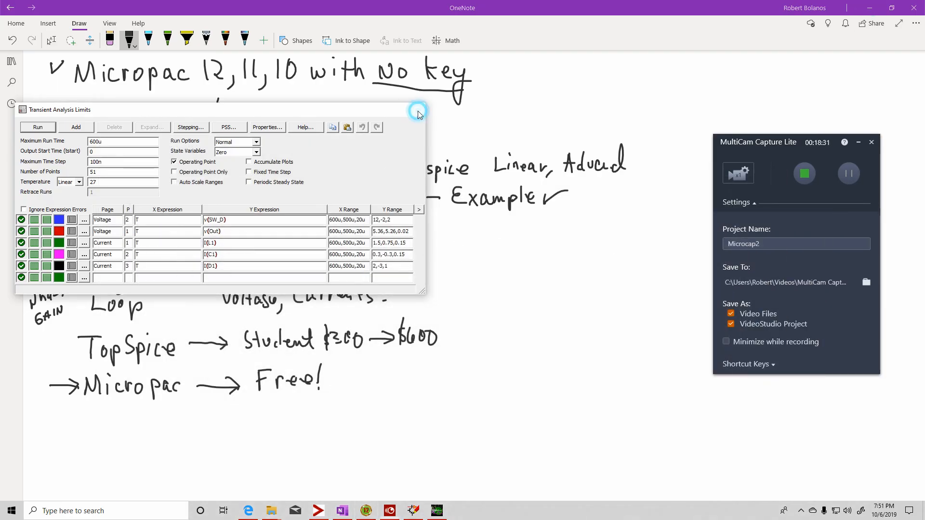
Close the leftover Transient Analysis Limits dialog so OneNote's notes are in front
{"action": "left_click", "coordinate": [418, 110]}
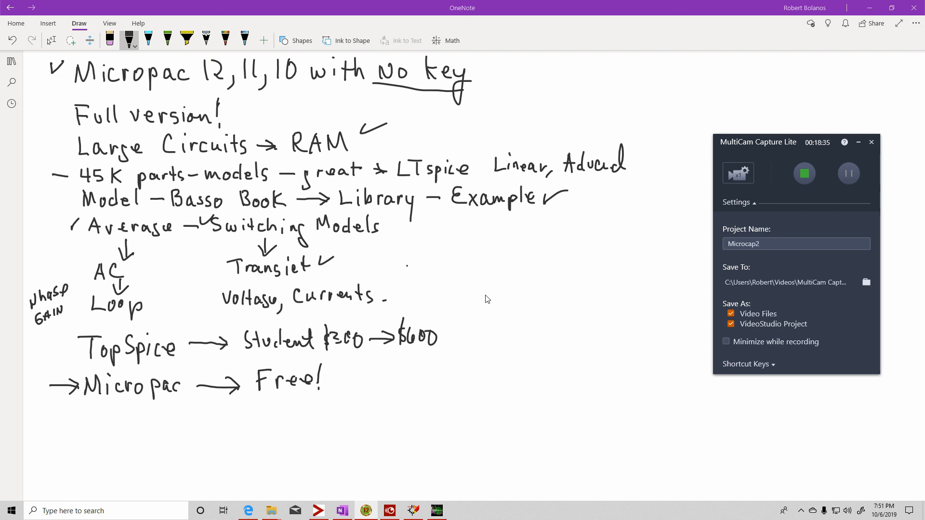
{"action": "mouse_move", "coordinate": [583, 264]}
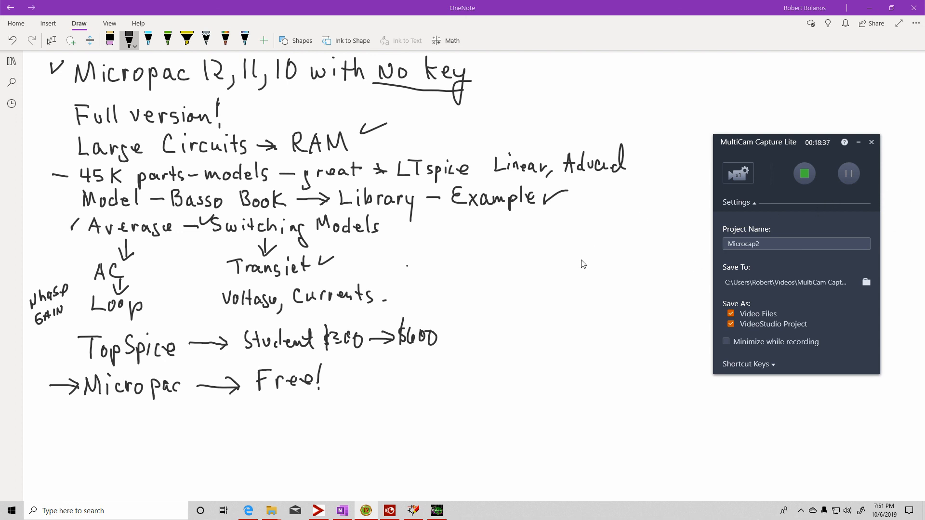